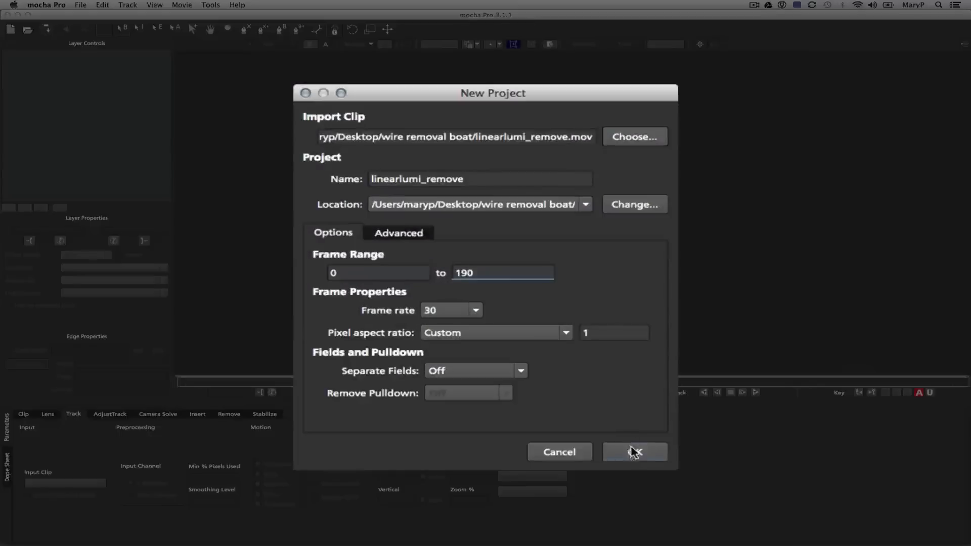
Step: Confirm the linearlumi_remove project with frames 0–190 at 30 fps
left_click(634, 452)
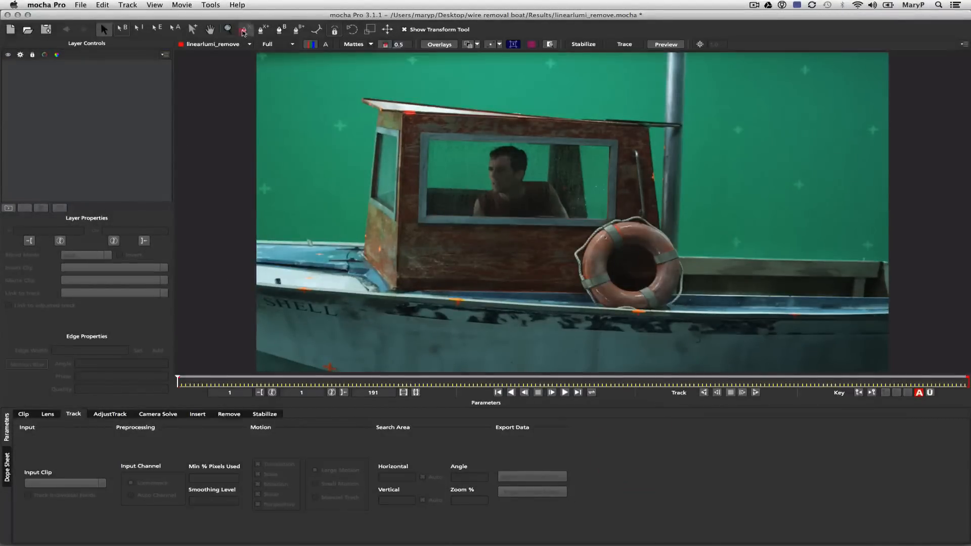
Step: Draw and track a shape on the cabin side, naming it 'side of boat track'
left_click(244, 29)
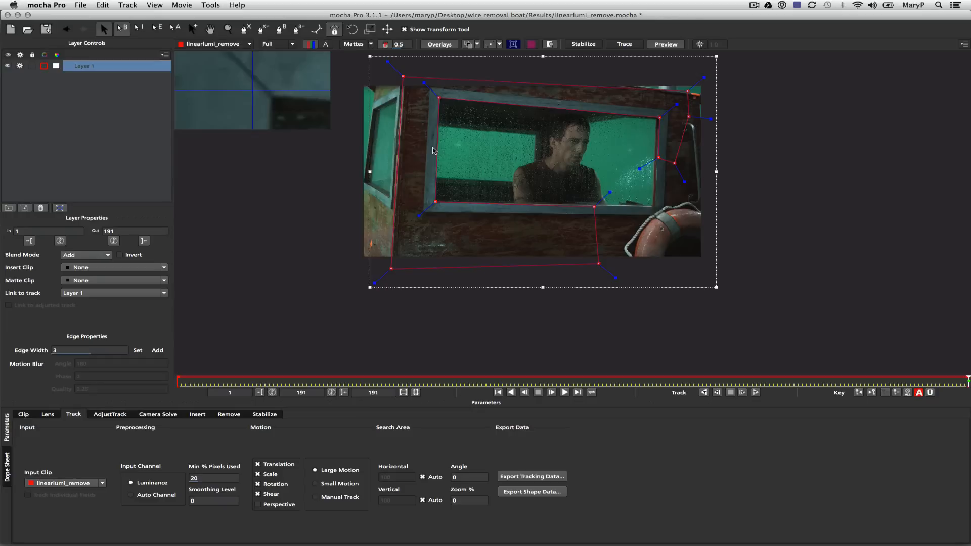
double_click(84, 66)
type("side of boat track")
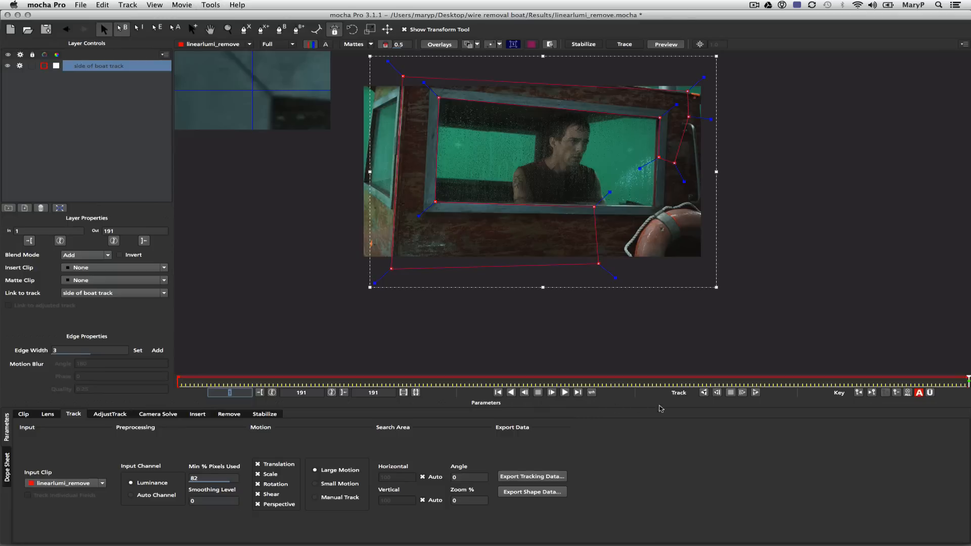
Step: Select the 'side of boat track' shape and drag one of its points into place
left_click(679, 393)
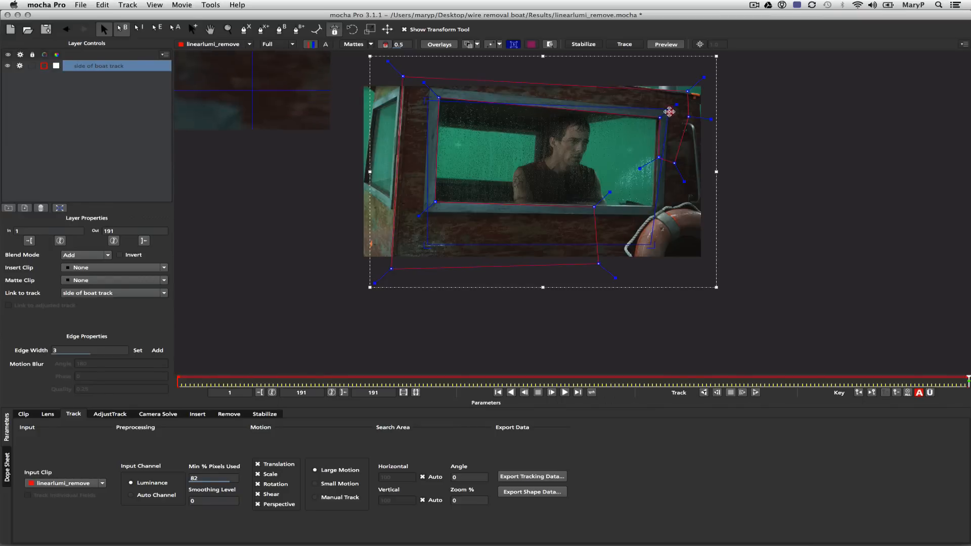
left_click_drag(670, 111, 428, 90)
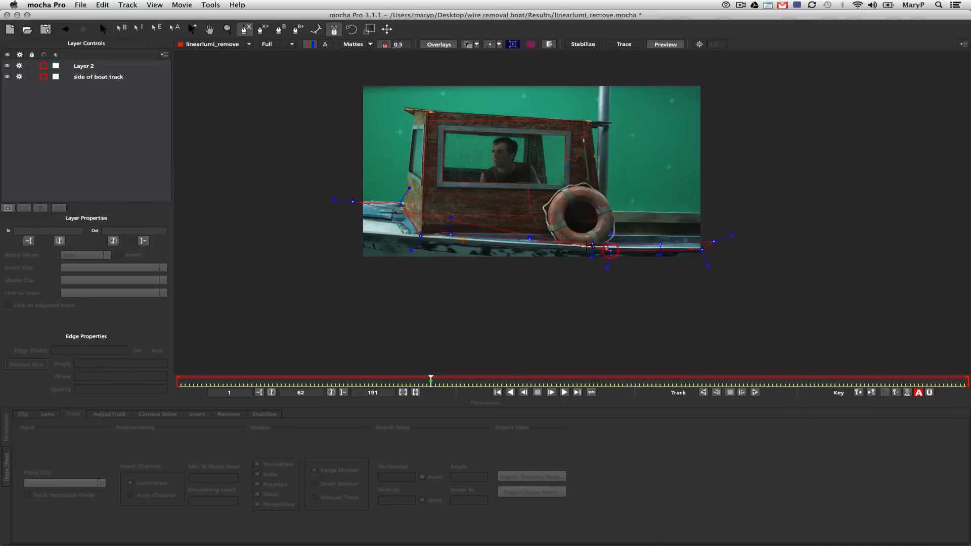
Step: Close the deck-edge shape, name it 'top of boat track', and track it forward
left_click(84, 66)
type("top of boat track")
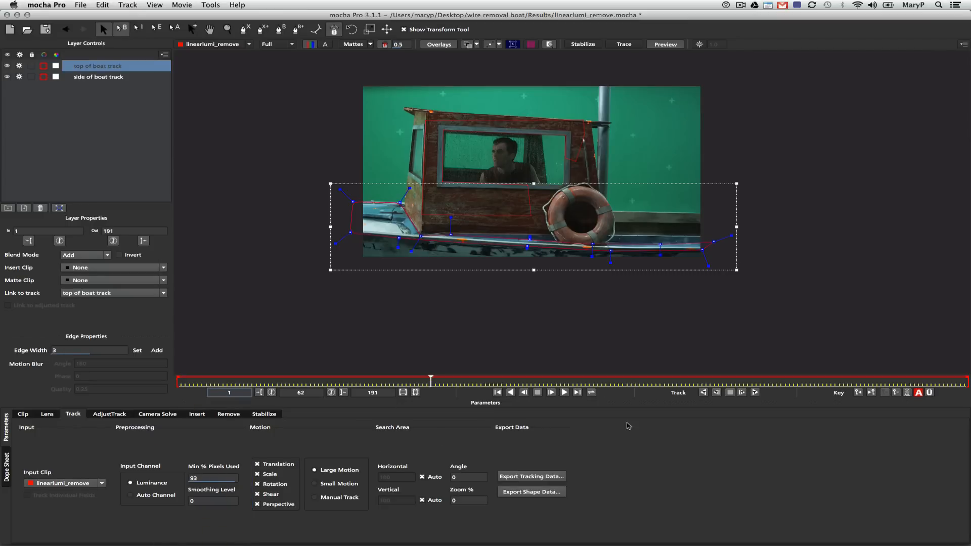
left_click(551, 392)
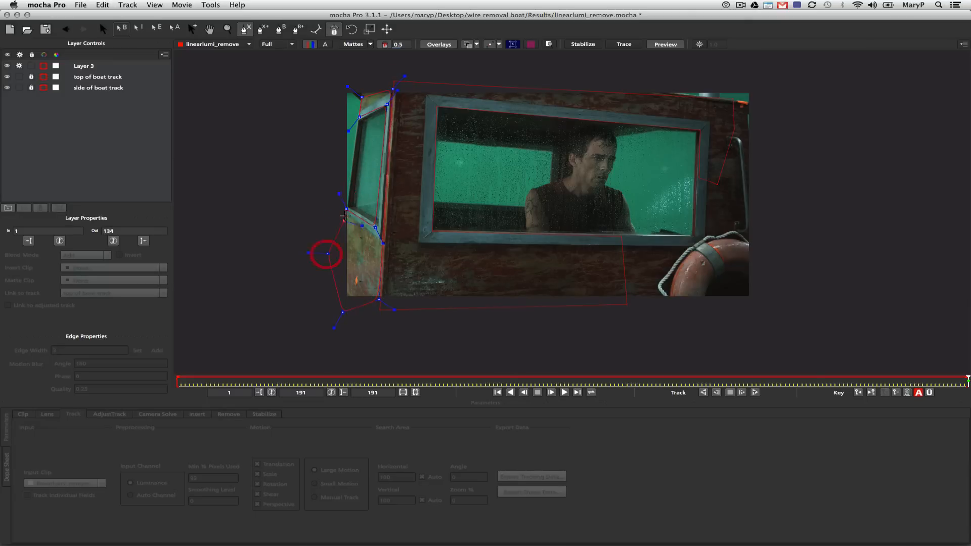
Step: Close and track the 'front of boat track' shape, save, and start a hull-edge shape
left_click(84, 65)
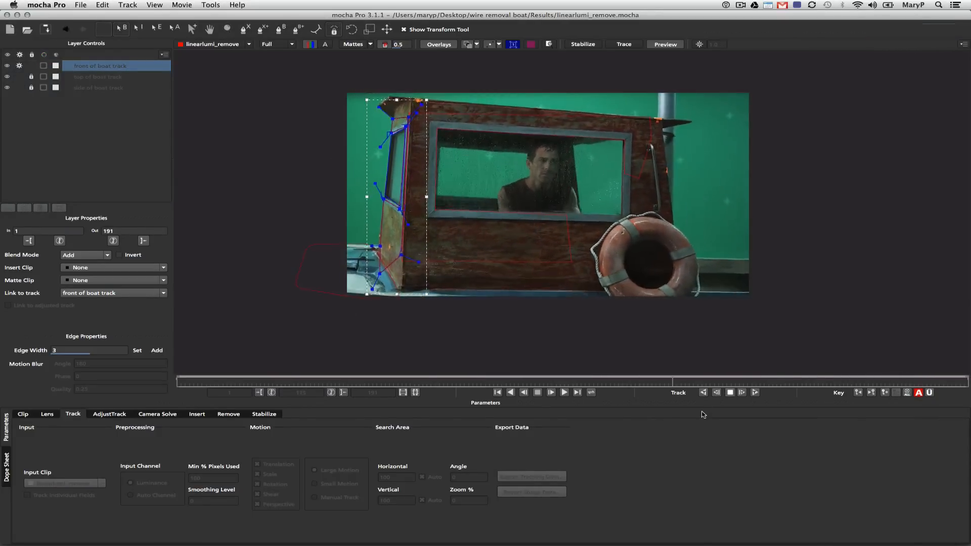
left_click(550, 392)
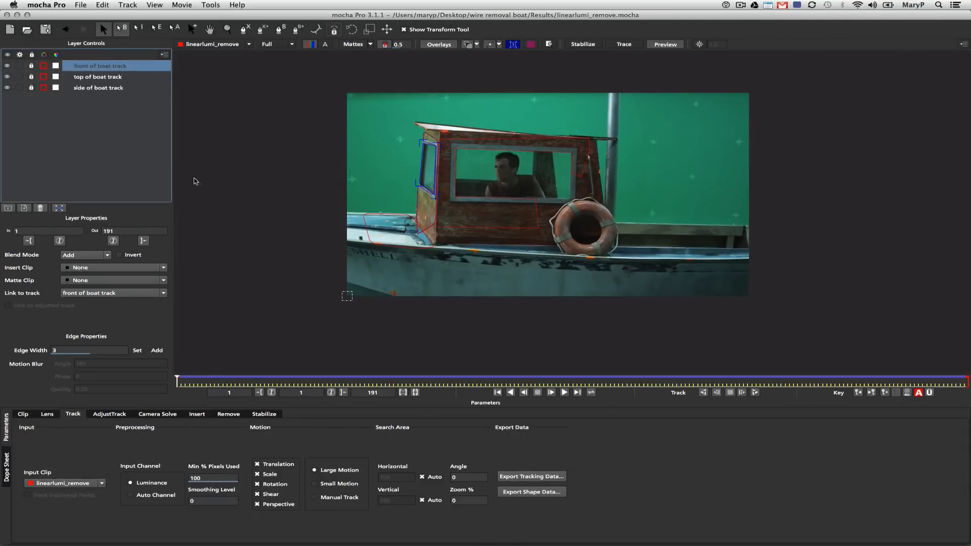
key("cmd+s")
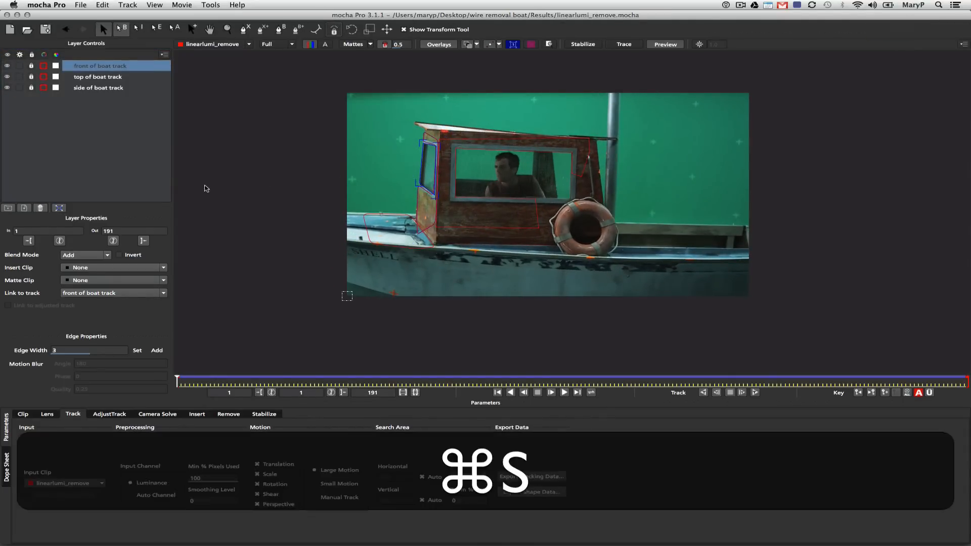
left_click(97, 76)
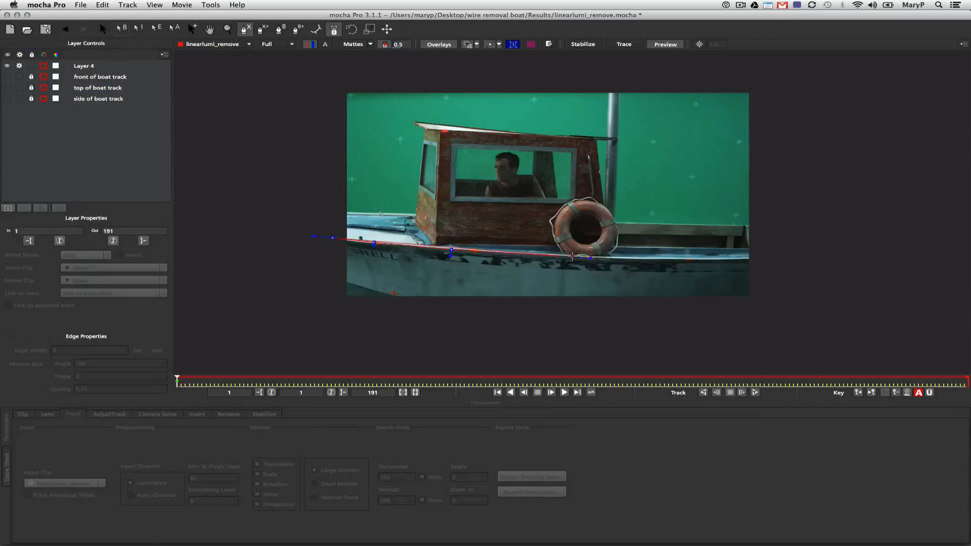
Step: Close the mask below the hull, rename it, and link it to 'top of boat track'
left_click_drag(573, 257, 601, 340)
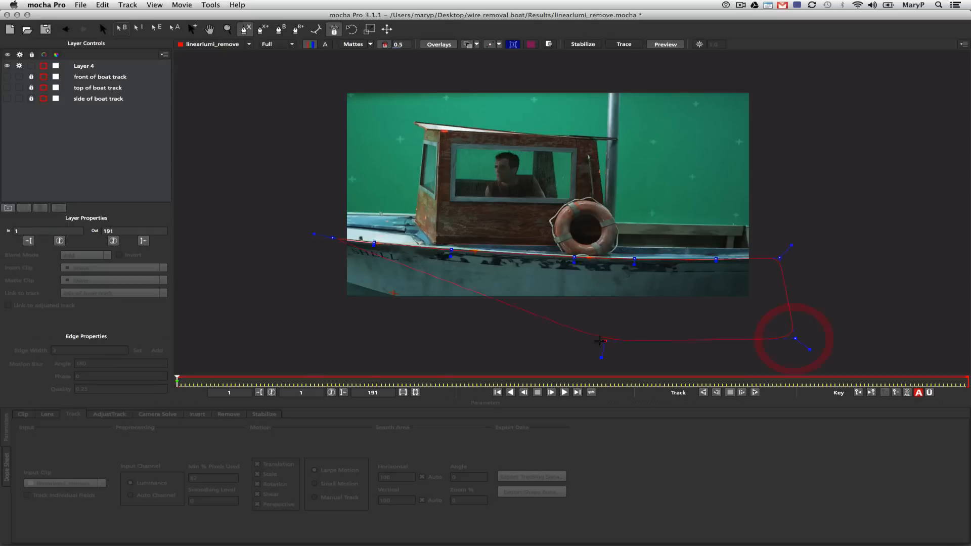
left_click(84, 65)
type("side of boat roto")
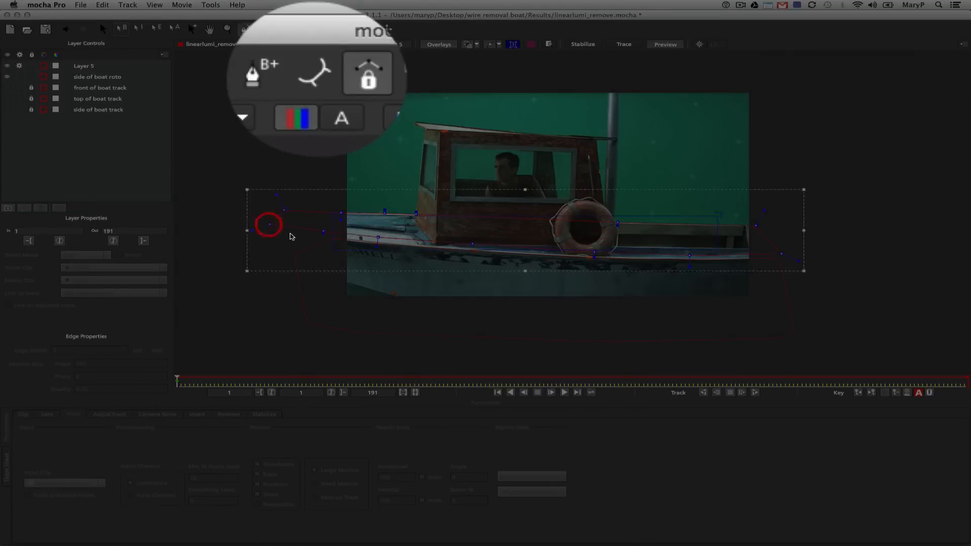
left_click(82, 66)
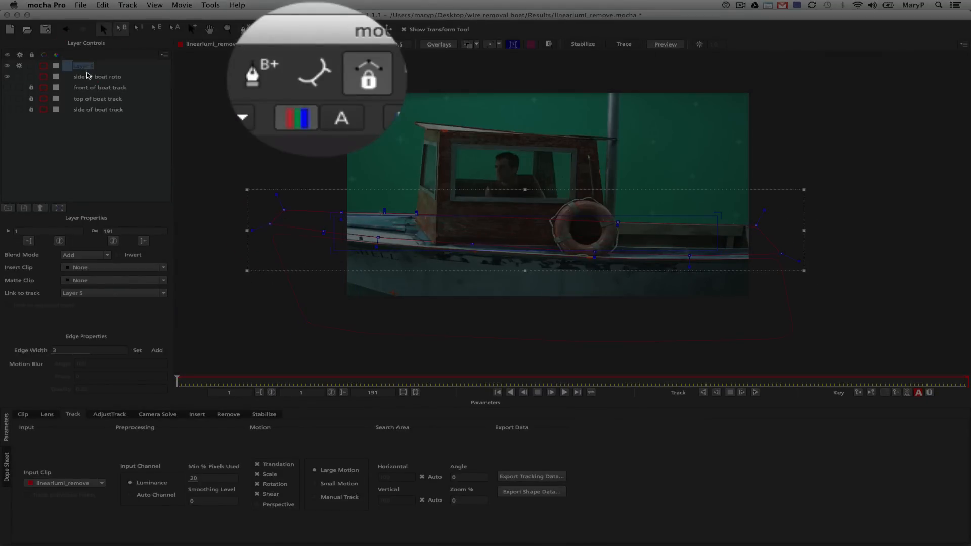
left_click(113, 293)
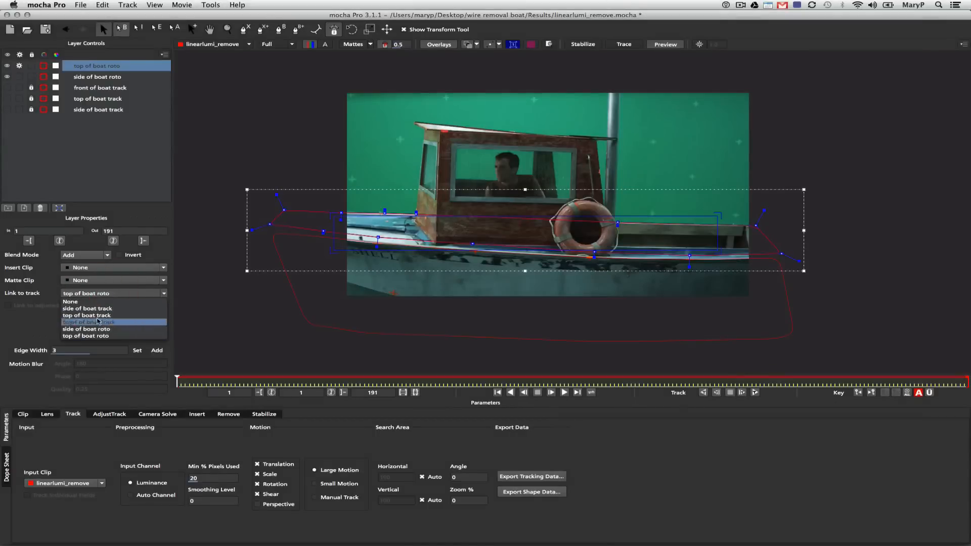
left_click(86, 315)
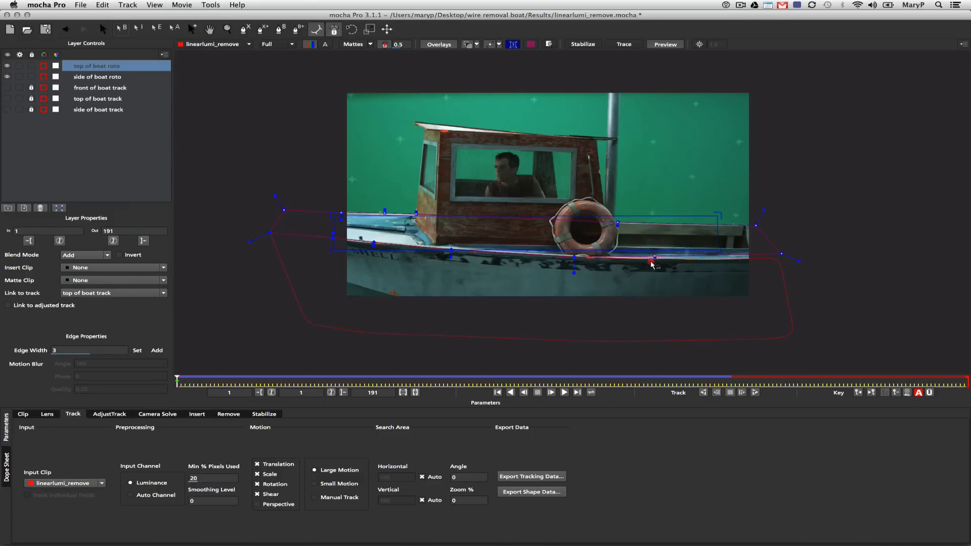
Step: Shift two mask points along the hull edge and scrub frames to check the masks
left_click_drag(652, 259, 717, 260)
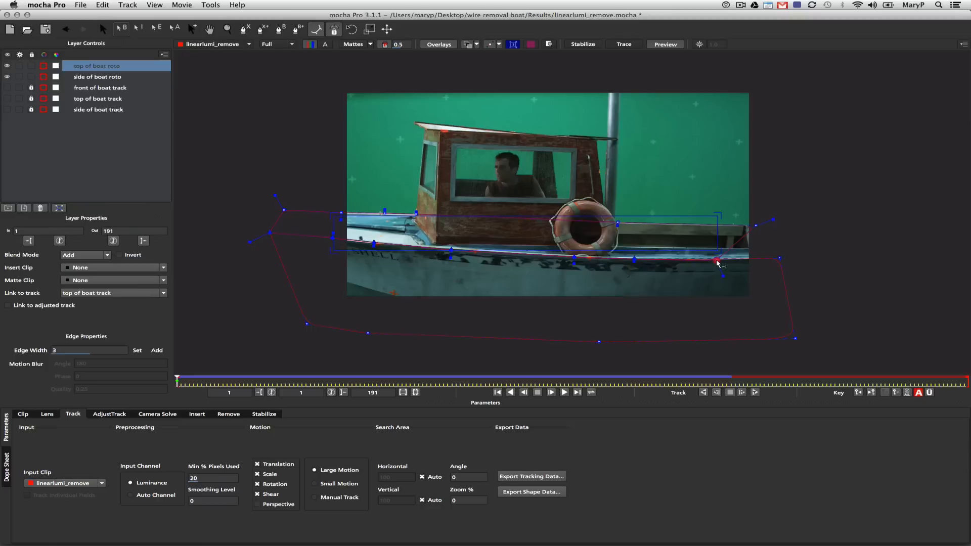
left_click_drag(716, 259, 777, 260)
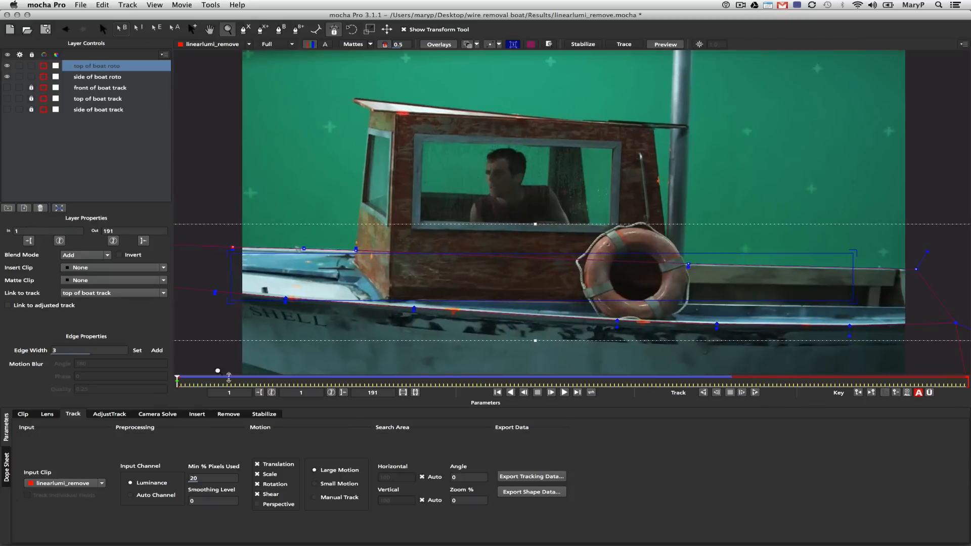
left_click_drag(176, 379, 472, 379)
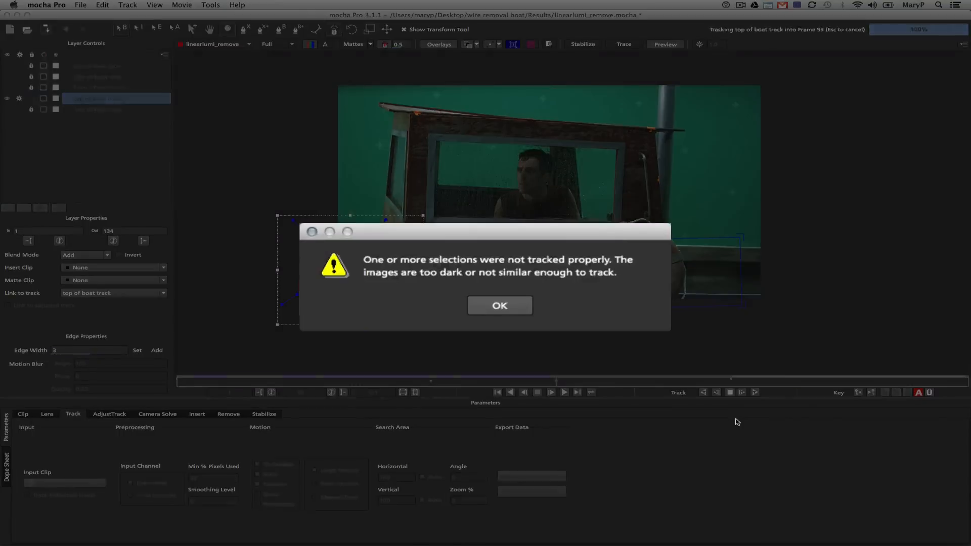
Step: Dismiss the tracking-failure warning and jump to around frame 104 to inspect 'top of boat track'
left_click(499, 306)
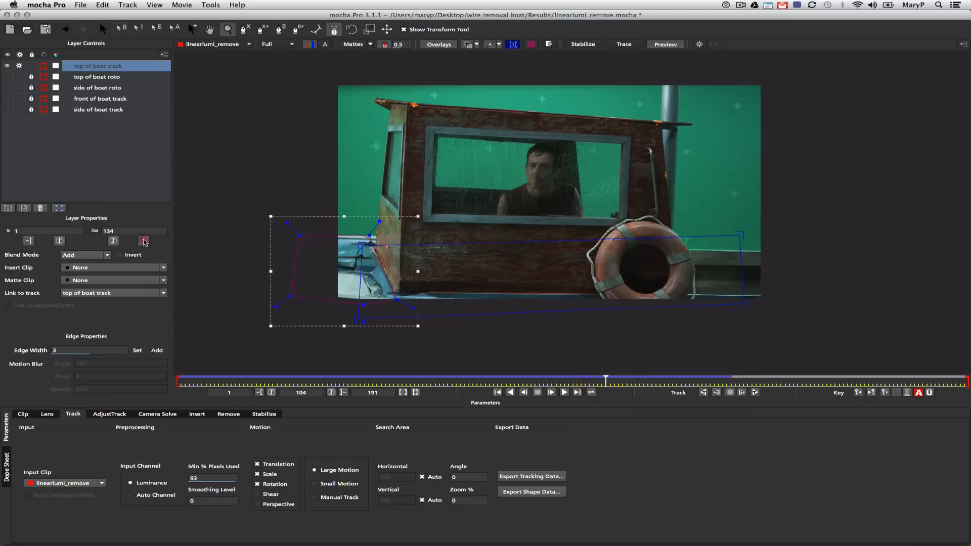
left_click(98, 110)
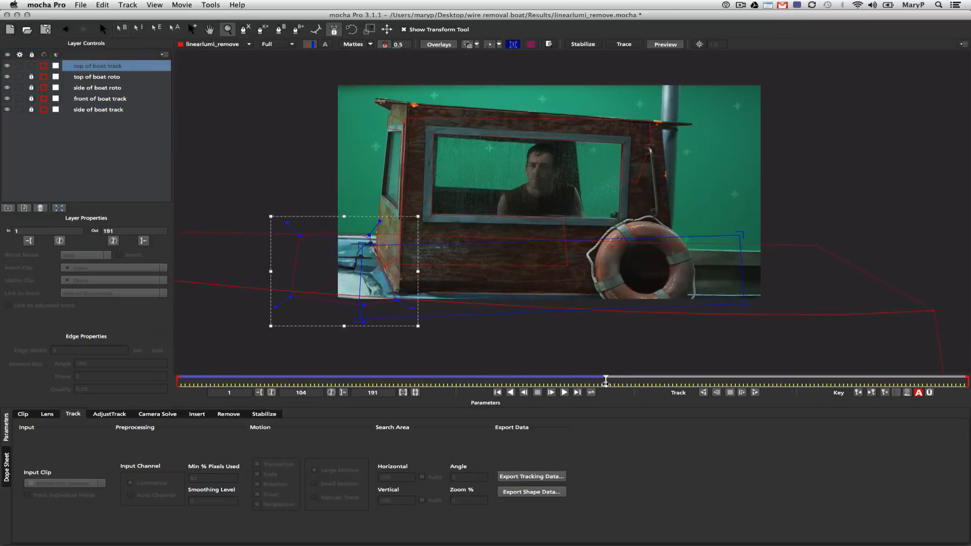
left_click(97, 76)
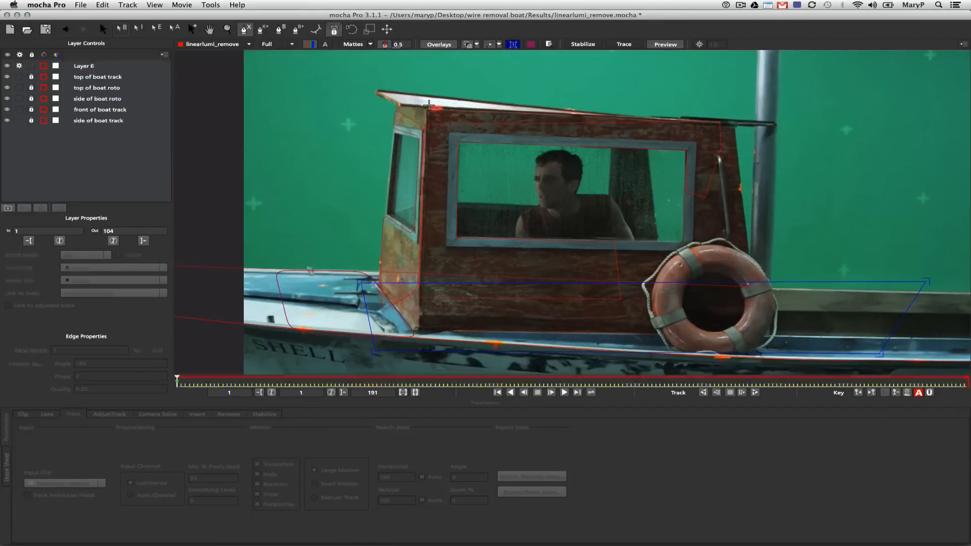
Step: Draw 'front of boat roto' and 'side of boat roto 2' cabin masks, then scrub to check them
left_click(83, 65)
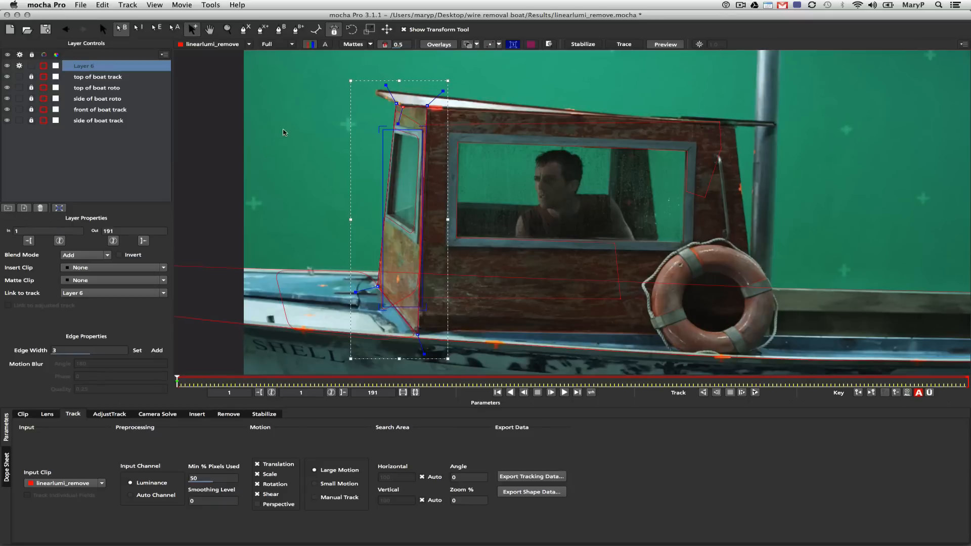
left_click(83, 66)
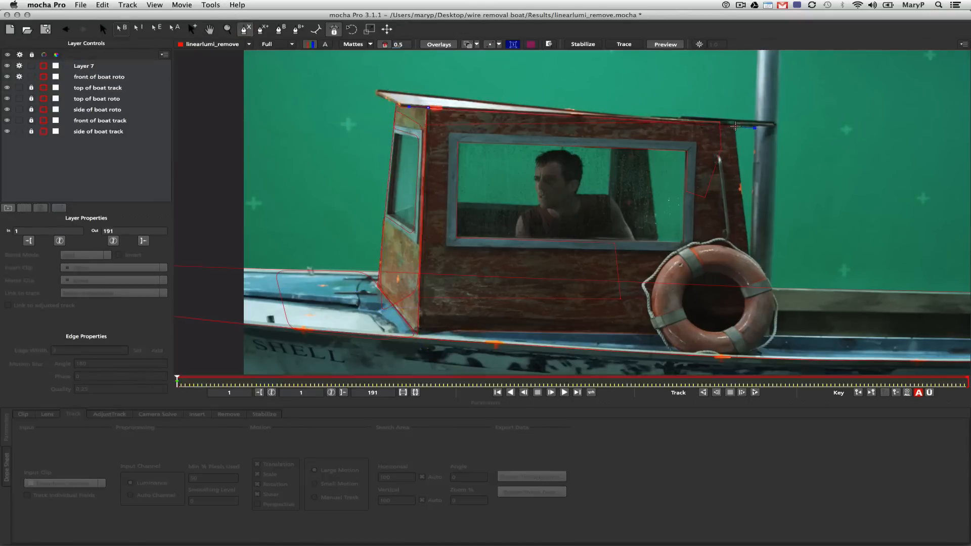
left_click(84, 66)
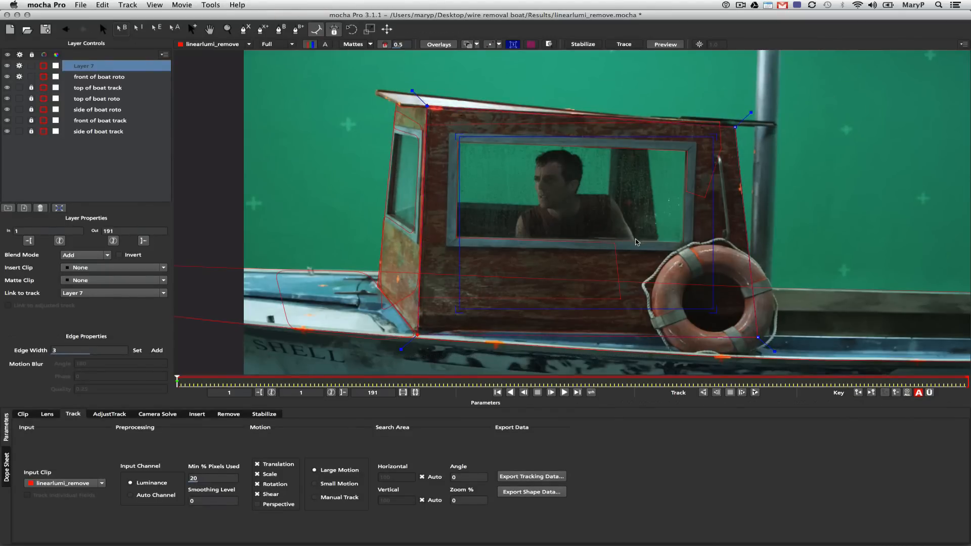
left_click(99, 121)
type("side of boat roto 2")
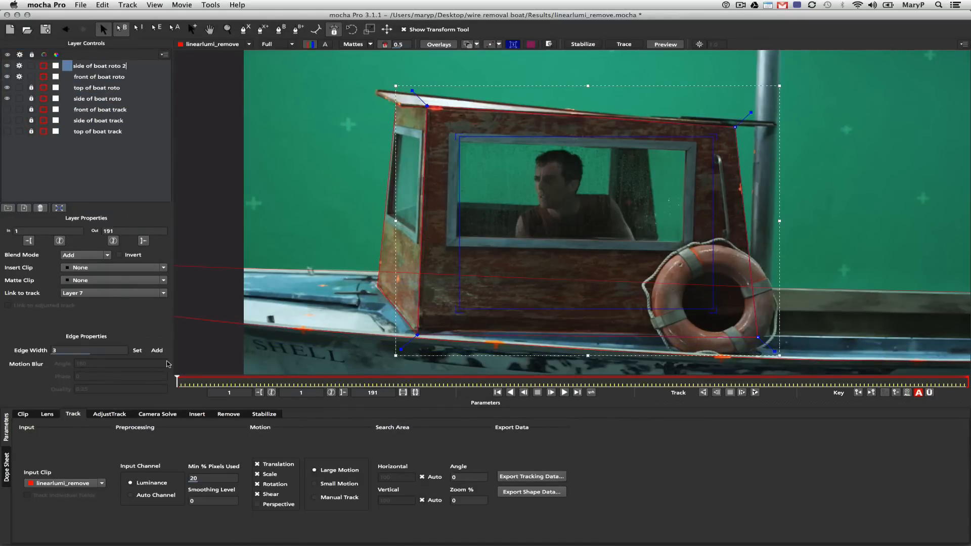
left_click(100, 76)
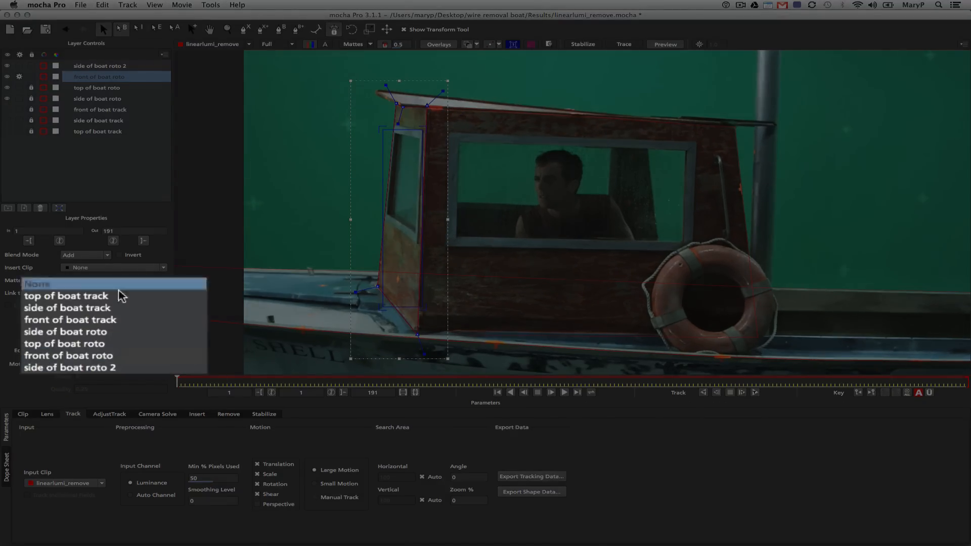
mouse_move(102, 319)
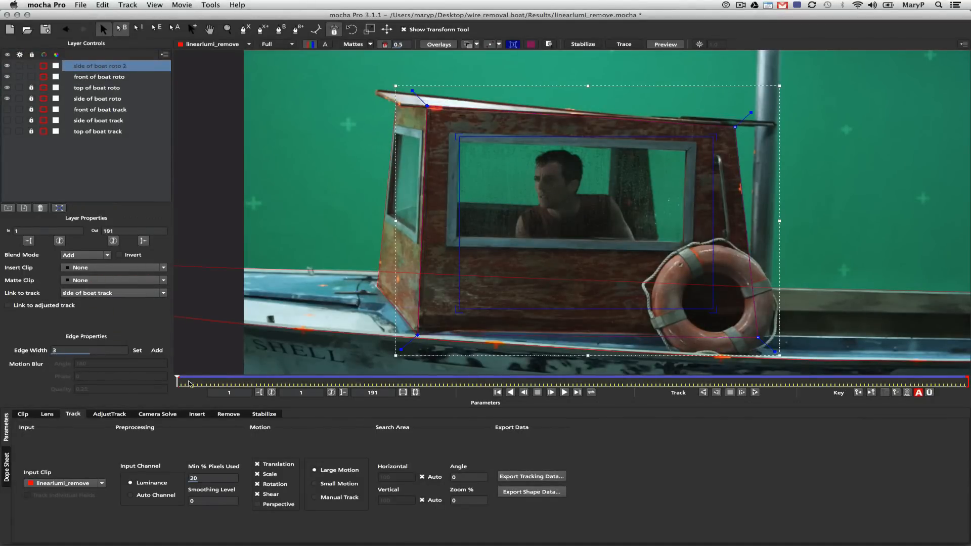
left_click_drag(188, 380, 864, 380)
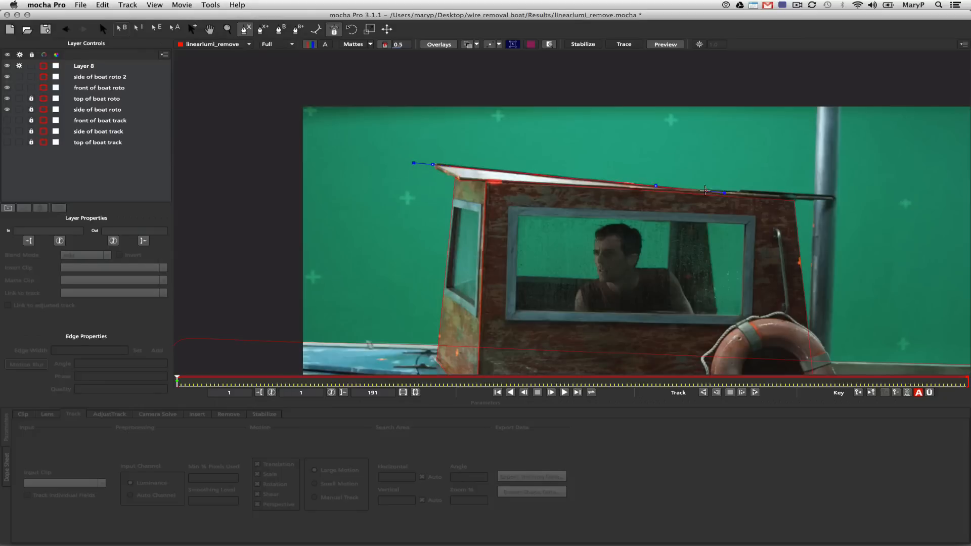
Step: Outline the roof mask, link it to a track, track it forward, and reshape its left corner
left_click(84, 65)
type("top of boat roto 2")
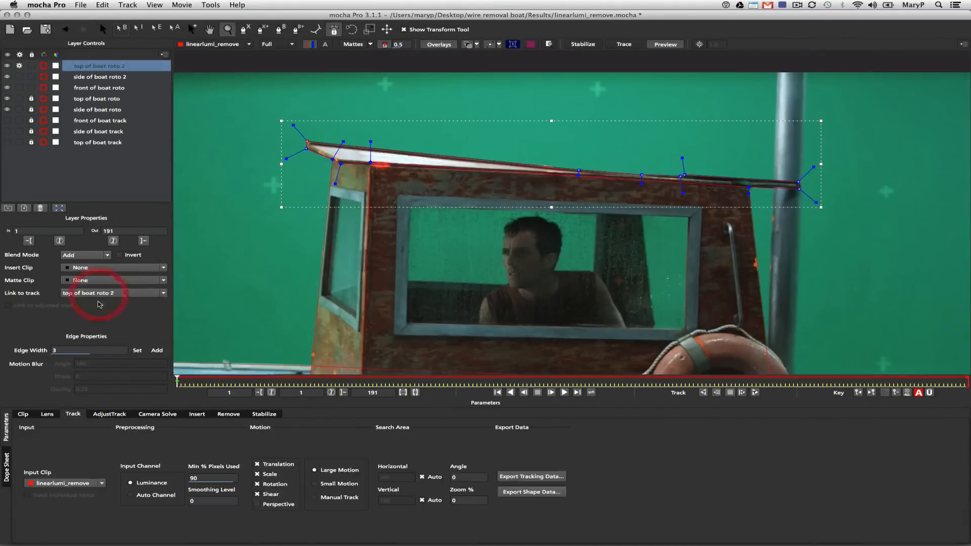
left_click(113, 292)
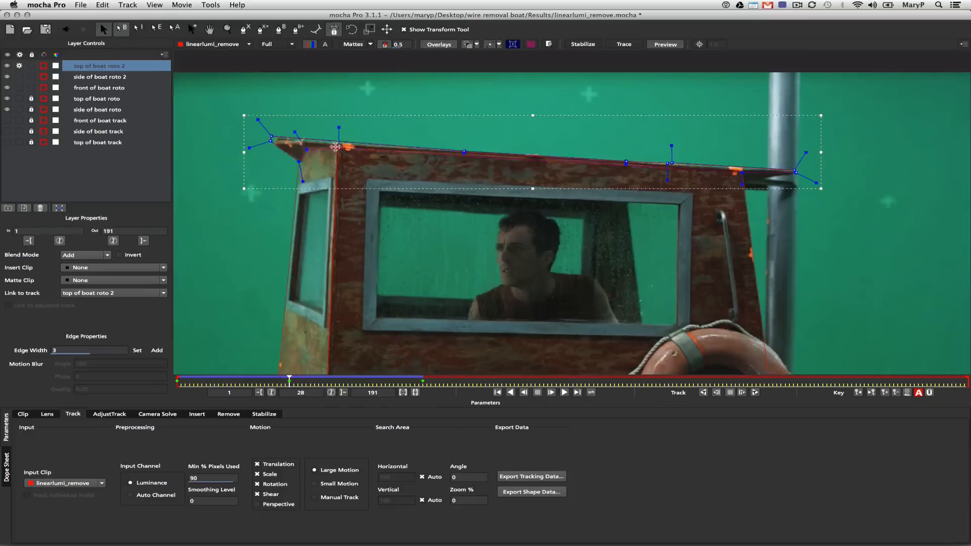
left_click_drag(290, 378, 227, 379)
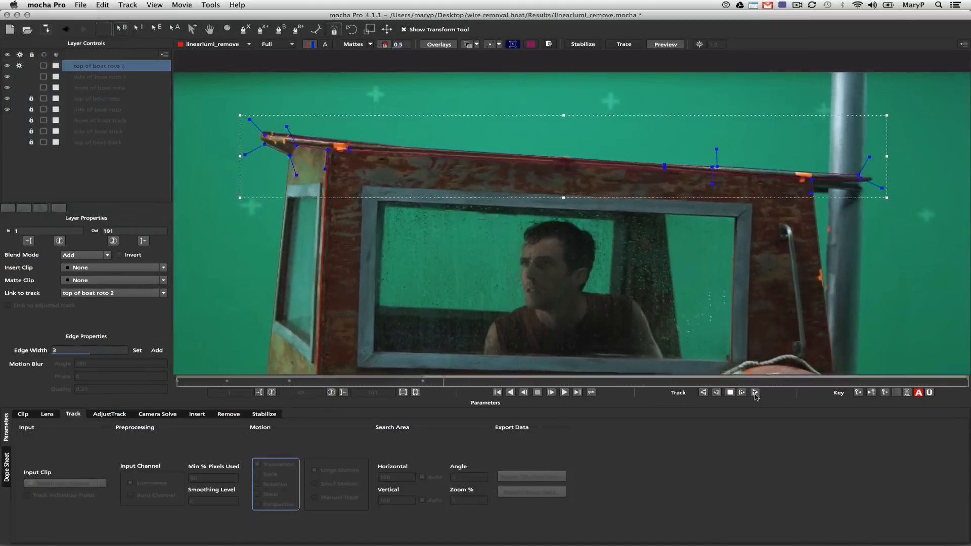
left_click(754, 393)
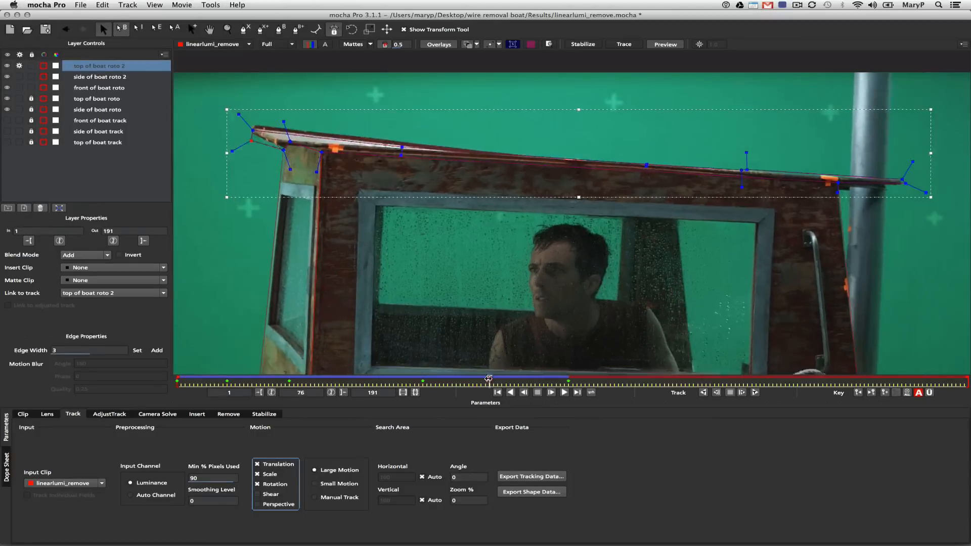
left_click_drag(489, 380, 322, 380)
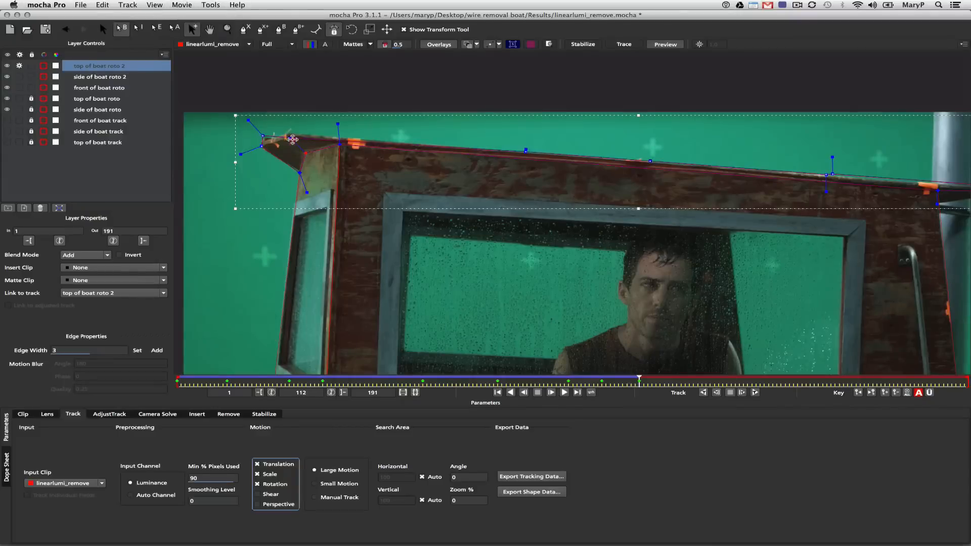
left_click_drag(293, 140, 288, 133)
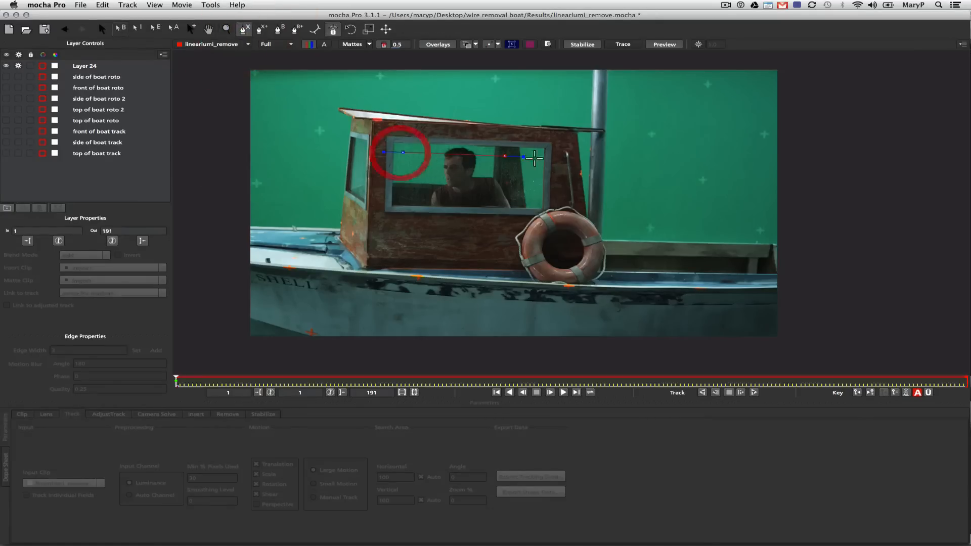
Step: Rename the layer 'matte for markers' and import linearlumi_remove_matte.mov as its matte clip
left_click(84, 65)
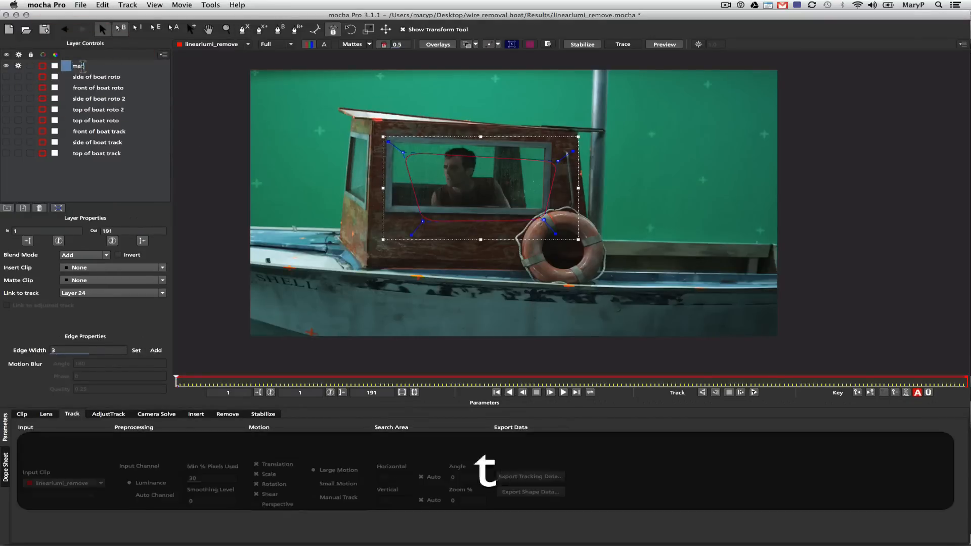
type("matte for markers")
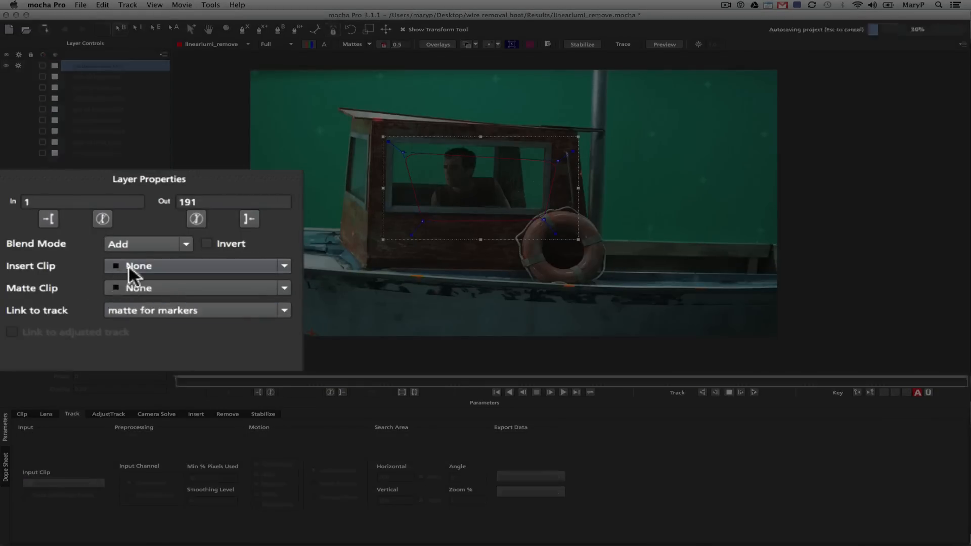
left_click(197, 288)
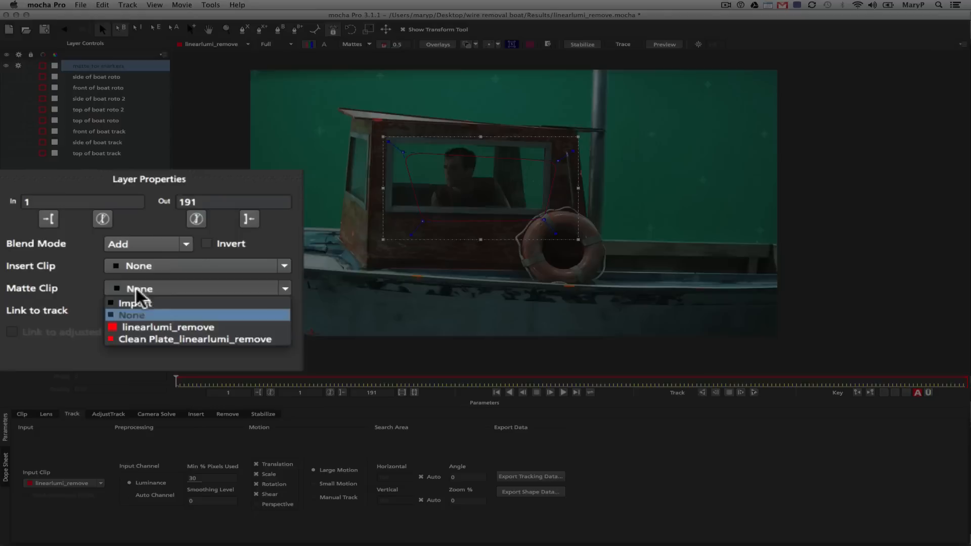
mouse_move(144, 303)
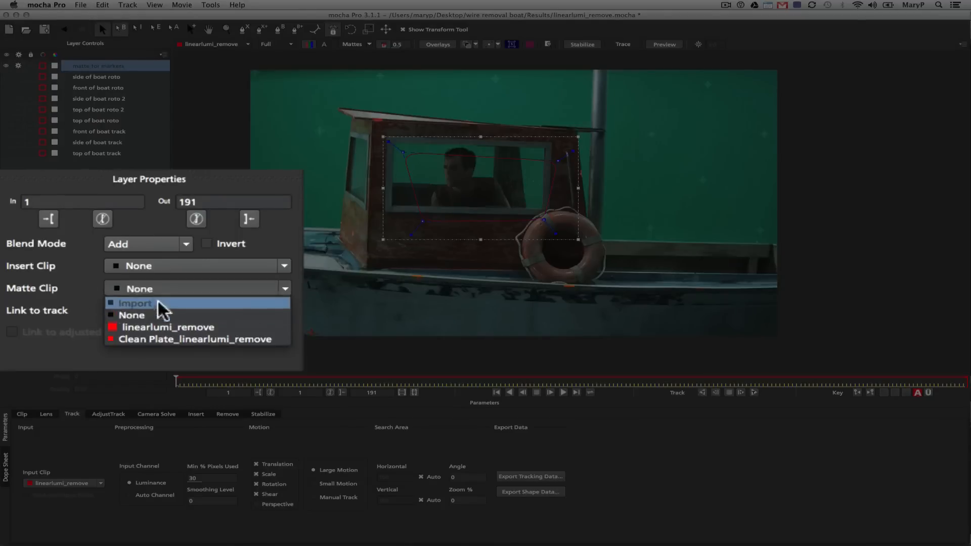
left_click(135, 304)
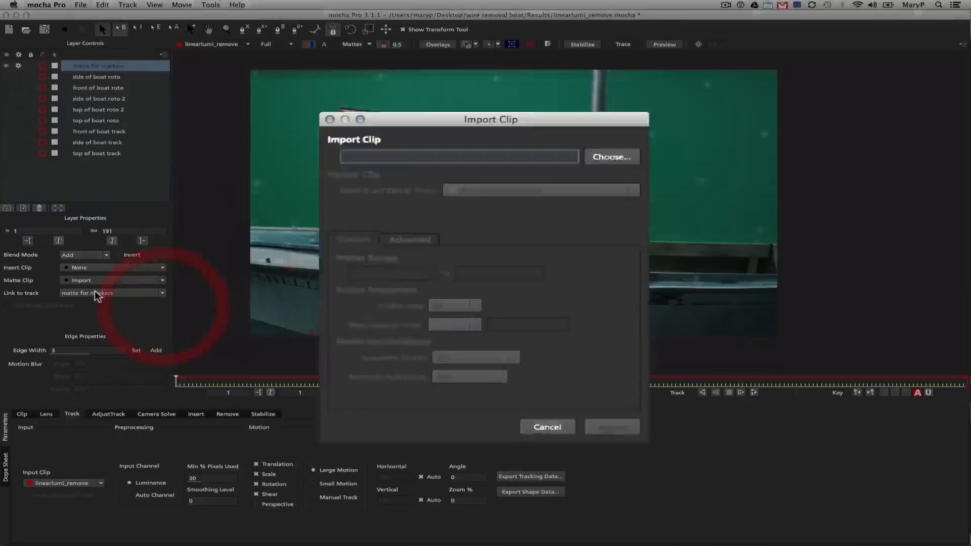
left_click(610, 157)
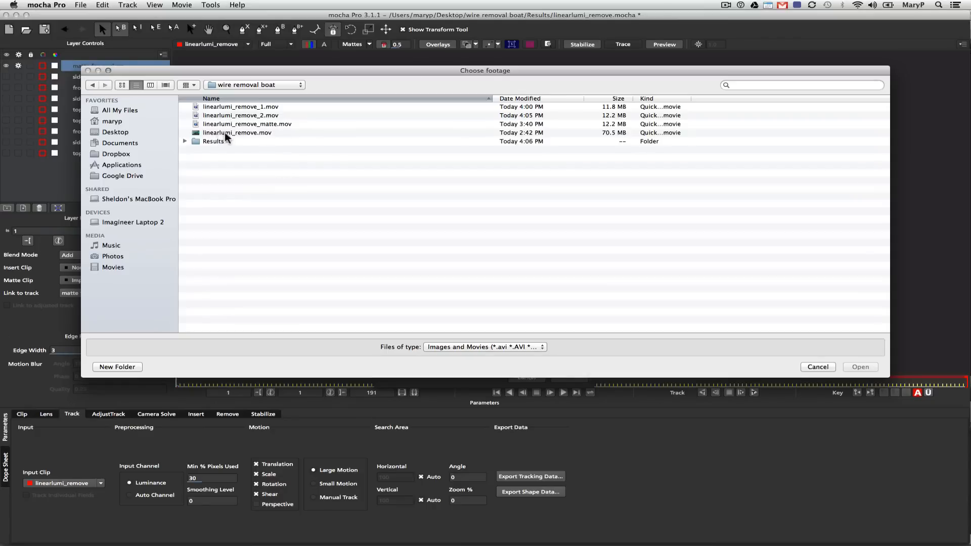
left_click(247, 124)
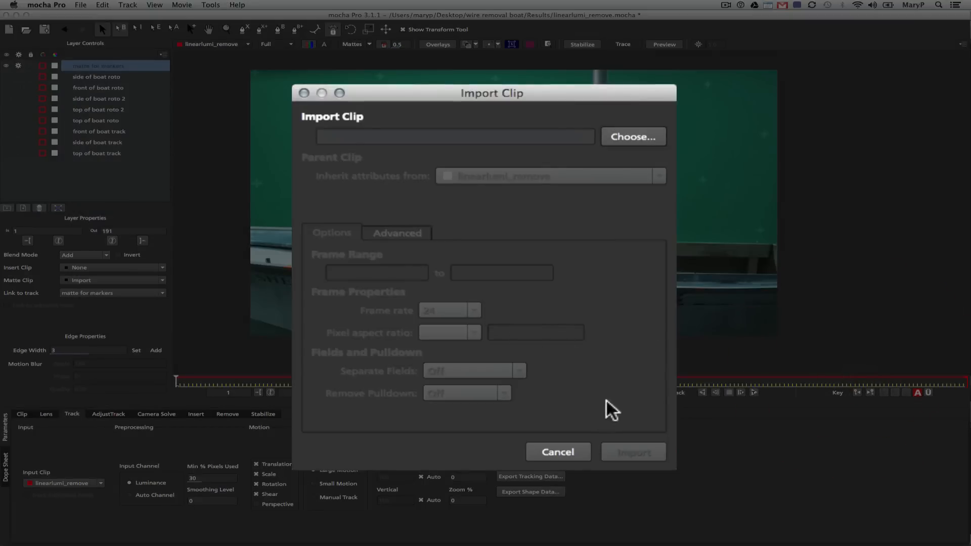
mouse_move(629, 443)
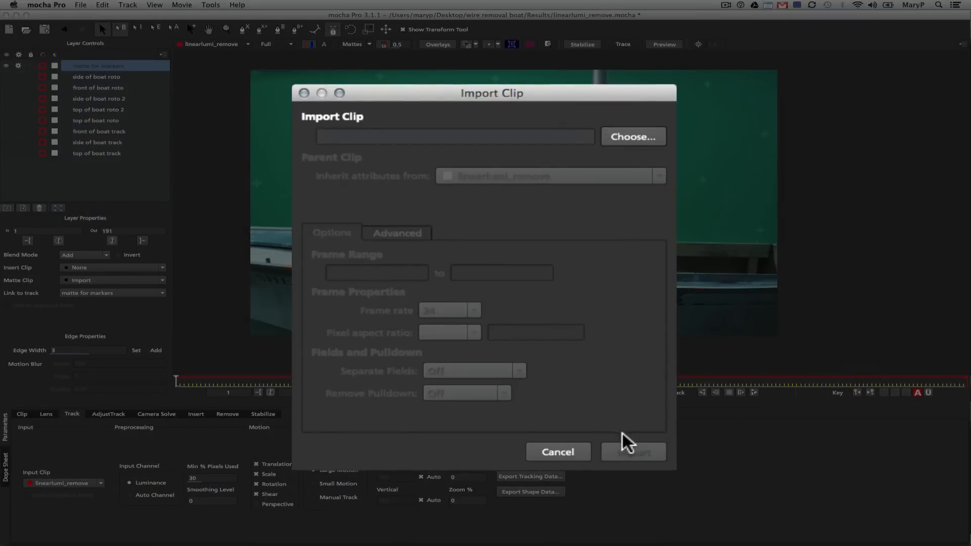
left_click(632, 451)
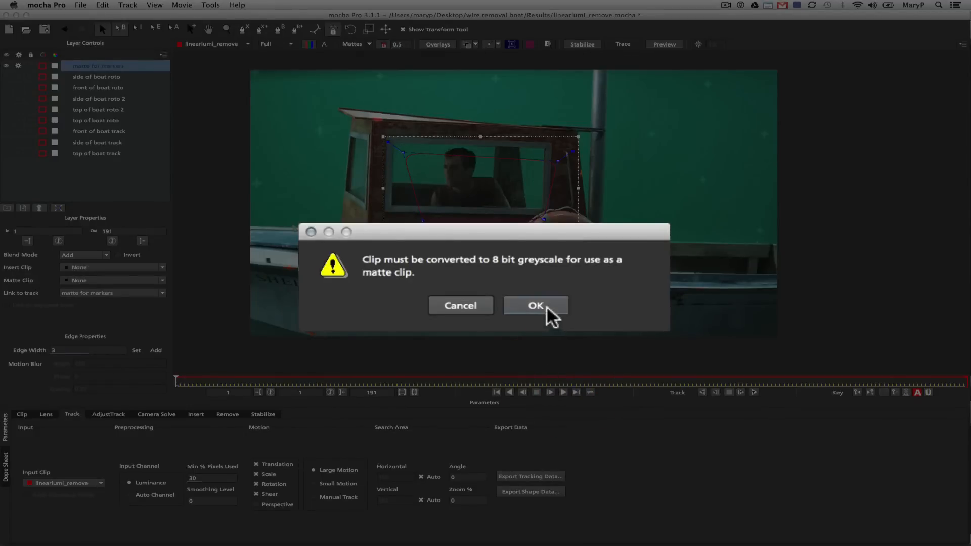
Step: Accept the 8-bit greyscale conversion, then reselect the matte for markers layer
left_click(535, 306)
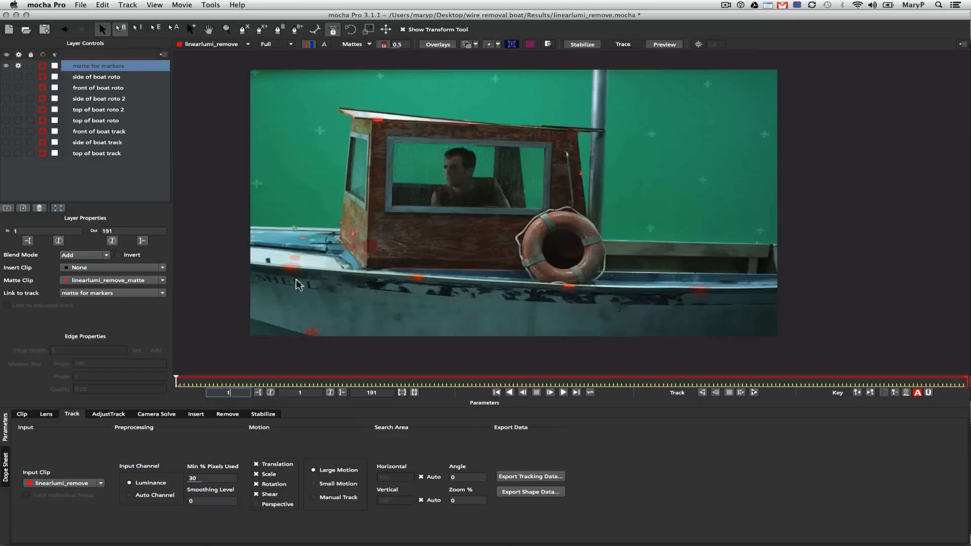
mouse_move(301, 62)
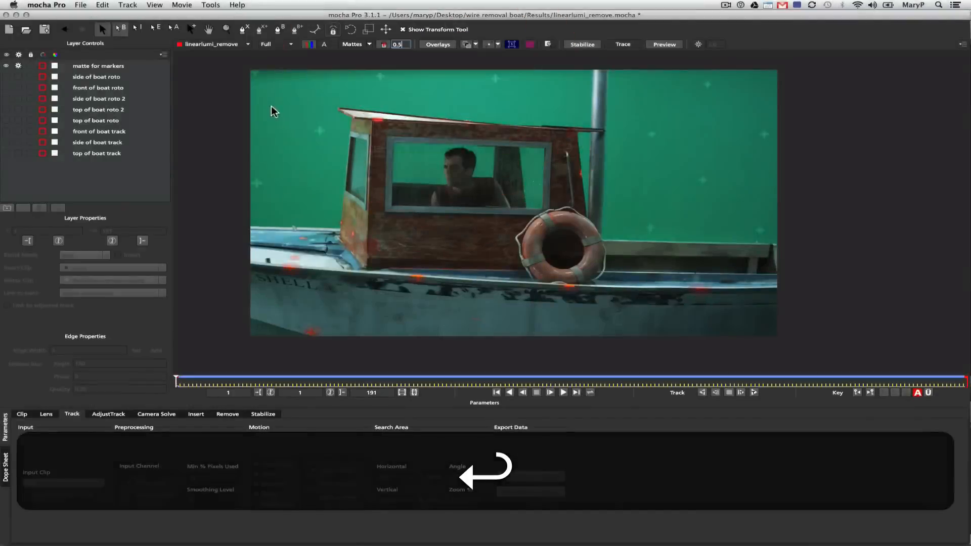
left_click(98, 66)
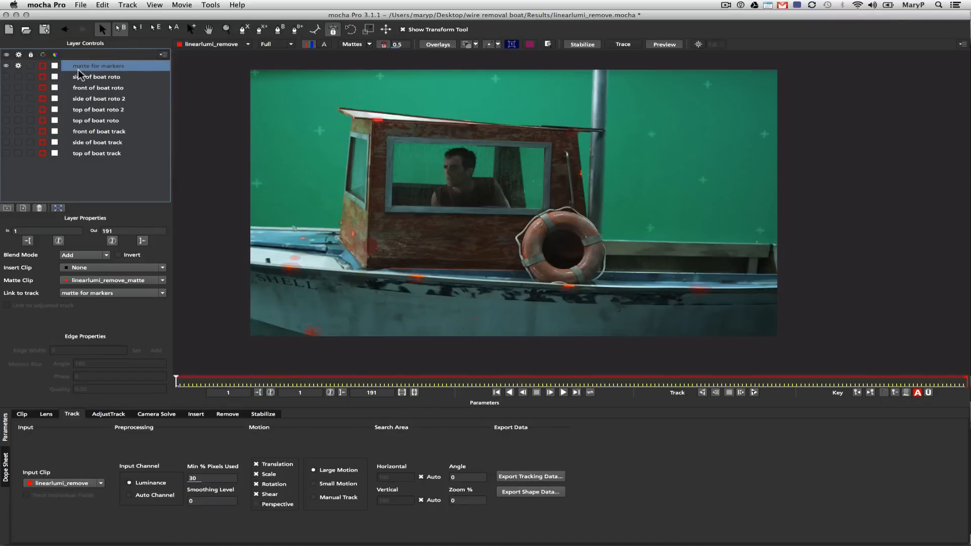
left_click(6, 65)
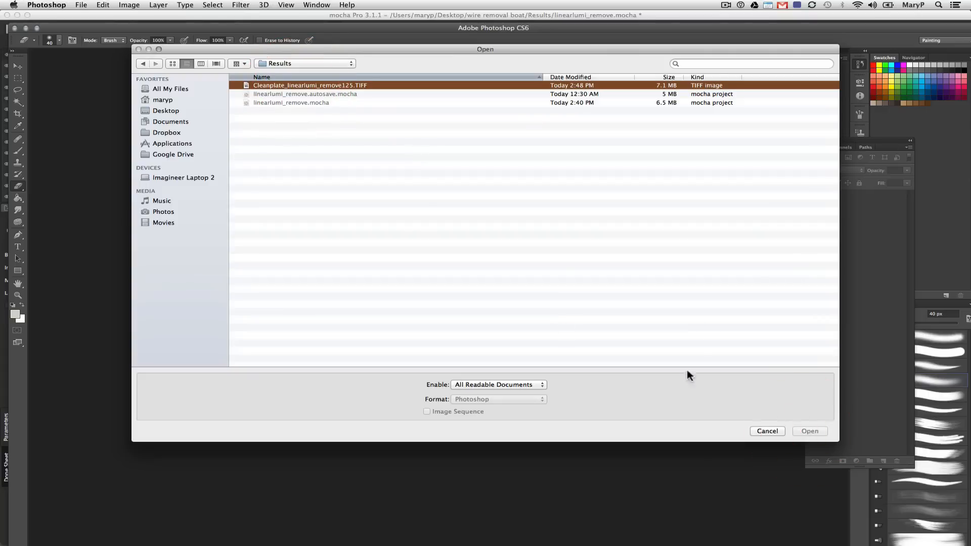
Step: Open Cleanplate_linearlumi_remove125.TIFF and clone-stamp the orange markers off the cabin wood and roof
left_click(809, 431)
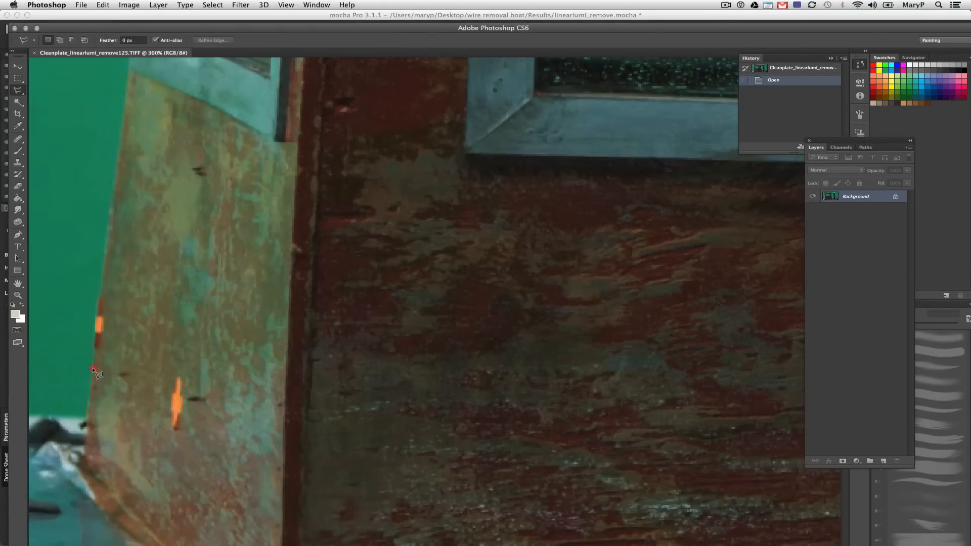
left_click_drag(93, 369, 133, 393)
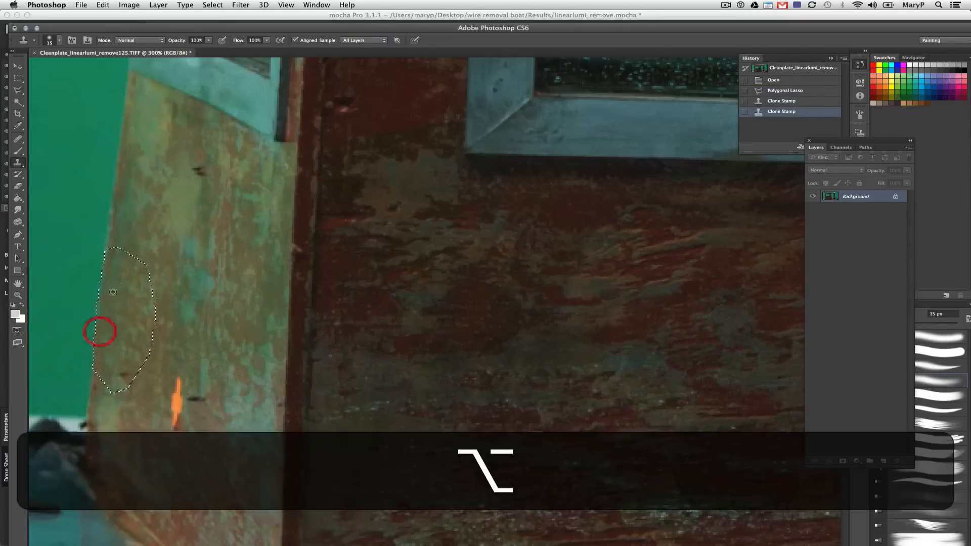
left_click(94, 328)
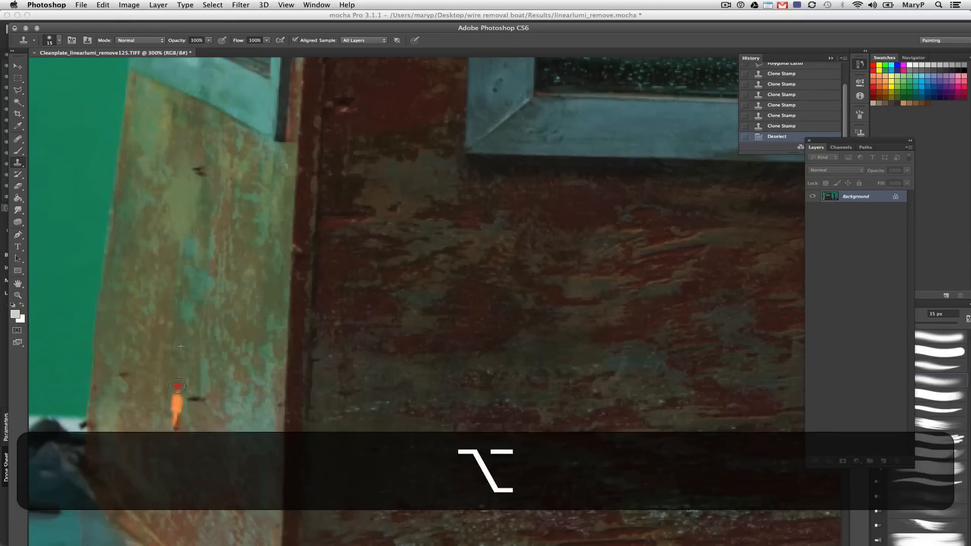
left_click(180, 397)
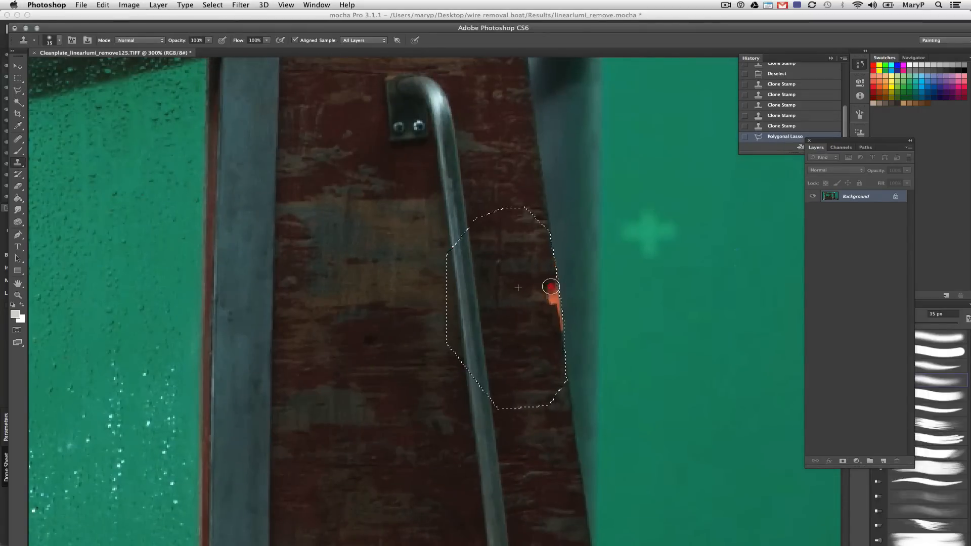
key("cmd+z")
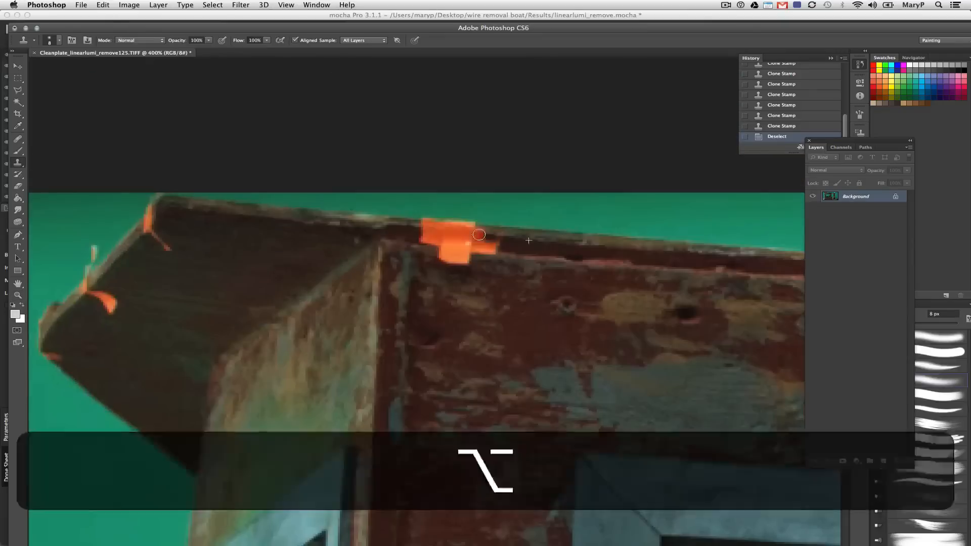
left_click(479, 235)
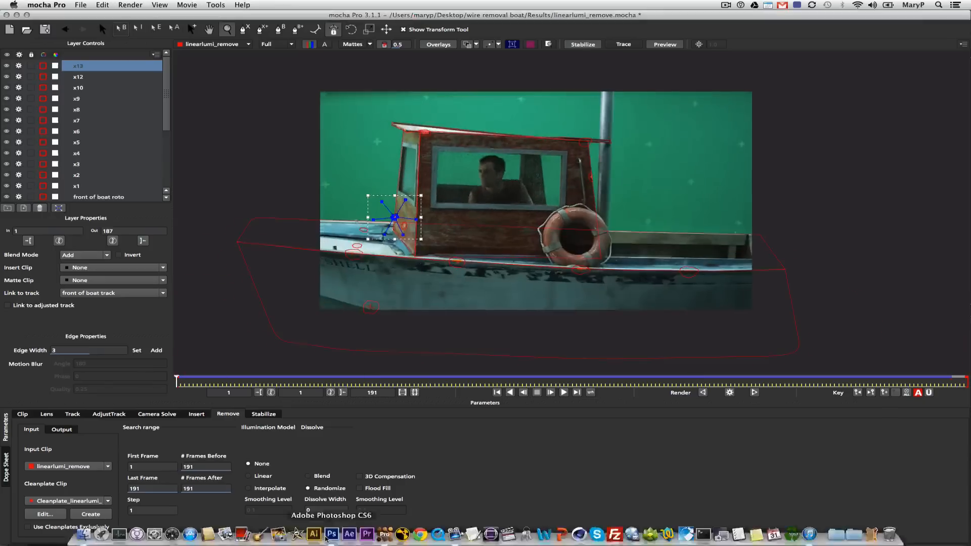
Step: In Photoshop, clone out the remaining markers on Cleanplate_linearlumi_remove1.TIFF
left_click(331, 534)
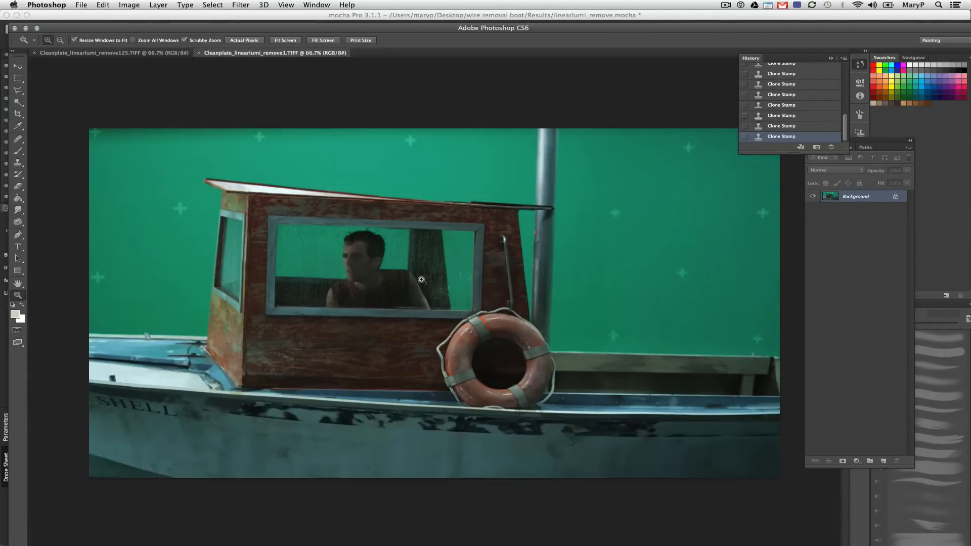
left_click(111, 52)
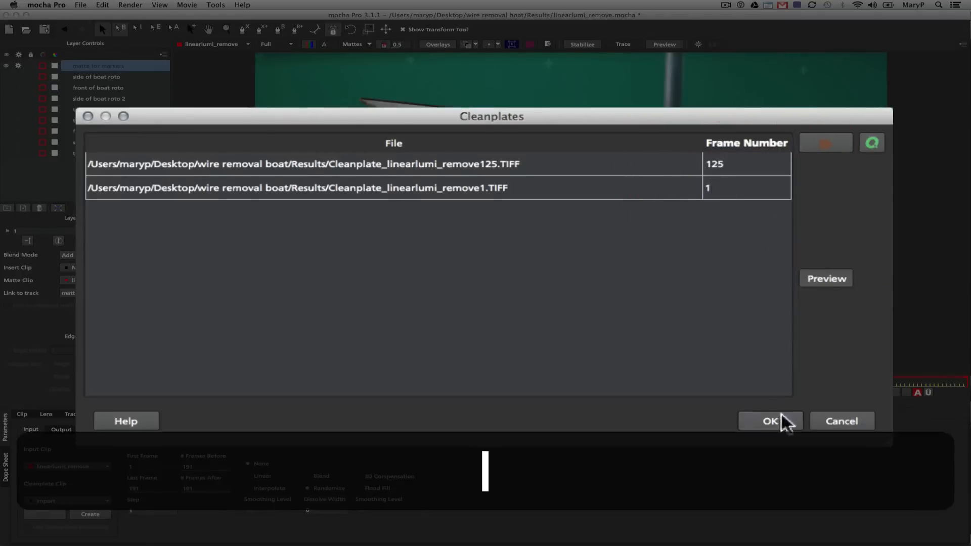
Step: Confirm the frame 1 and 125 clean plates, enable Use Cleanplates Exclusively, and save
left_click(770, 421)
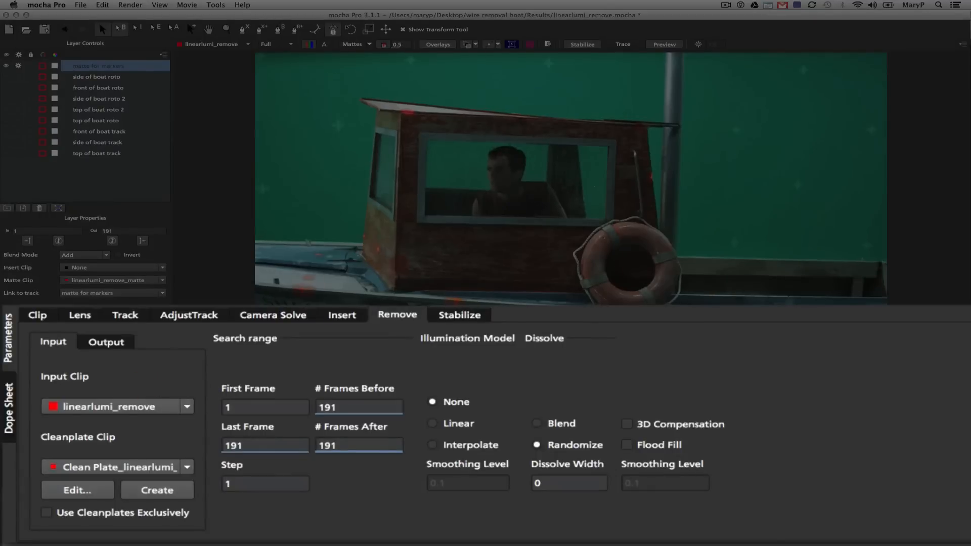
left_click(45, 513)
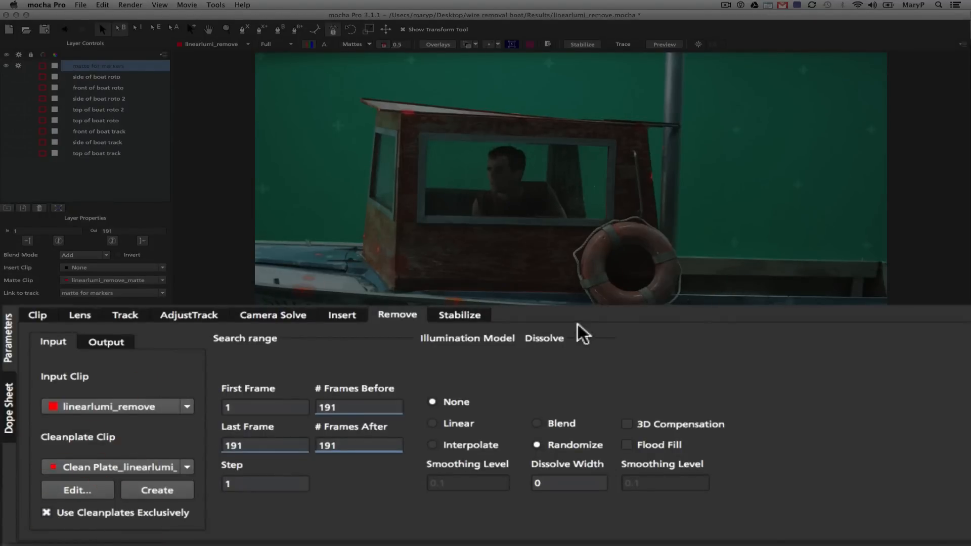
key("cmd+s")
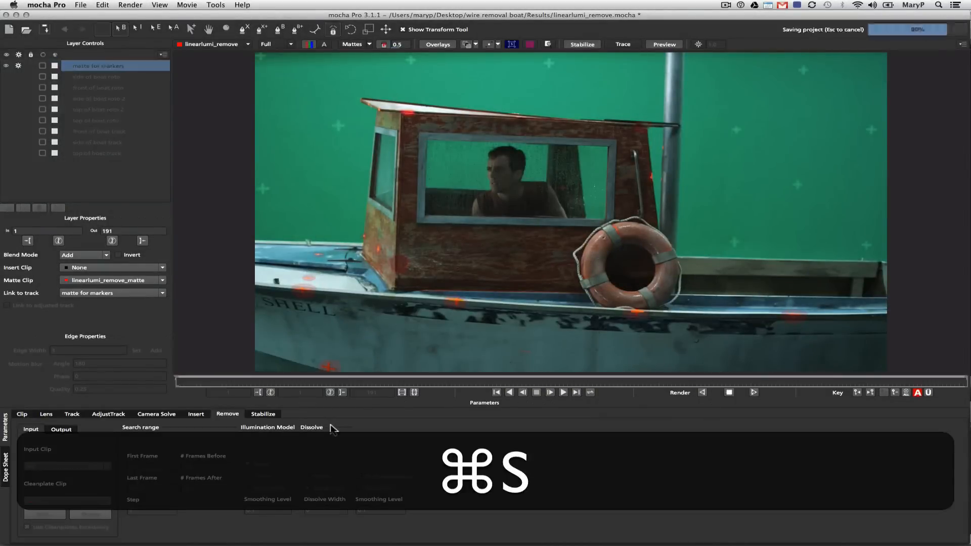
key("cmd+s")
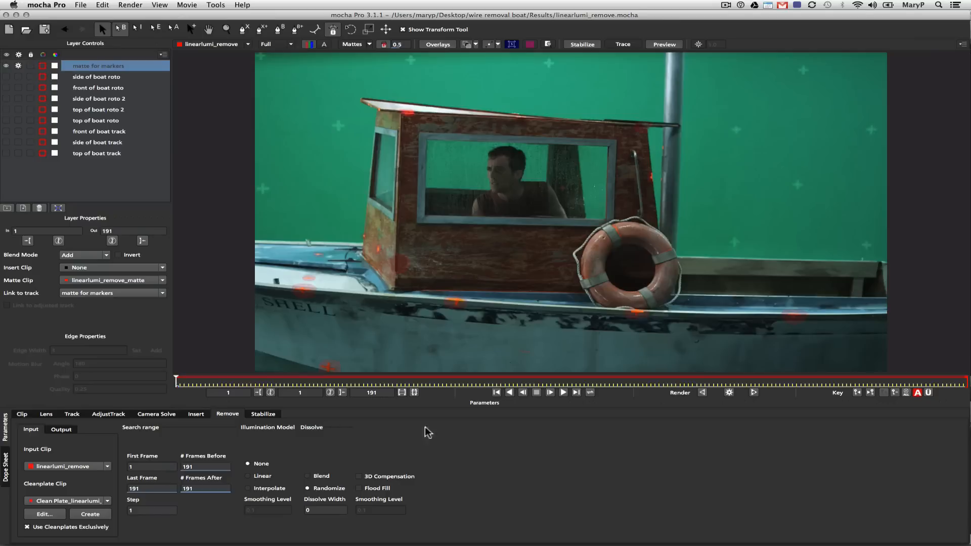
mouse_move(672, 392)
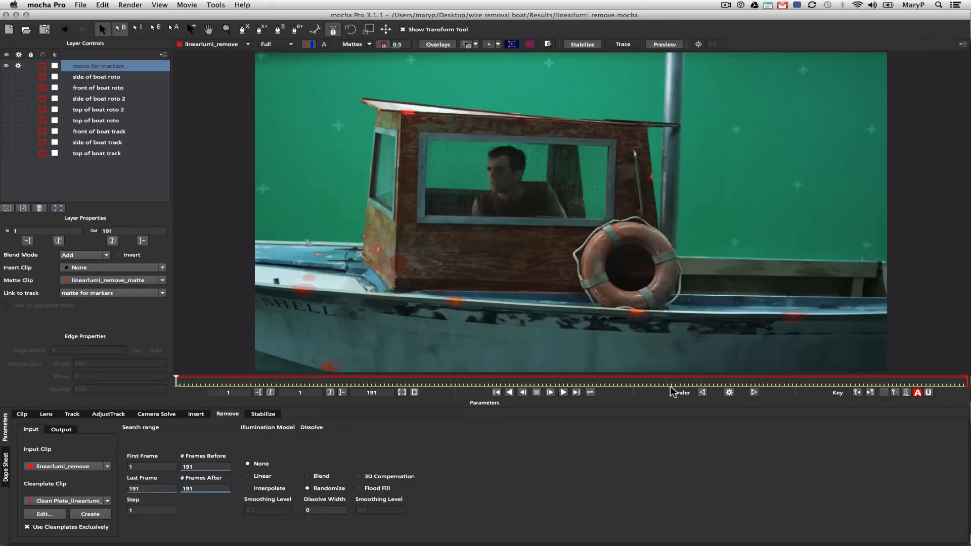
mouse_move(755, 395)
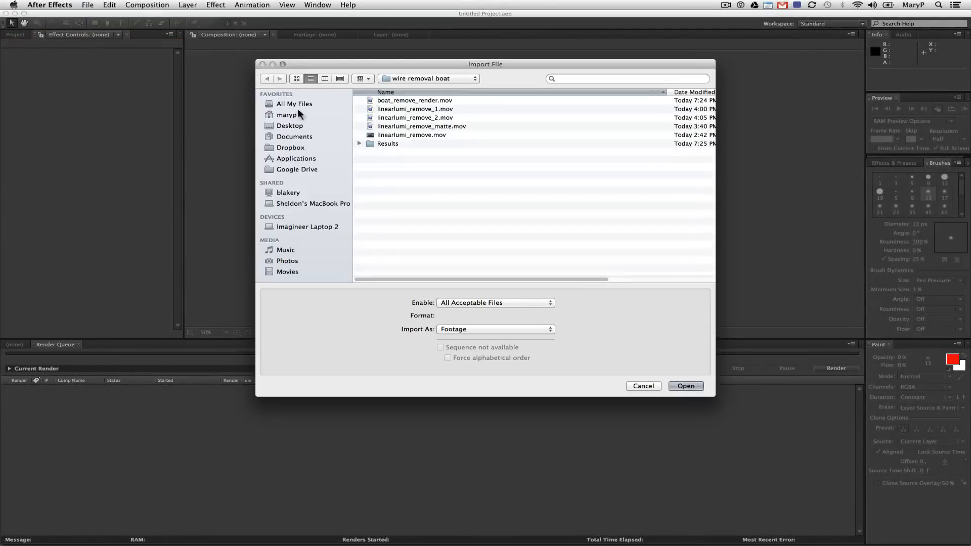
Step: Import the footage and scrub several frames to judge the matte's Box Blur, settling on radius 5
left_click(685, 386)
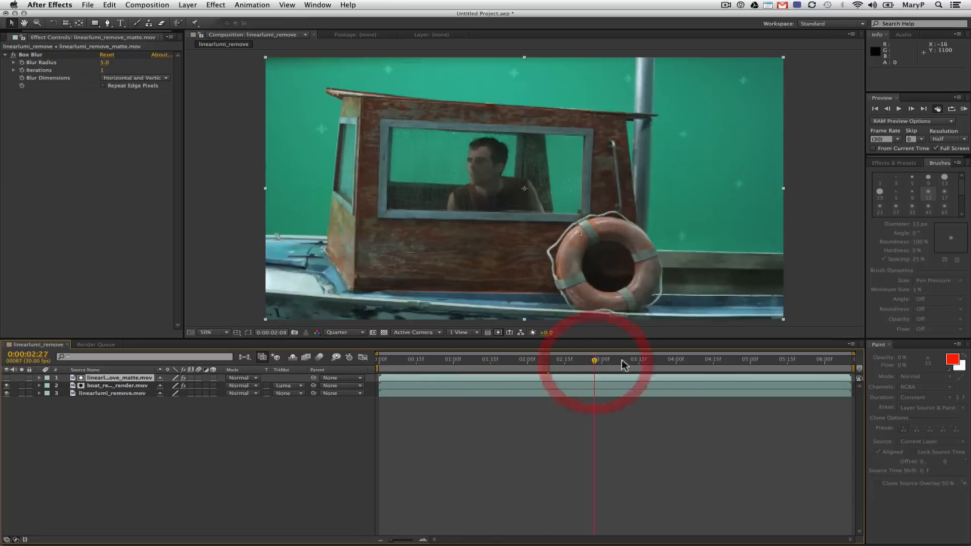
left_click(827, 359)
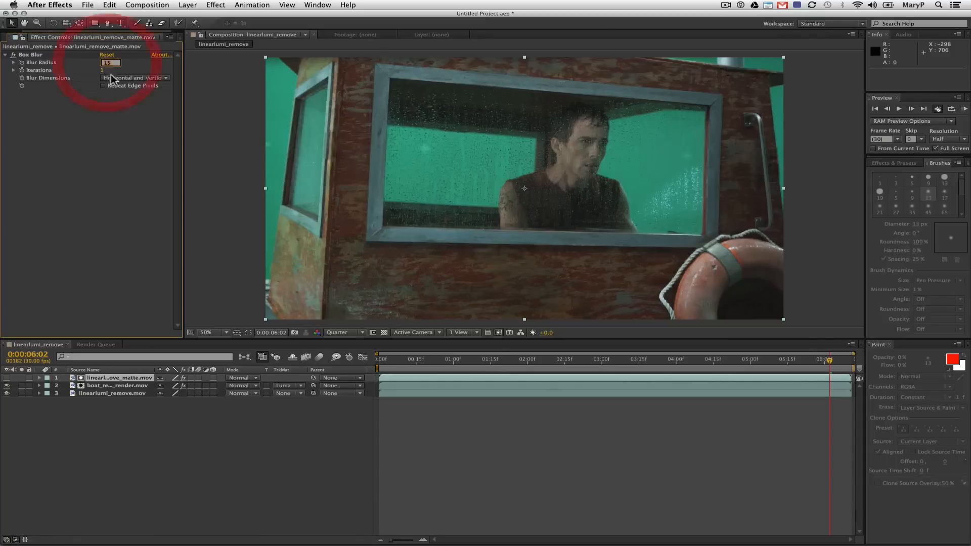
left_click_drag(828, 359, 586, 359)
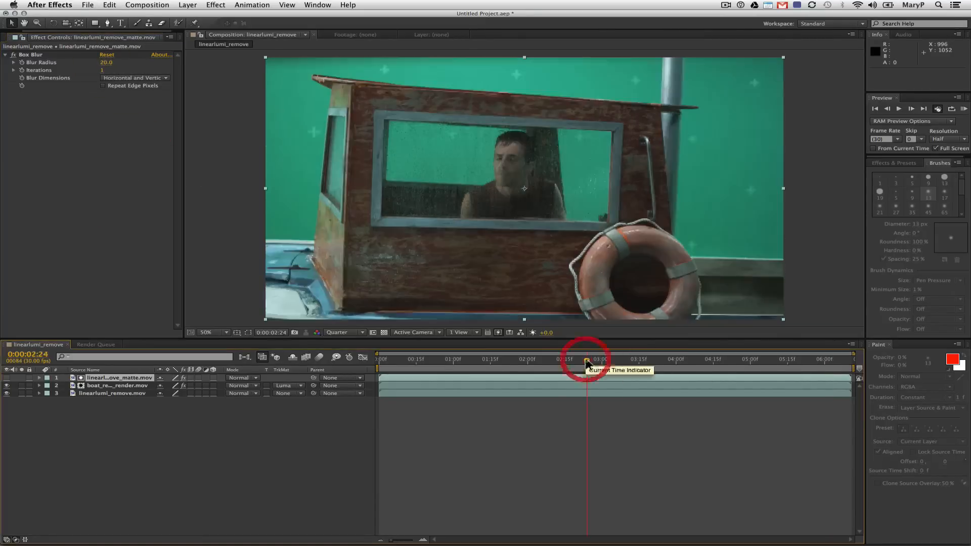
left_click_drag(587, 361, 537, 361)
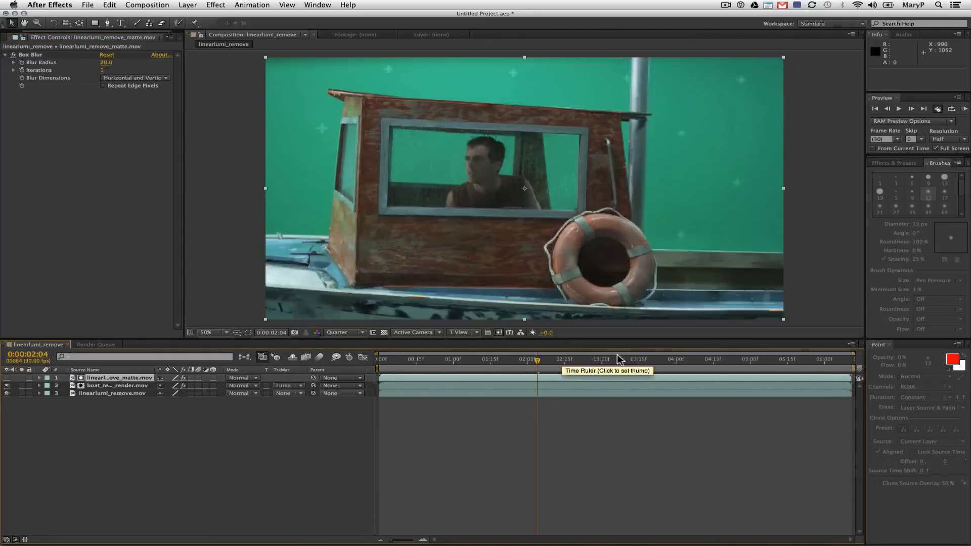
left_click(414, 360)
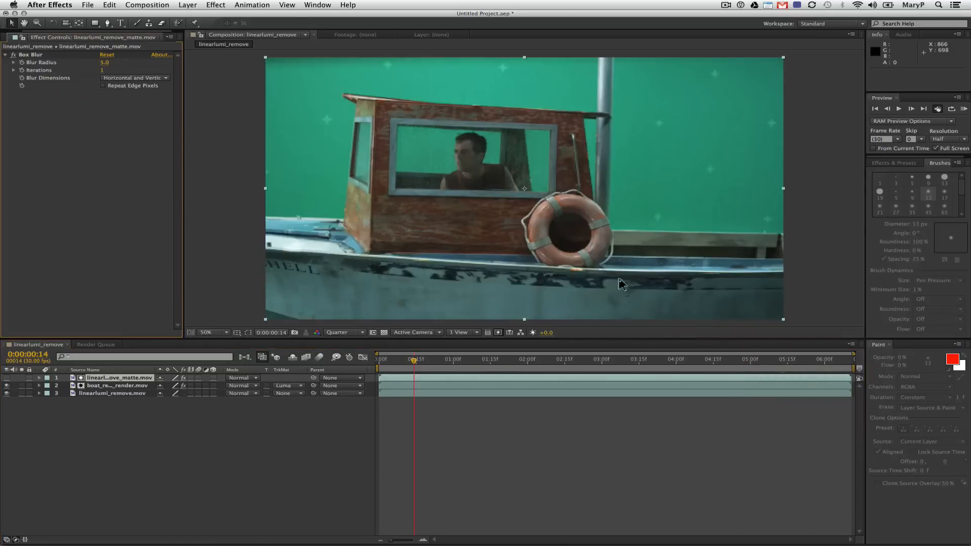
left_click(820, 360)
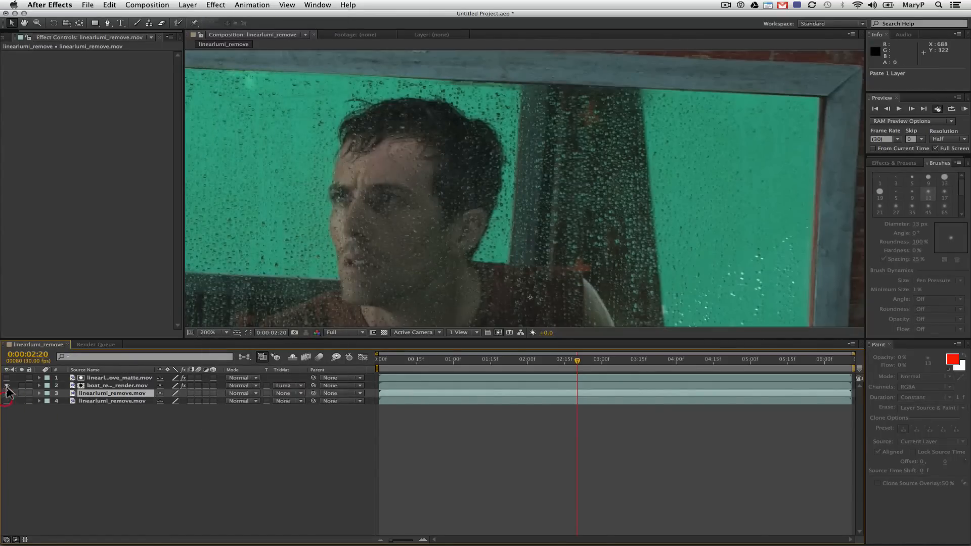
Step: Stack seven Color Key effects on the plate copy and add a white Fill
left_click(215, 5)
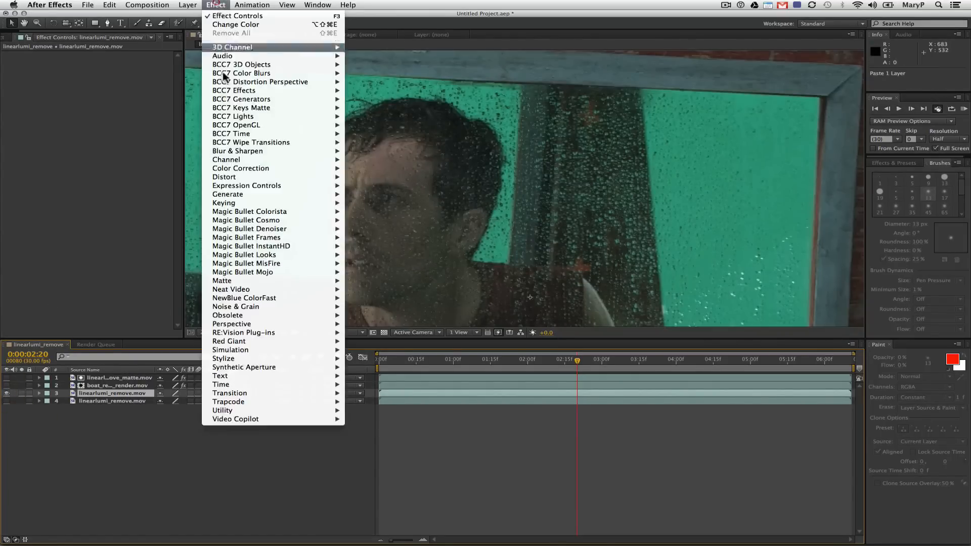
mouse_move(224, 202)
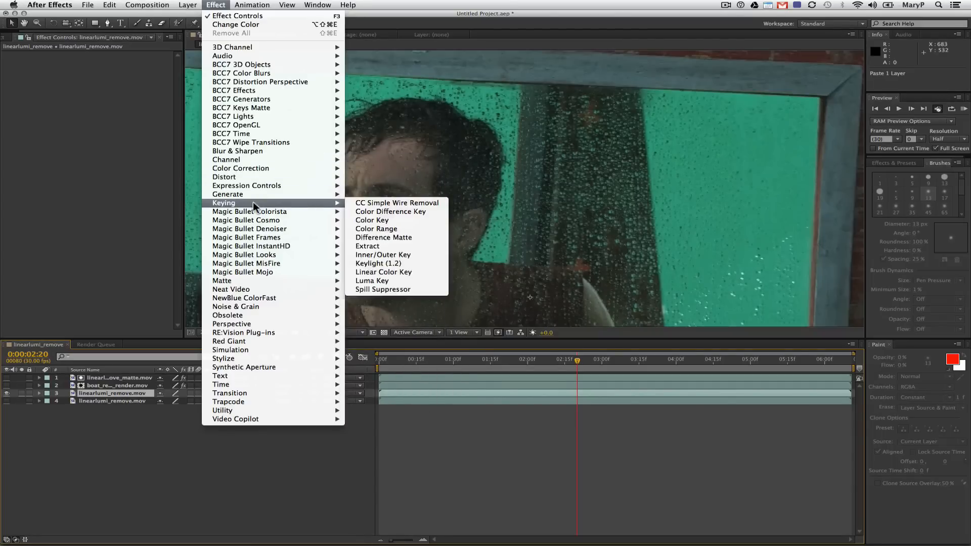
mouse_move(372, 220)
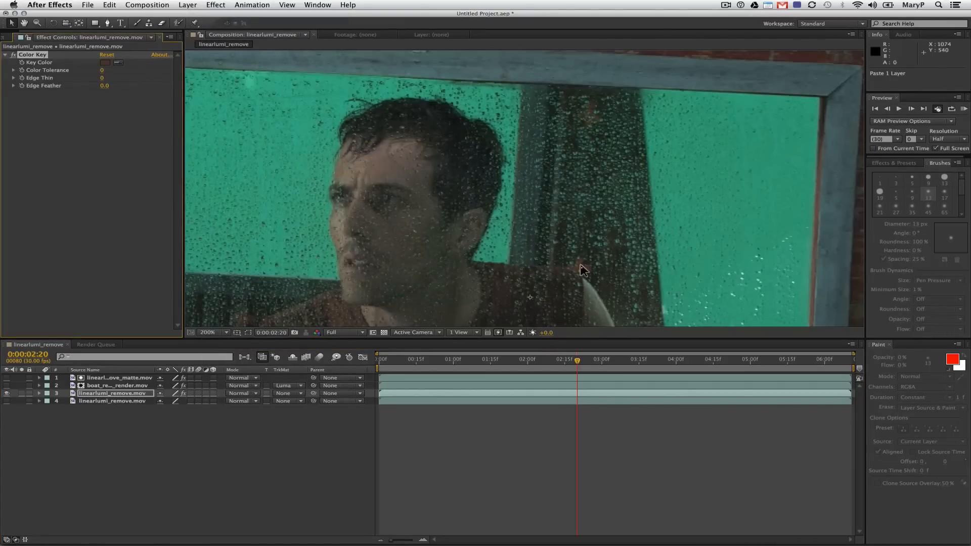
mouse_move(249, 183)
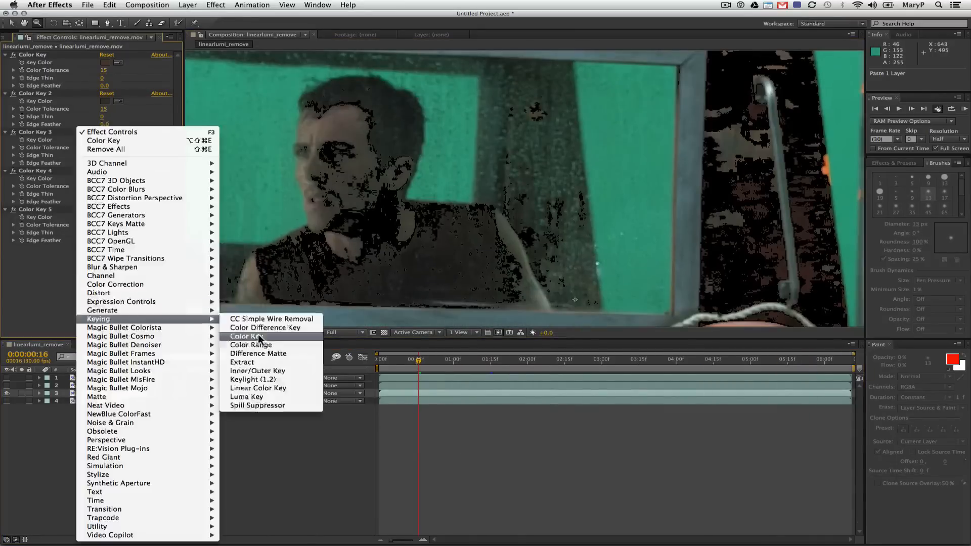
left_click(244, 337)
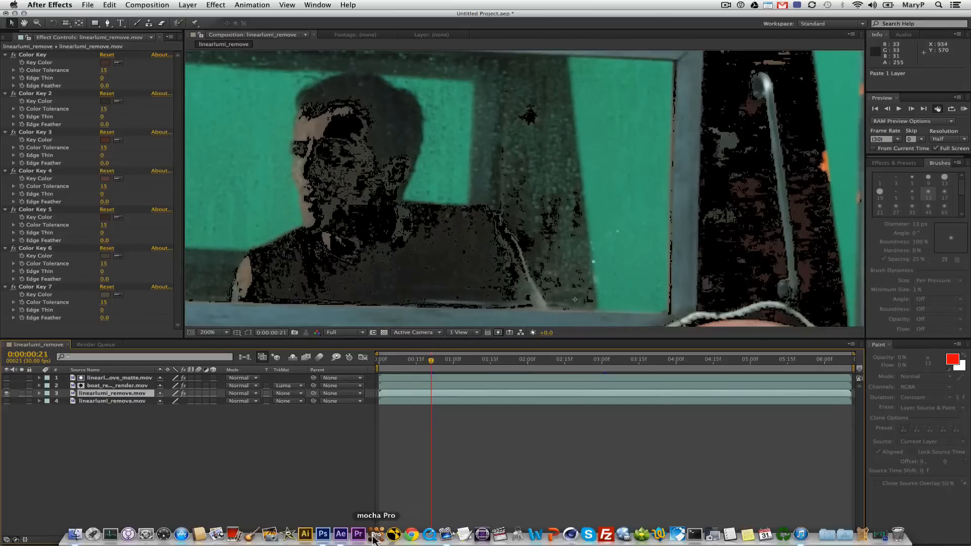
left_click(216, 5)
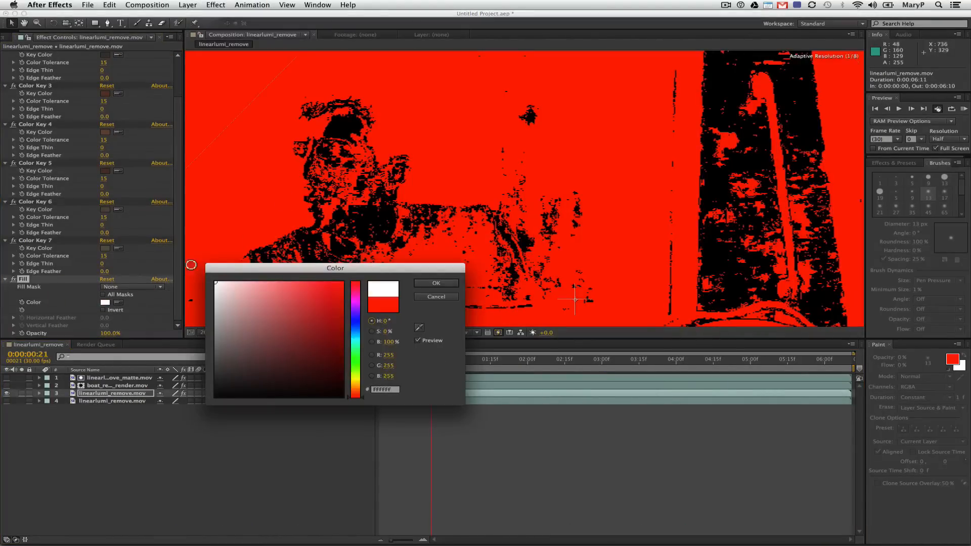
left_click(435, 282)
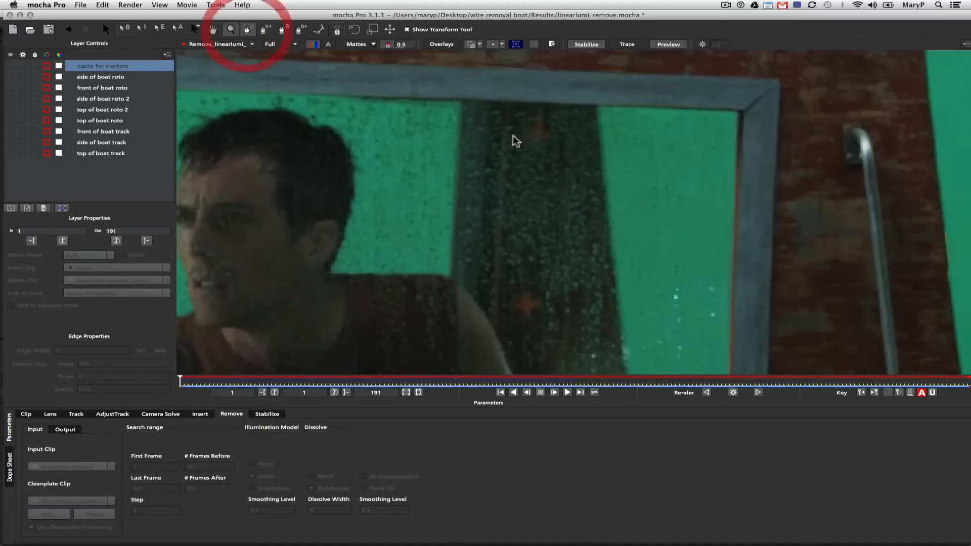
Step: Draw and track small circles over both orange cabin markers as orange 1 and orange 2
left_click(75, 414)
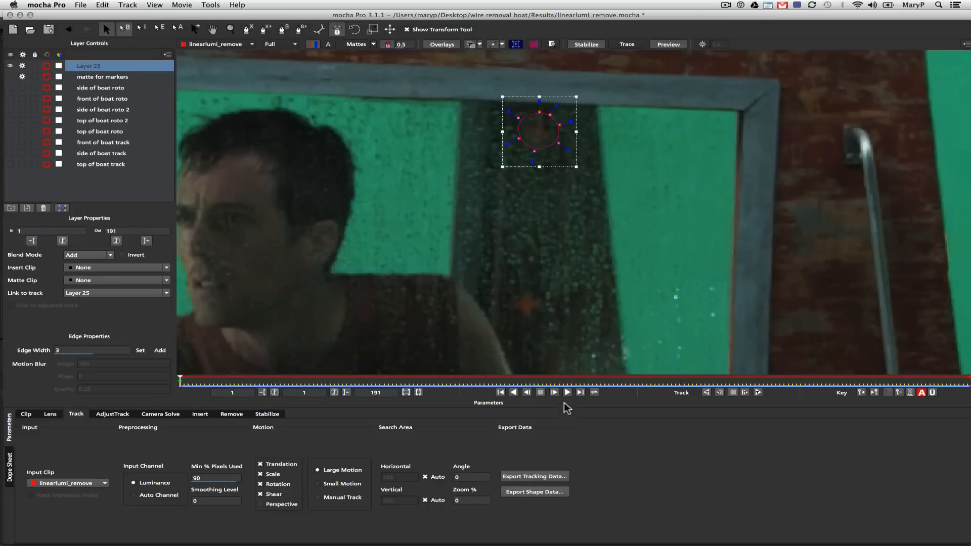
left_click(102, 77)
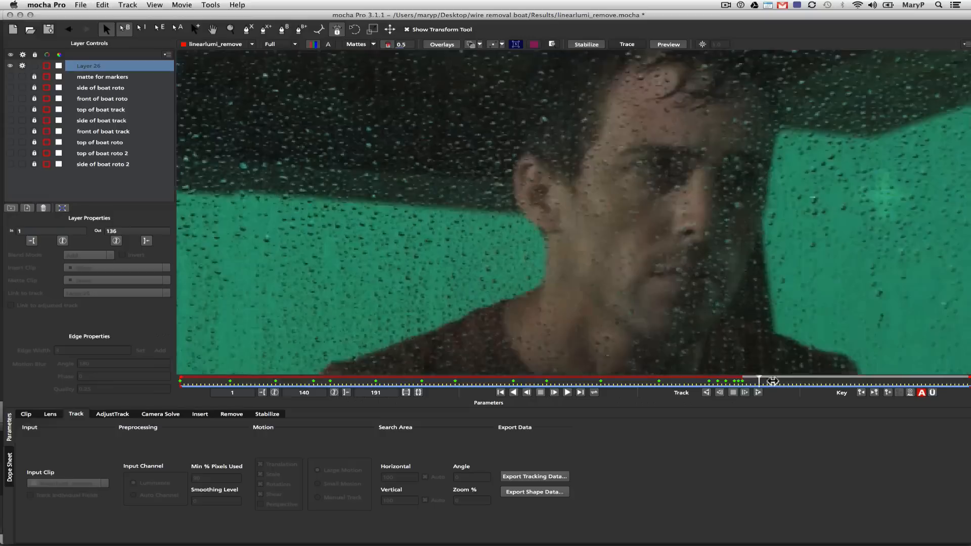
left_click_drag(773, 380, 954, 381)
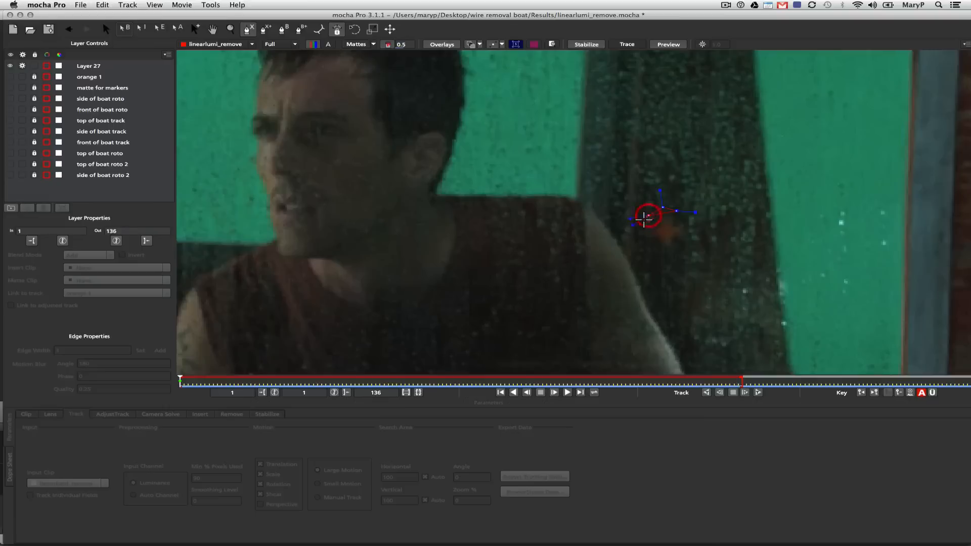
left_click_drag(647, 217, 694, 234)
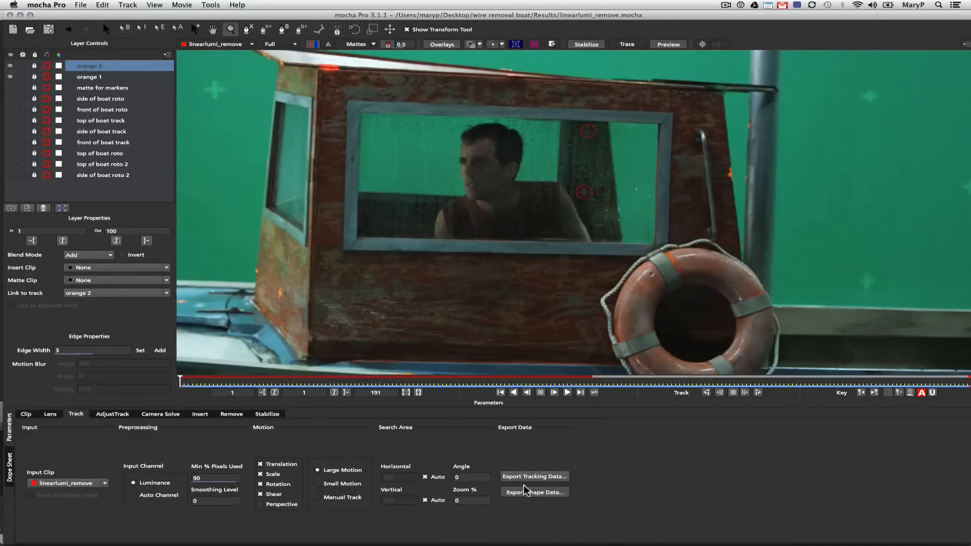
Step: Export the orange marker shapes as mocha shape data for AE to the clipboard
left_click(535, 492)
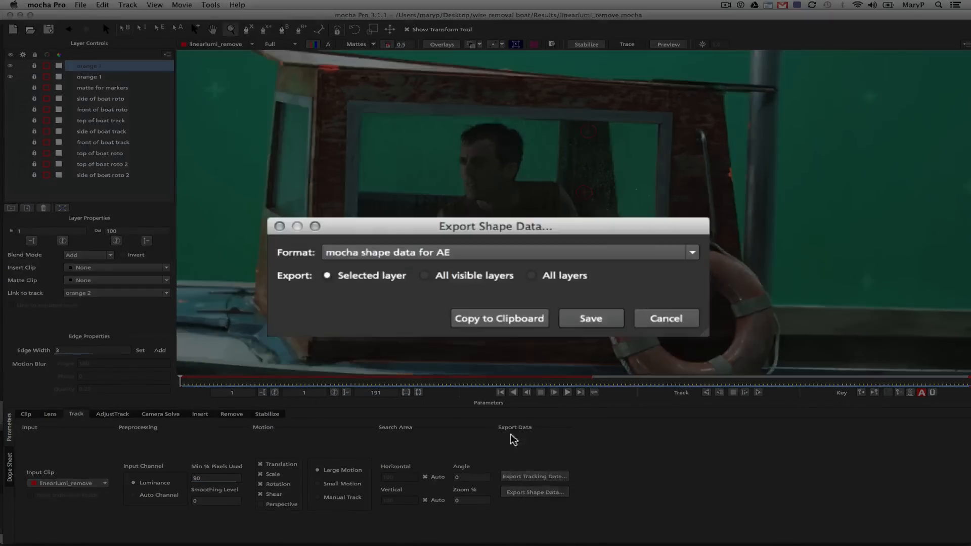
left_click(666, 318)
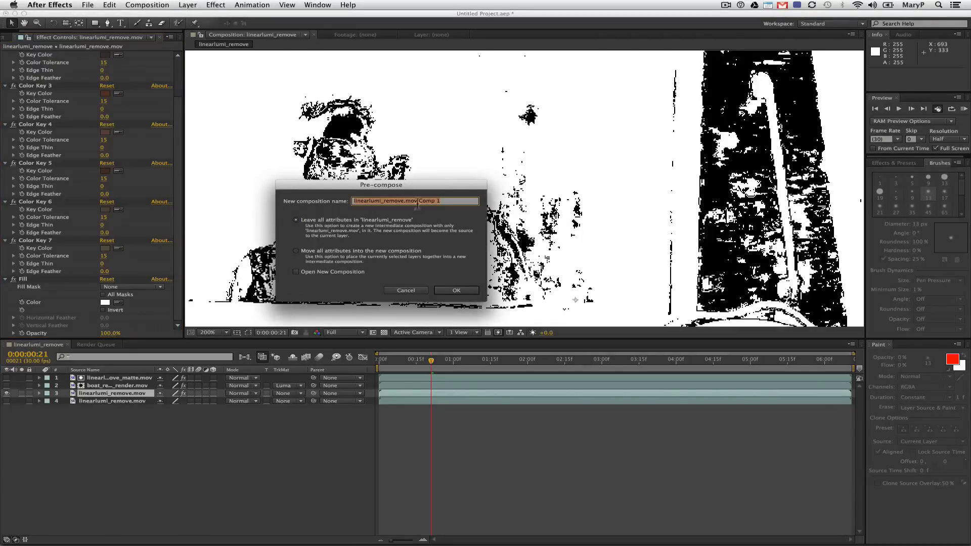
Step: Pre-compose the keyed plate as 'isolate orange', open it, and add a new solid
type("Isolate orang")
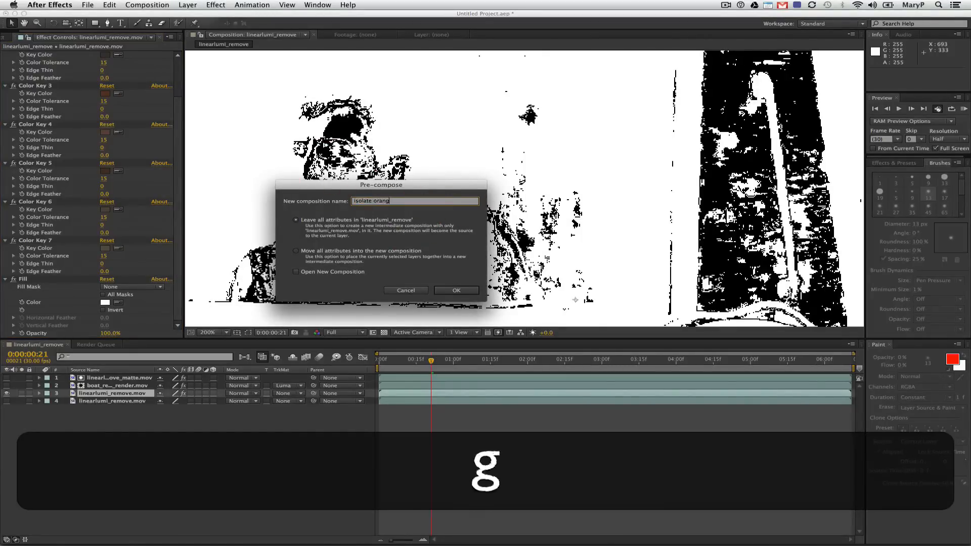
left_click(456, 290)
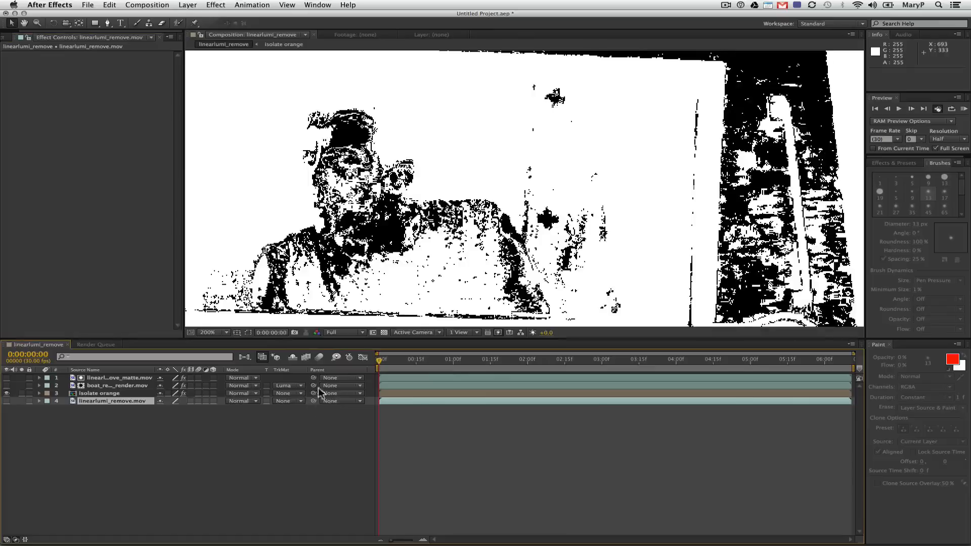
double_click(42, 124)
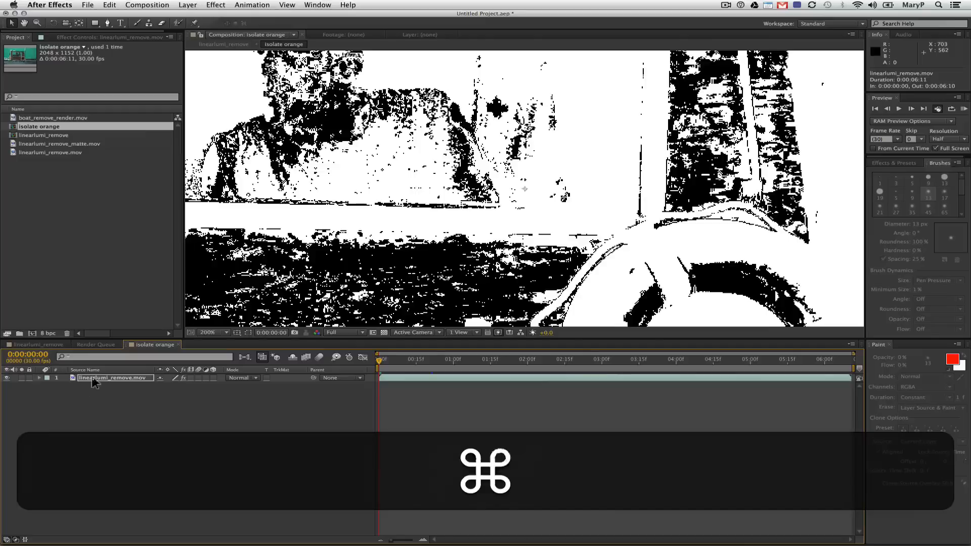
left_click(188, 5)
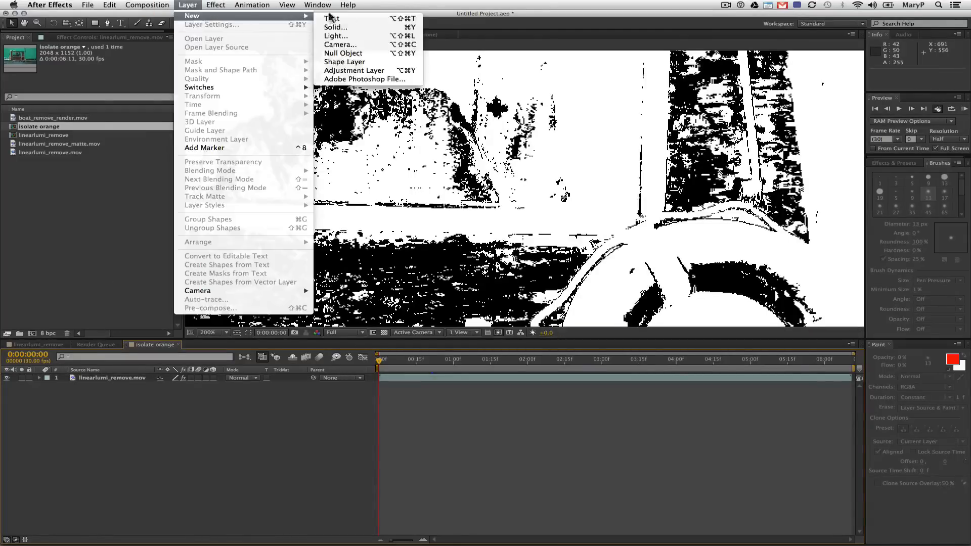
left_click(334, 27)
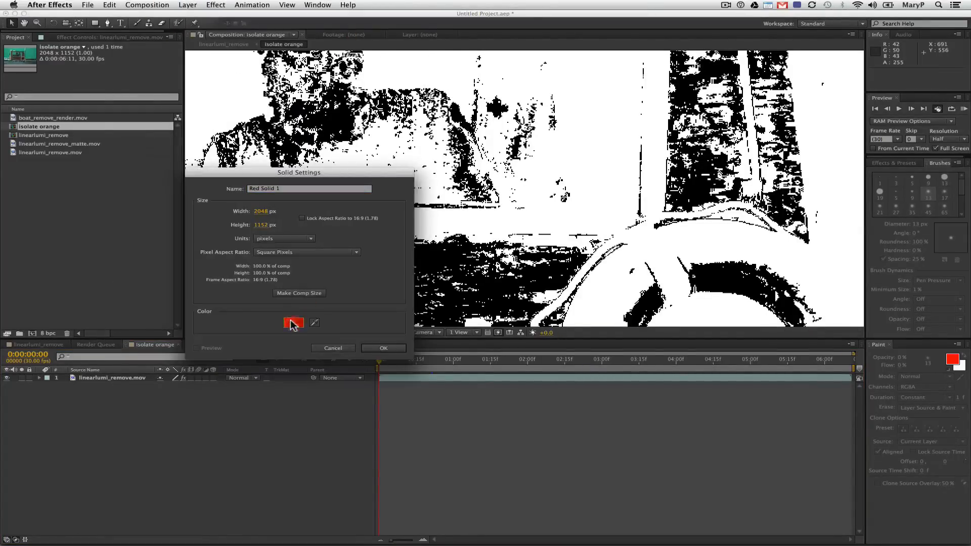
left_click(382, 347)
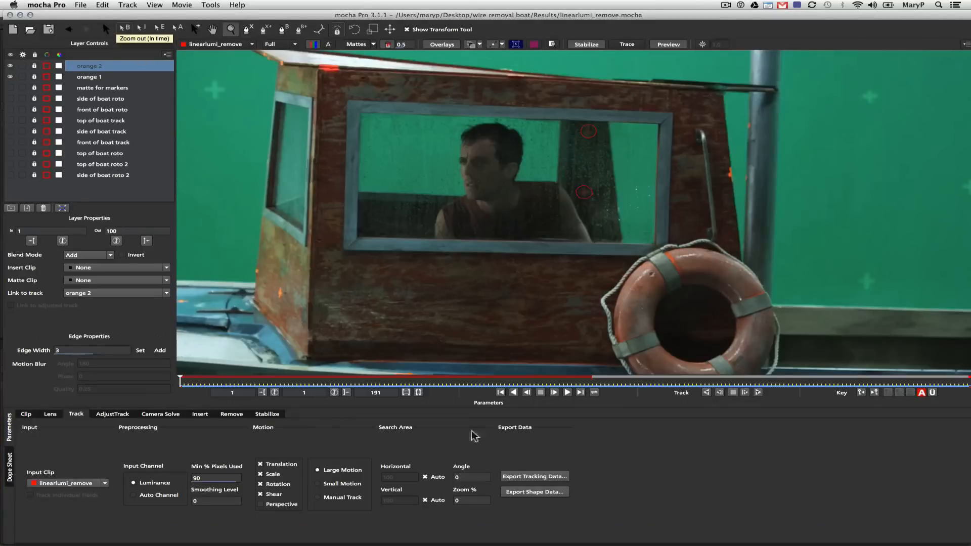
Step: Copy the orange shapes' mocha shape data for AE to the clipboard
left_click(534, 492)
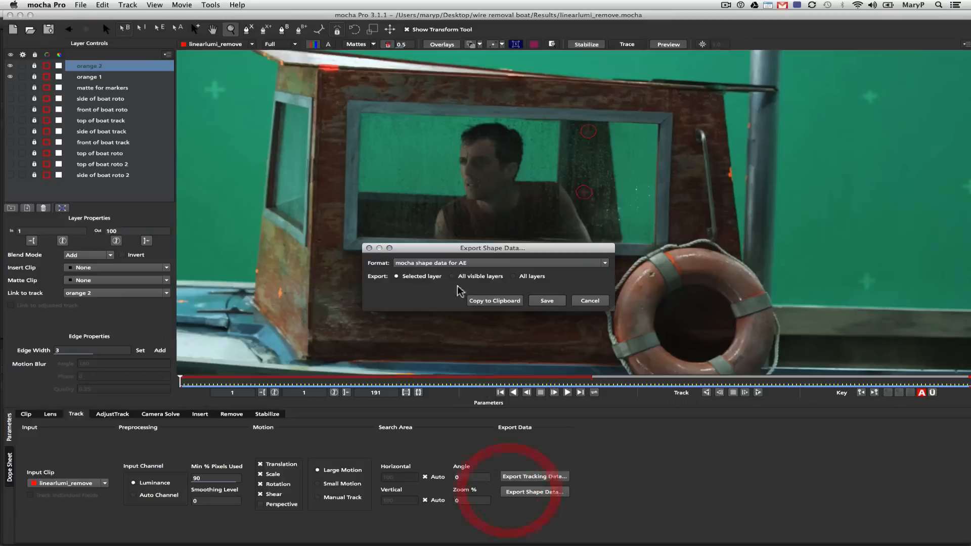
left_click(588, 300)
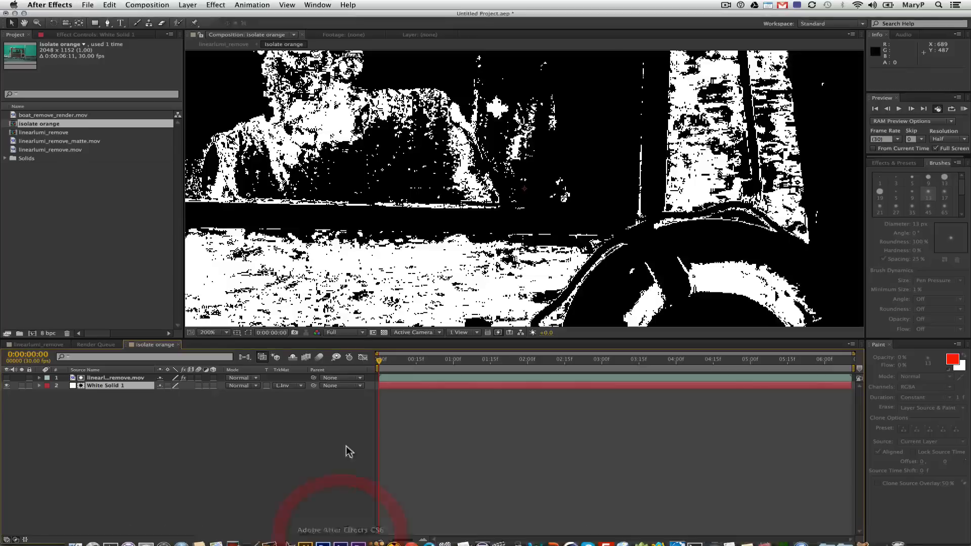
Step: Paste the tracked orange 1 and orange 2 mocha masks onto White Solid 1 and preview playback
left_click(109, 5)
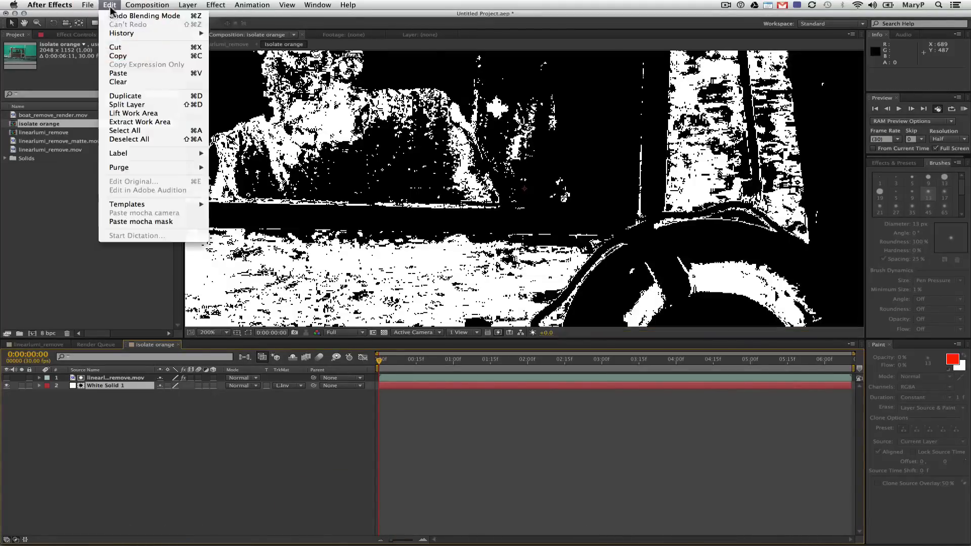
left_click(156, 232)
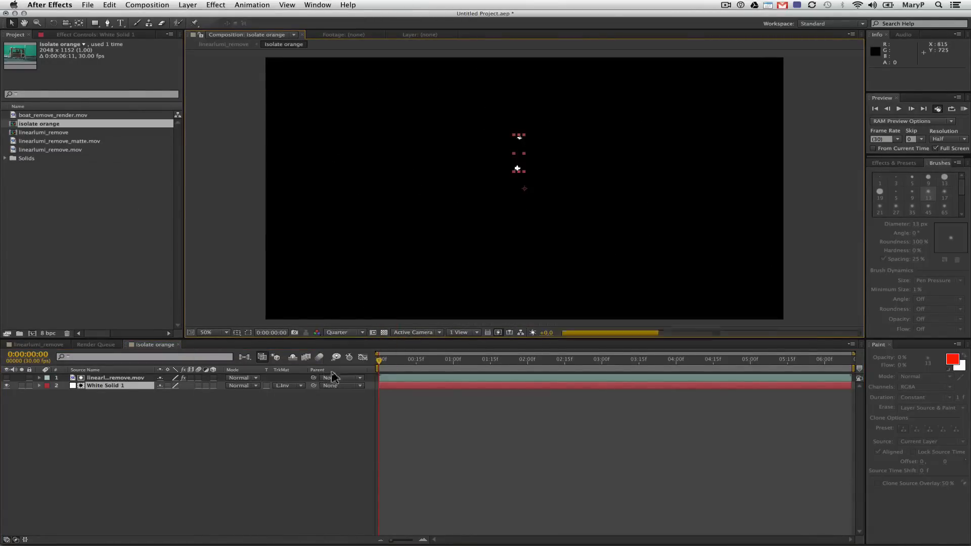
left_click(532, 359)
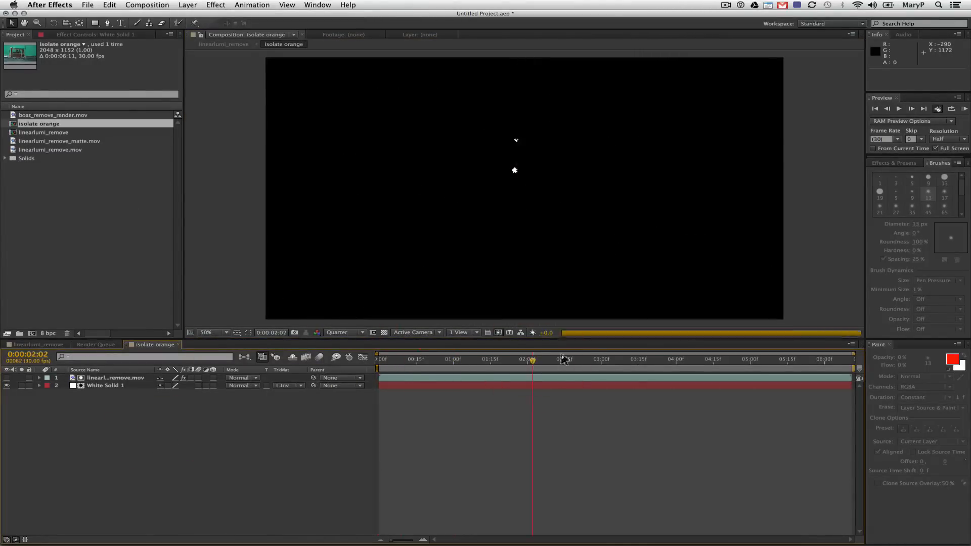
left_click(778, 359)
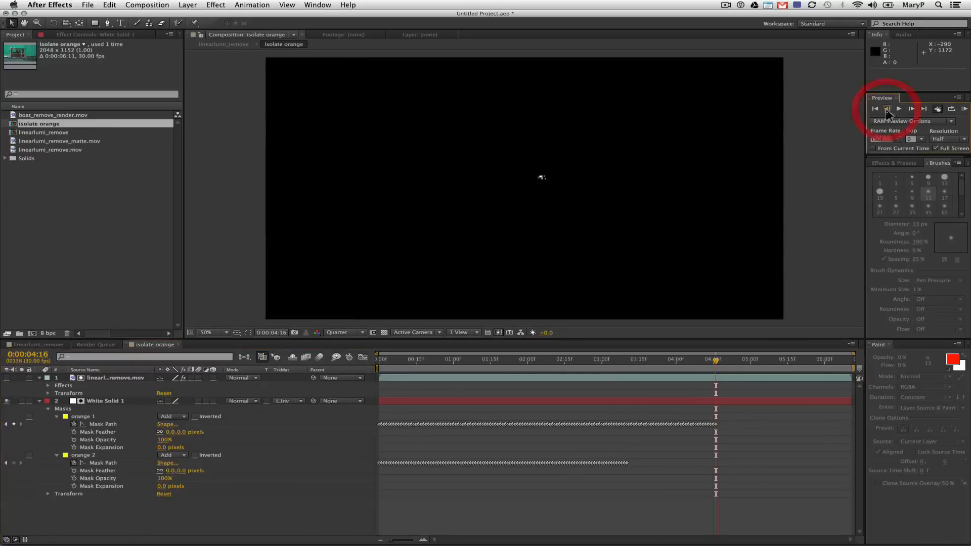
left_click(716, 425)
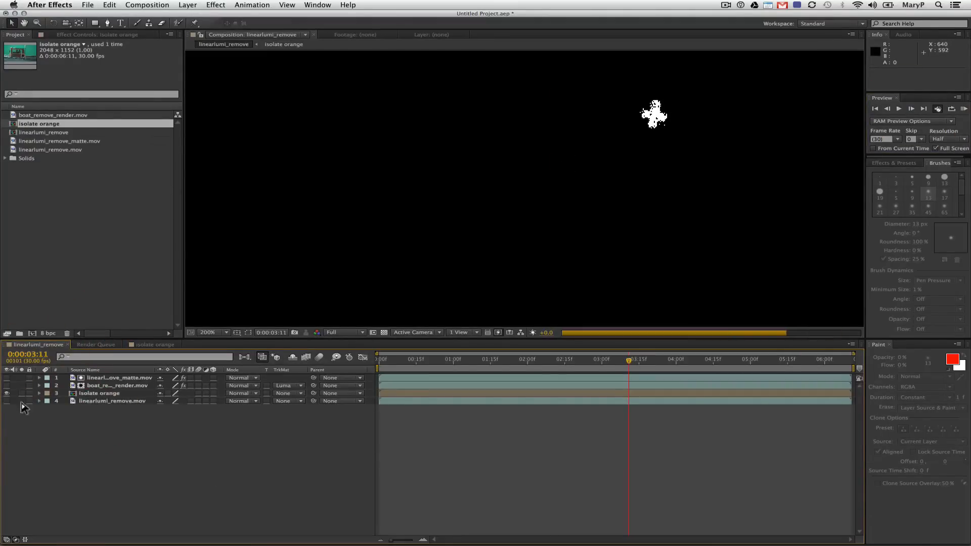
Step: Use isolate orange as the plate's track matte; darken the duplicate footage with Levels (gamma 0.66, black 15)
left_click(288, 394)
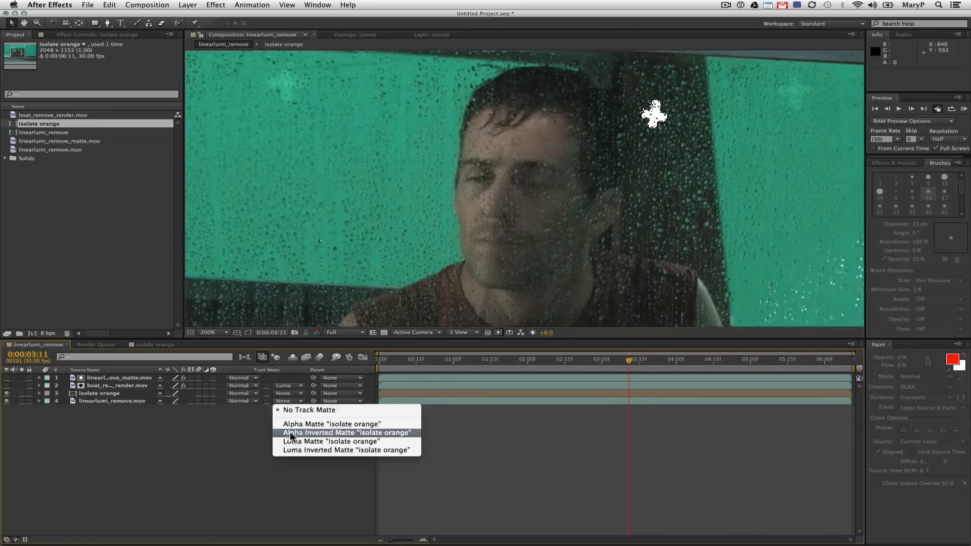
left_click(331, 441)
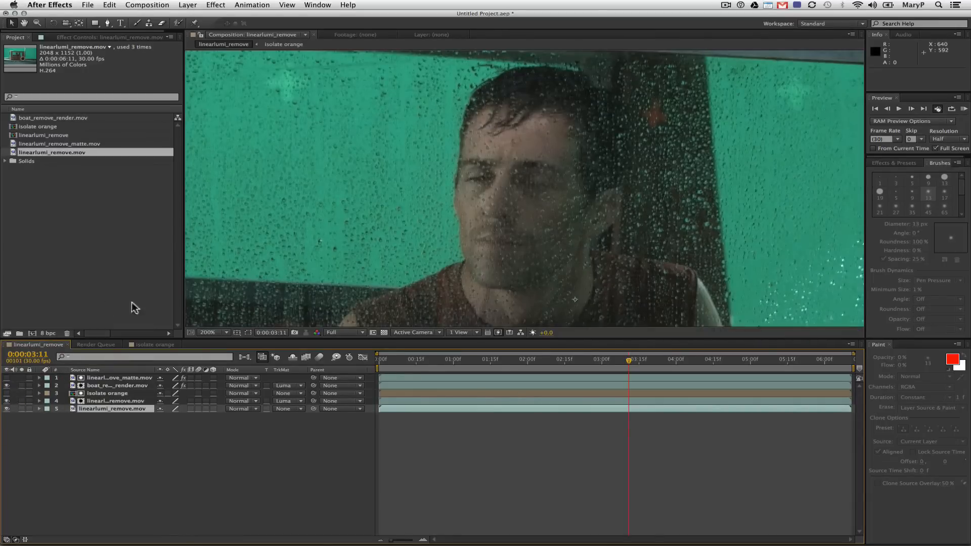
left_click(115, 401)
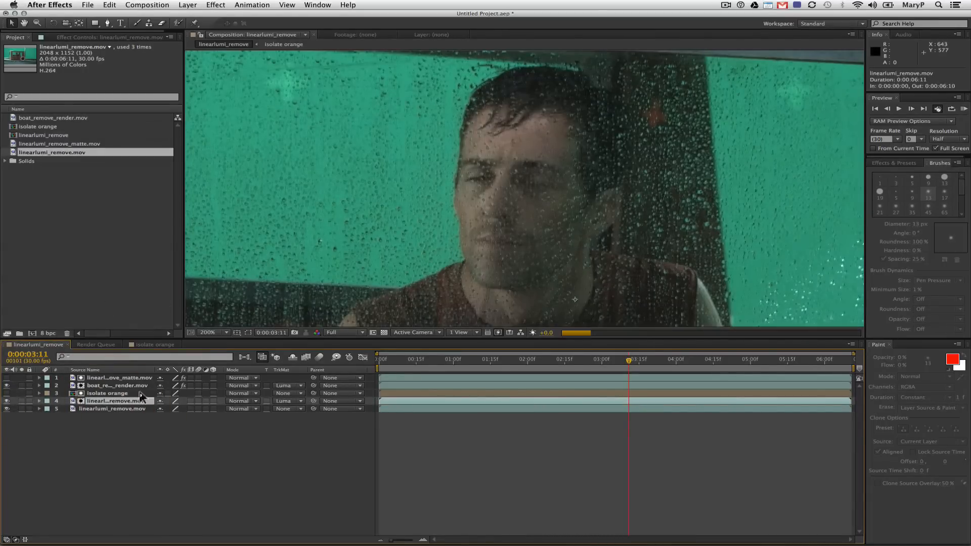
left_click(215, 5)
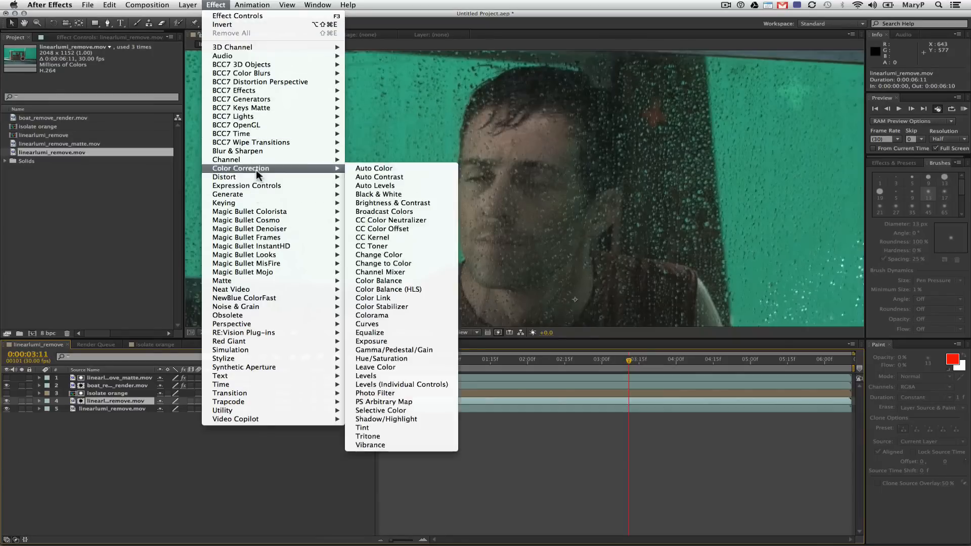
mouse_move(383, 263)
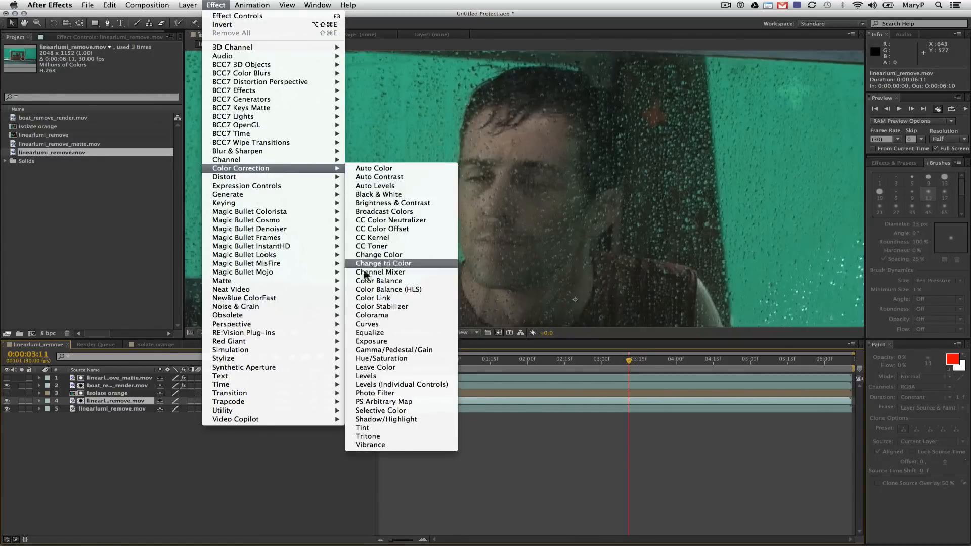
mouse_move(367, 376)
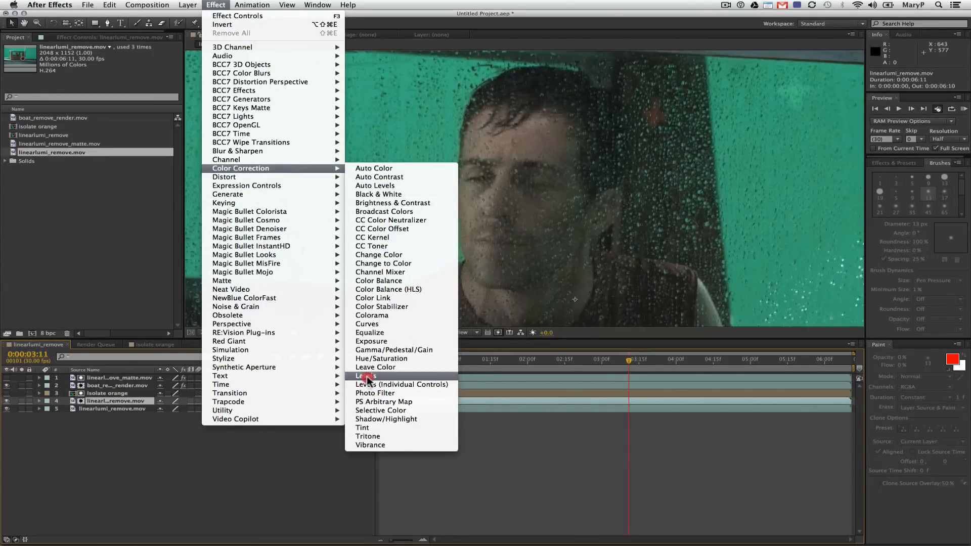
left_click(366, 376)
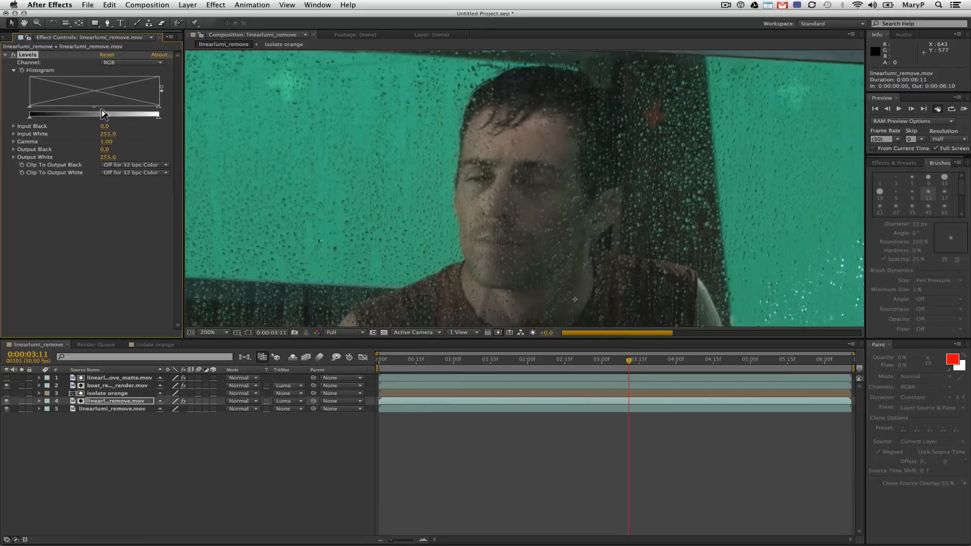
left_click_drag(113, 112, 100, 112)
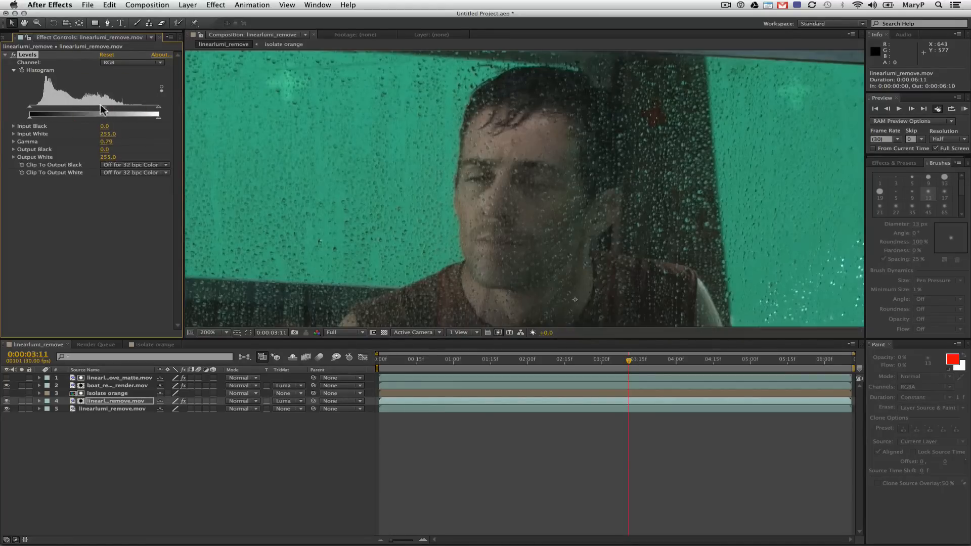
left_click_drag(102, 109, 49, 116)
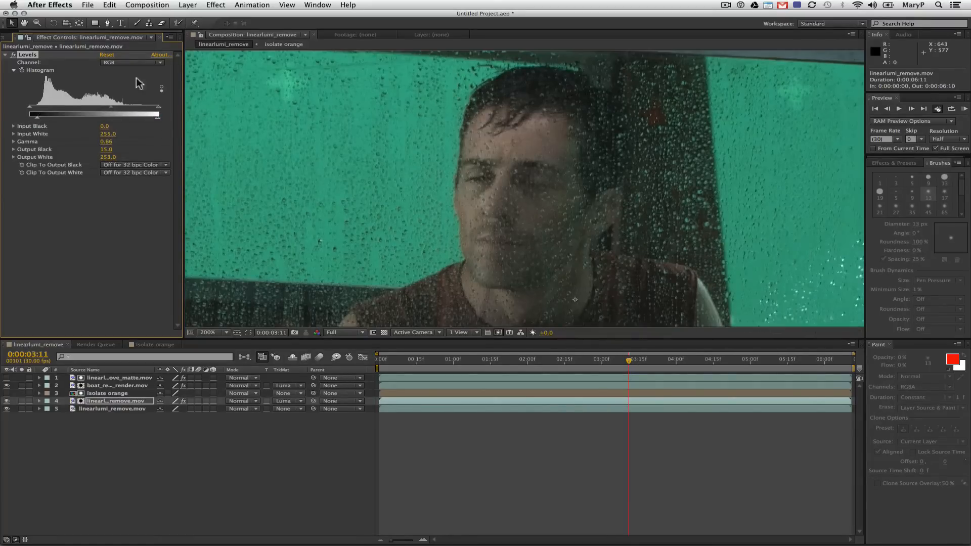
Step: Strongly desaturate the duplicate linearlumi_remove.mov layer with Hue/Saturation
left_click(215, 5)
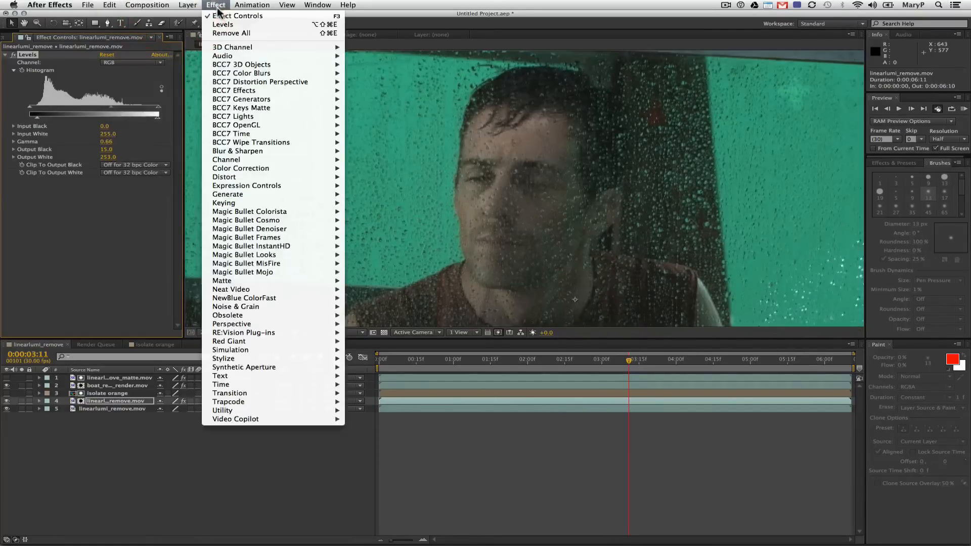
mouse_move(240, 168)
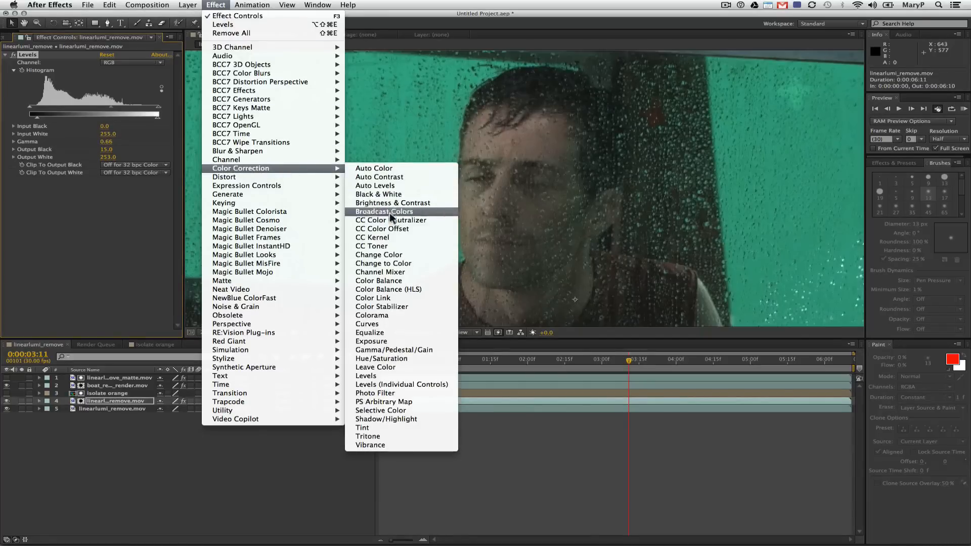
mouse_move(380, 272)
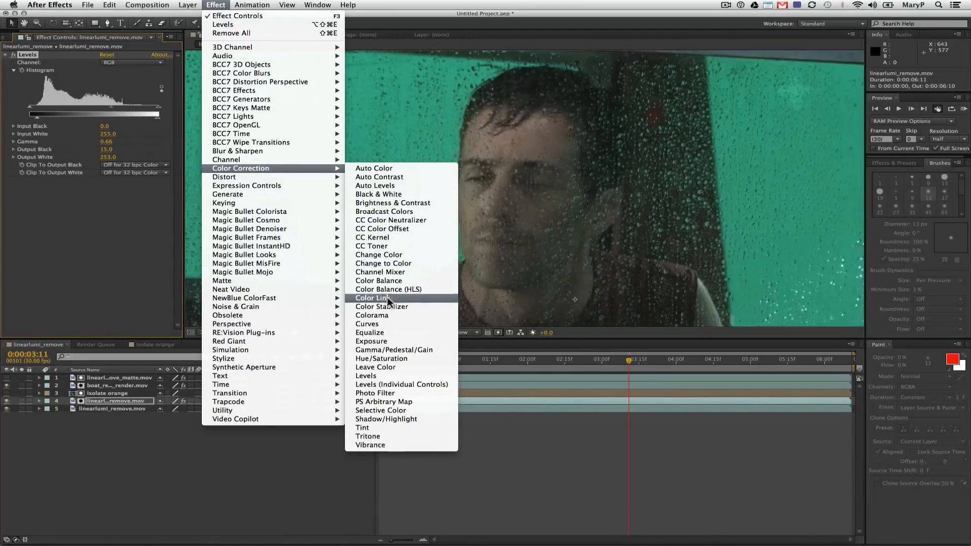
left_click(382, 358)
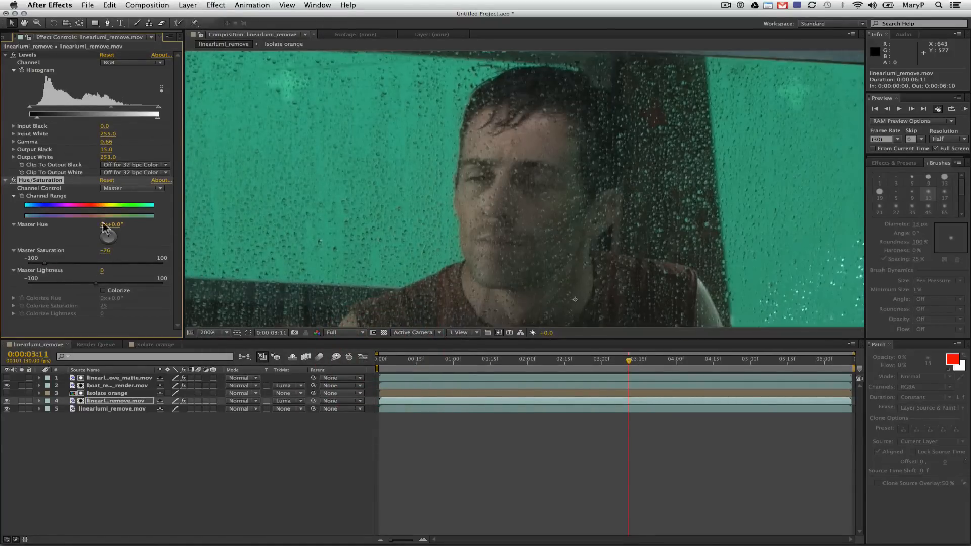
left_click_drag(105, 235, 111, 238)
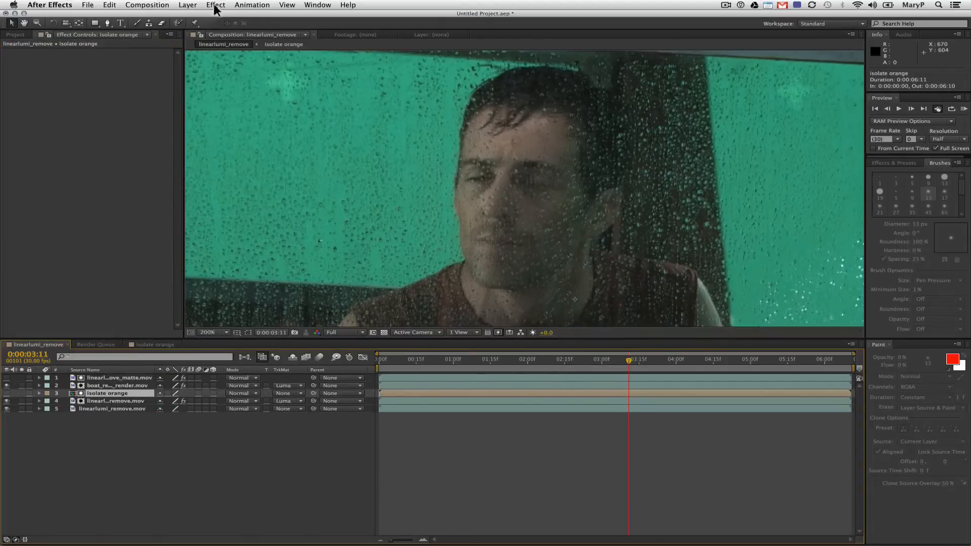
Step: Apply a Box Blur with radius 2 to the isolate orange layer
left_click(215, 5)
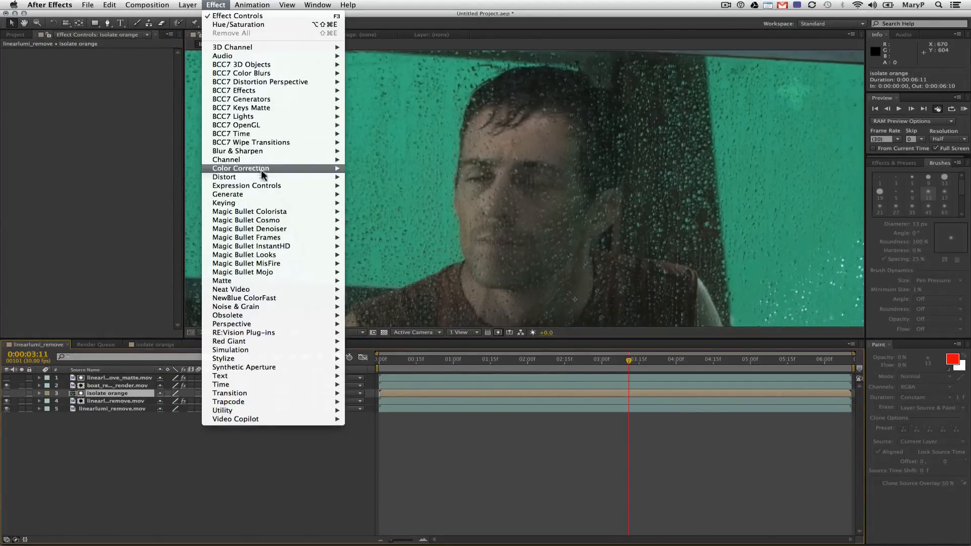
mouse_move(238, 151)
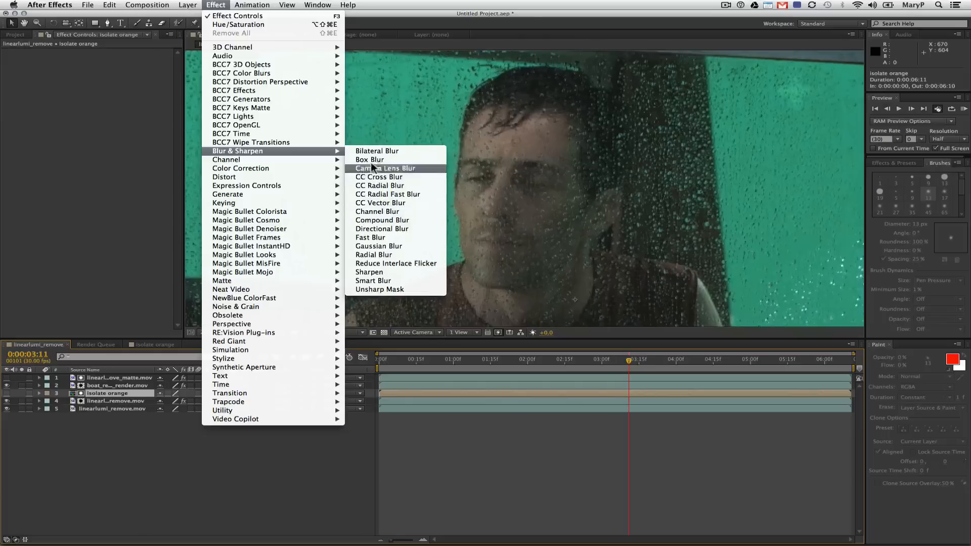
left_click(370, 160)
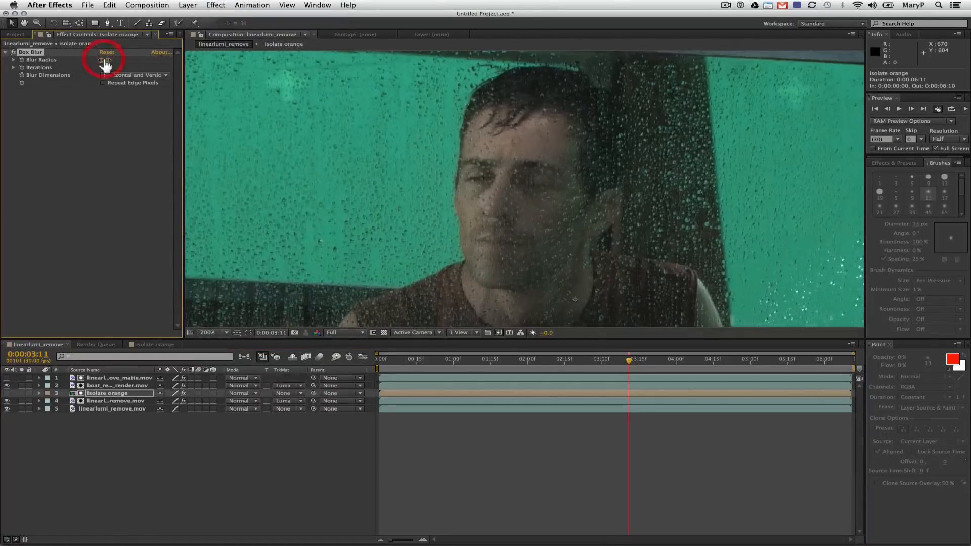
left_click(105, 60)
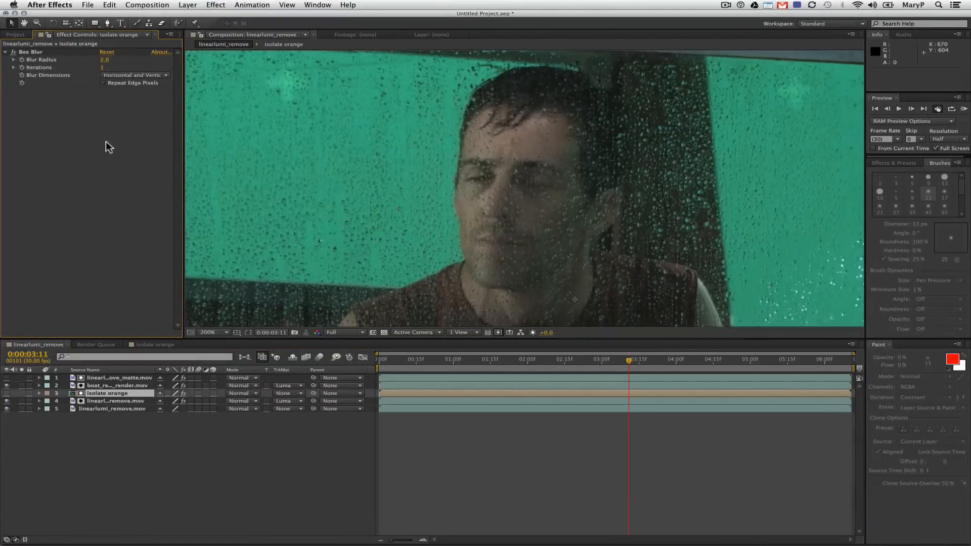
Step: Retune the footage layer's Hue/Saturation (hue -245, saturation -58, lightness -5) and review frames
left_click(115, 401)
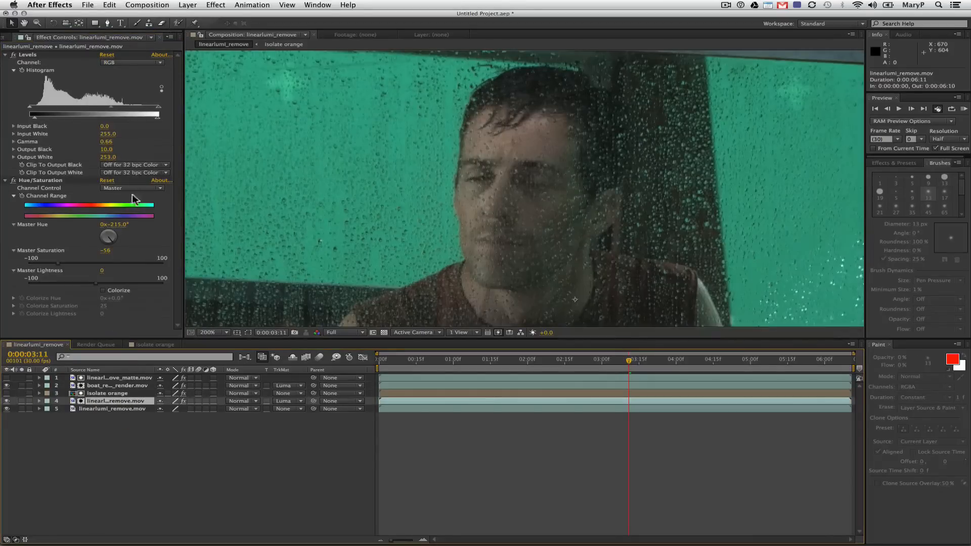
left_click_drag(105, 270, 93, 278)
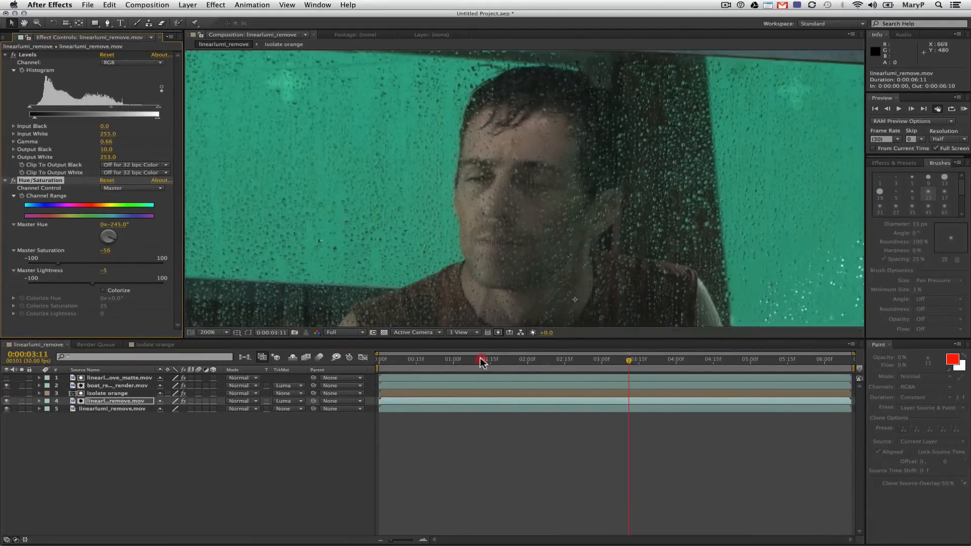
left_click_drag(483, 360, 435, 359)
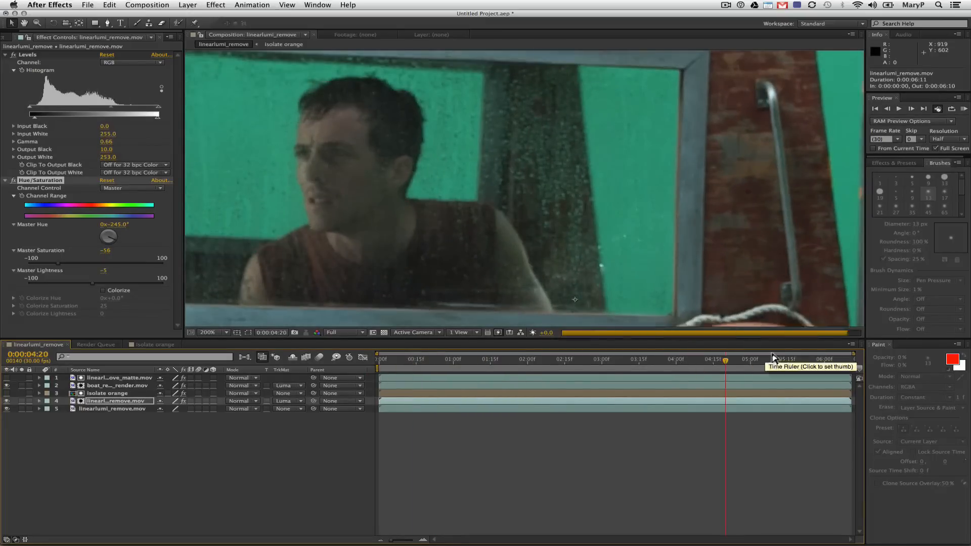
left_click(809, 359)
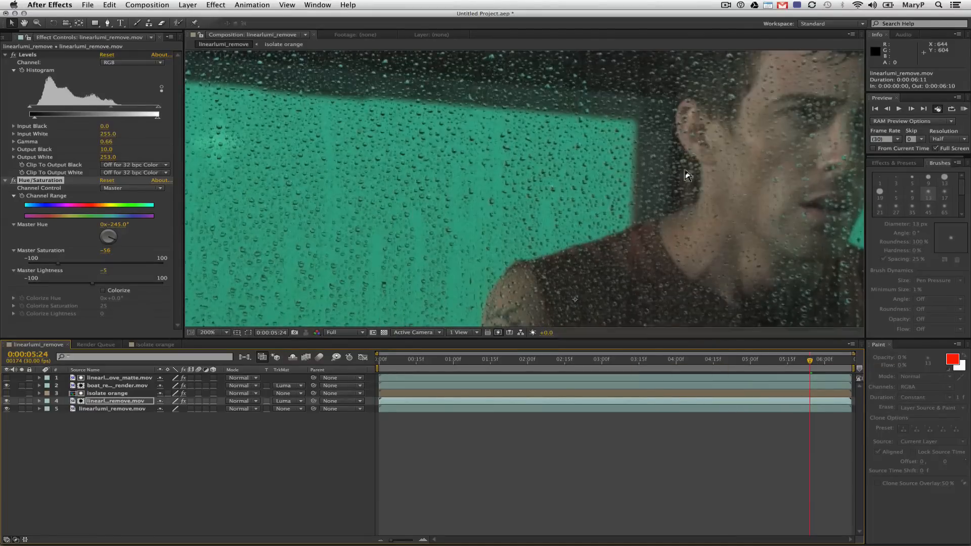
left_click(213, 333)
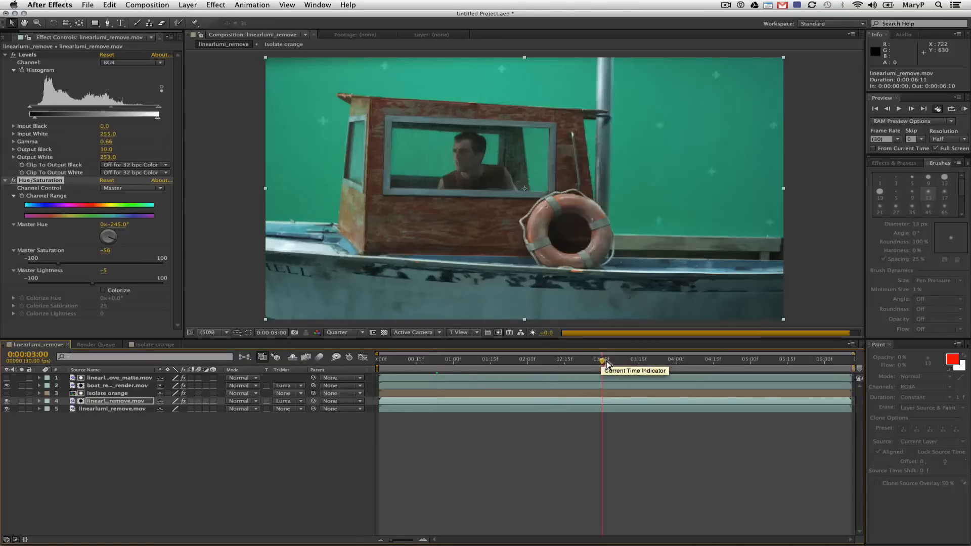
Step: Apply Match Grain to boat_remove_render.mov with 5. linearlumi_remove.mov as the noise source layer
left_click_drag(601, 359, 434, 359)
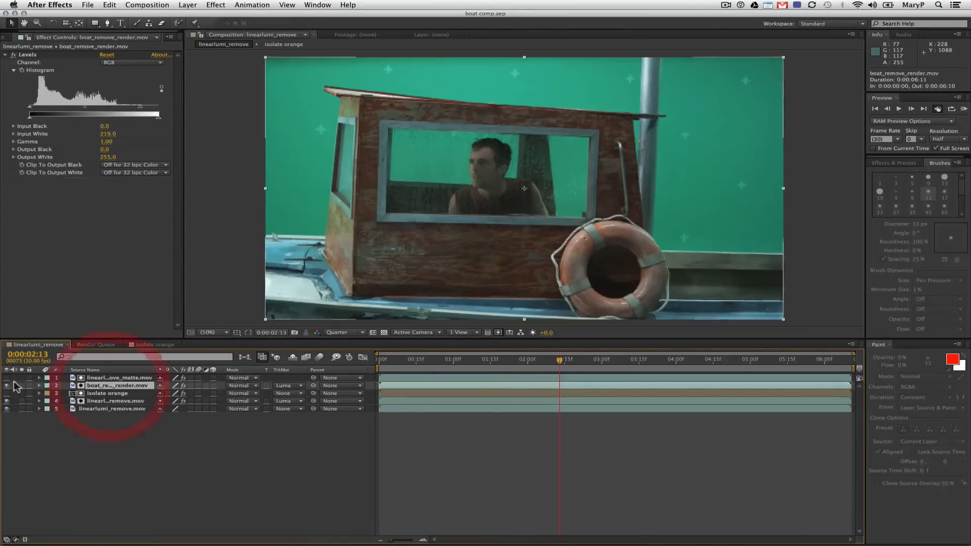
left_click(215, 5)
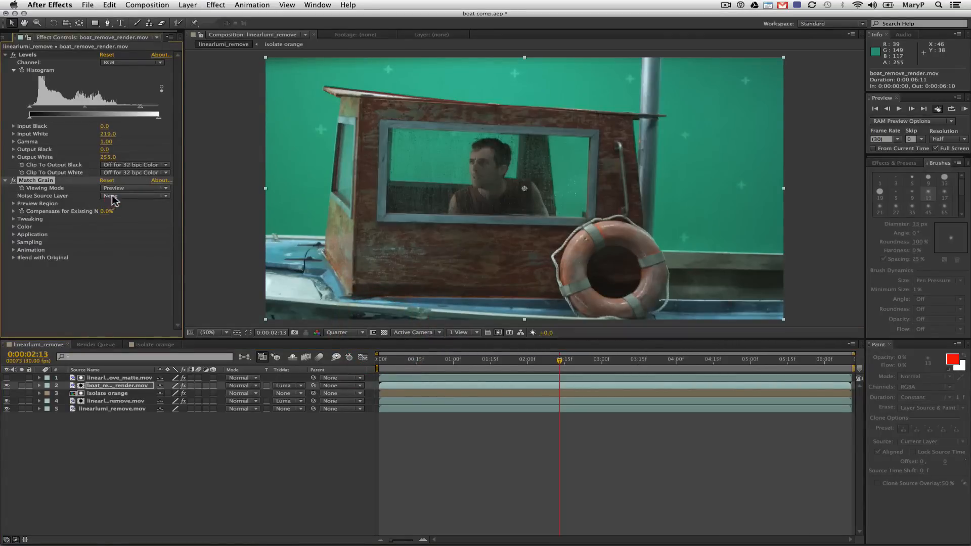
left_click(135, 196)
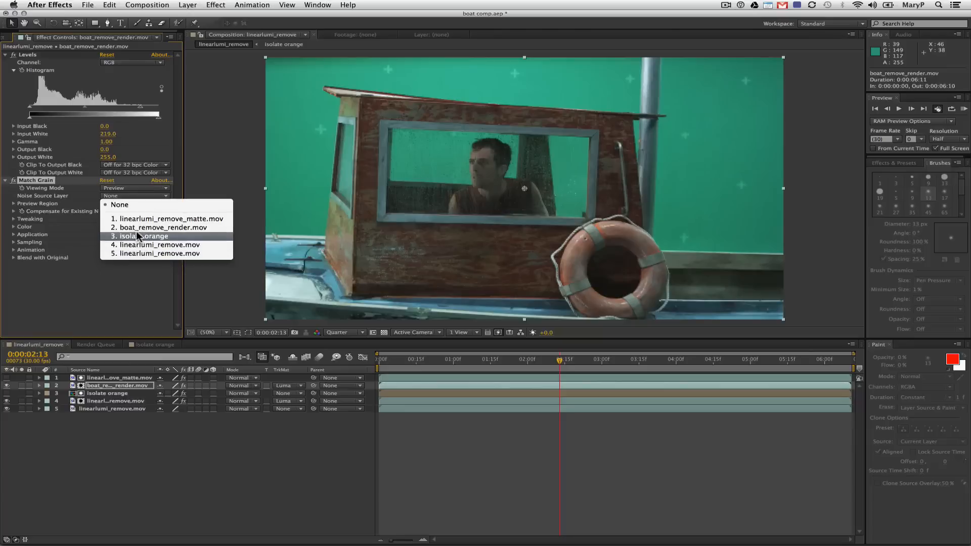
left_click(156, 253)
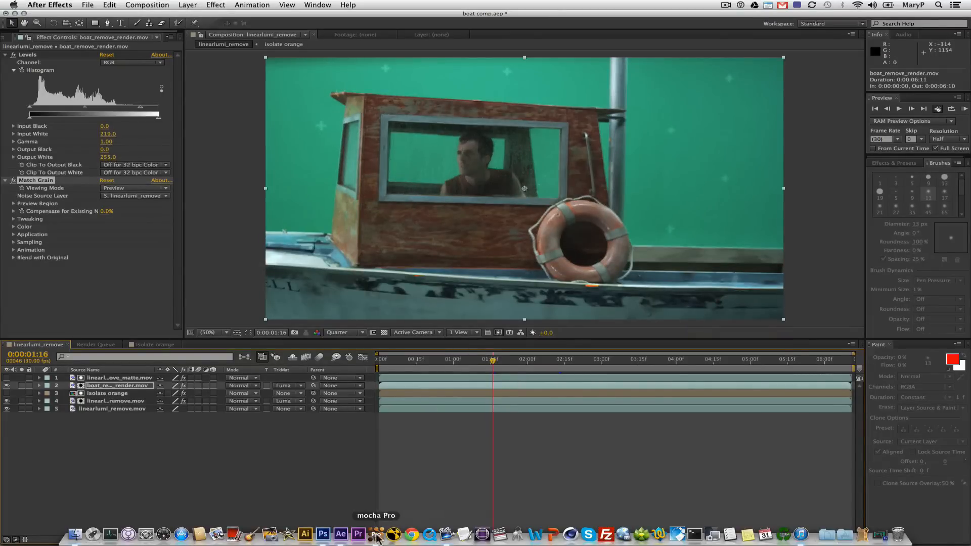
Step: In mocha Pro, outline the orange cross below the life ring and track it through the clip
left_click(376, 535)
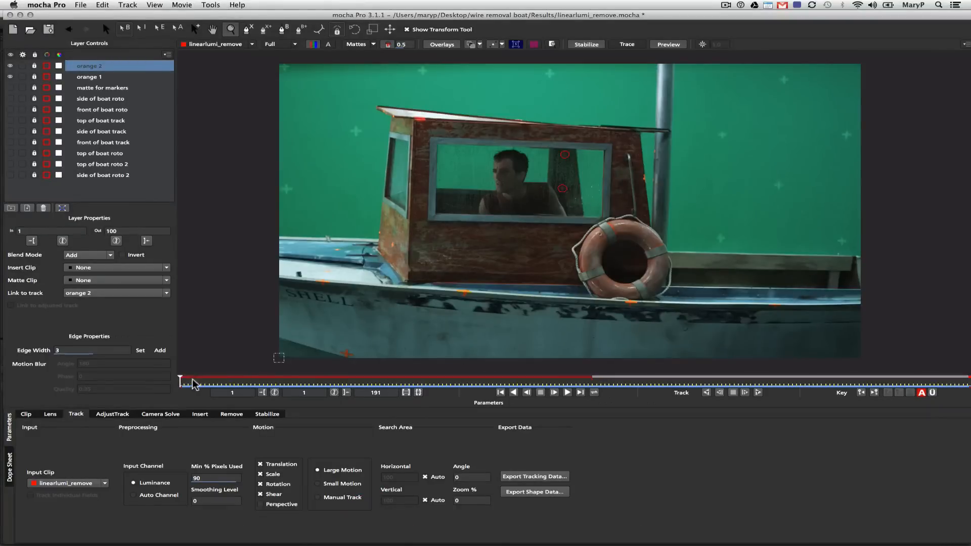
left_click_drag(179, 379, 310, 379)
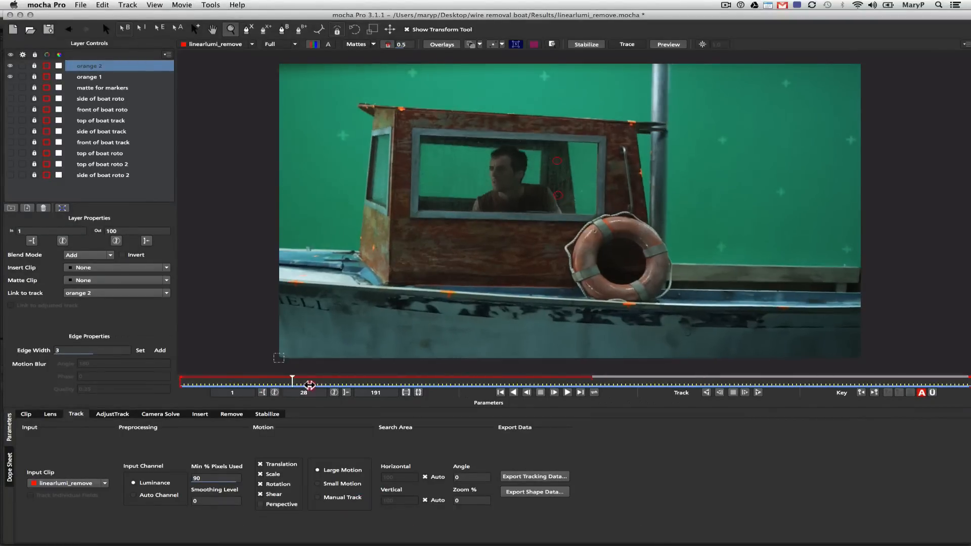
left_click_drag(292, 379, 408, 379)
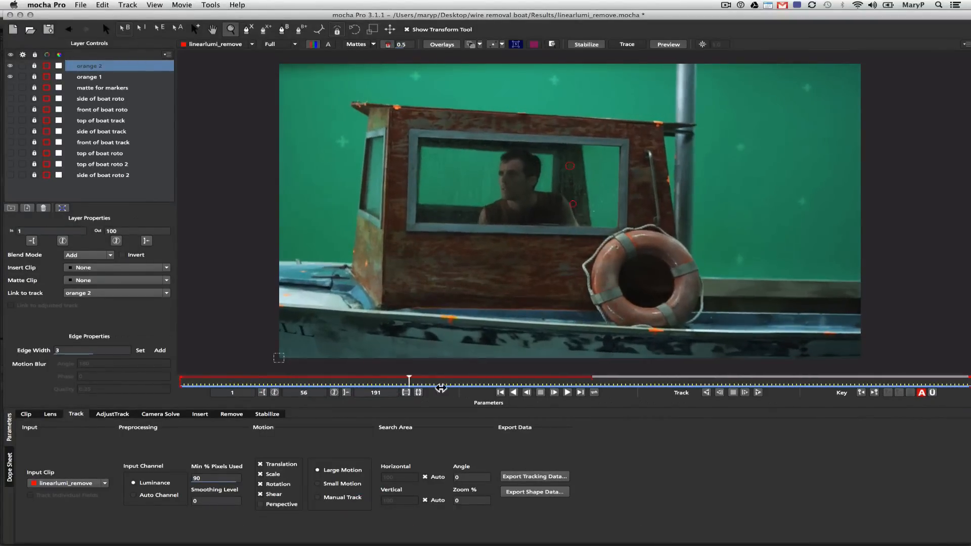
left_click_drag(409, 381, 451, 381)
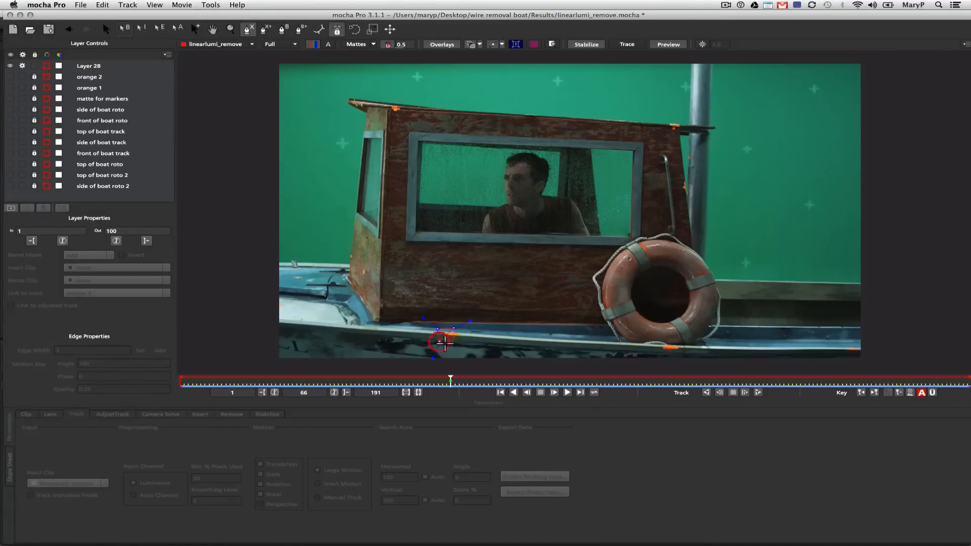
left_click(88, 66)
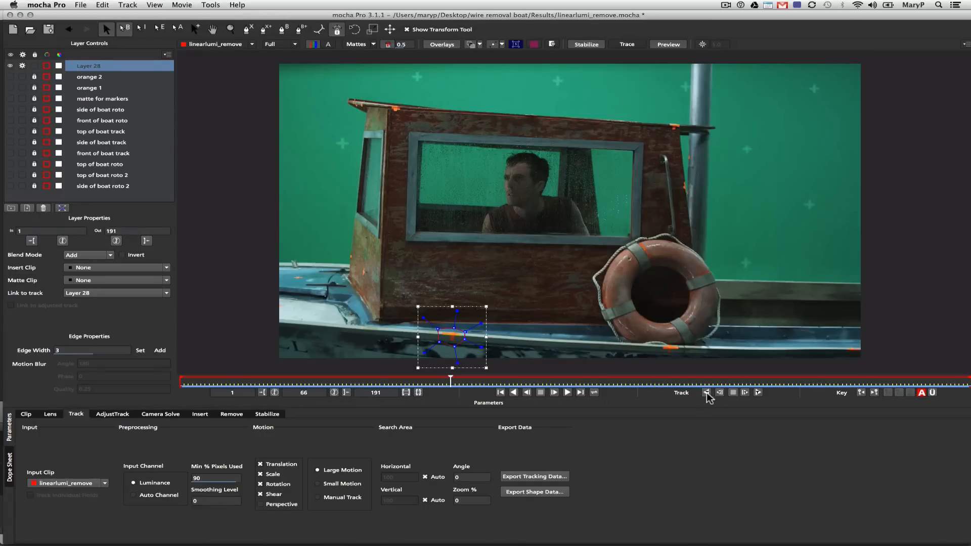
left_click(709, 392)
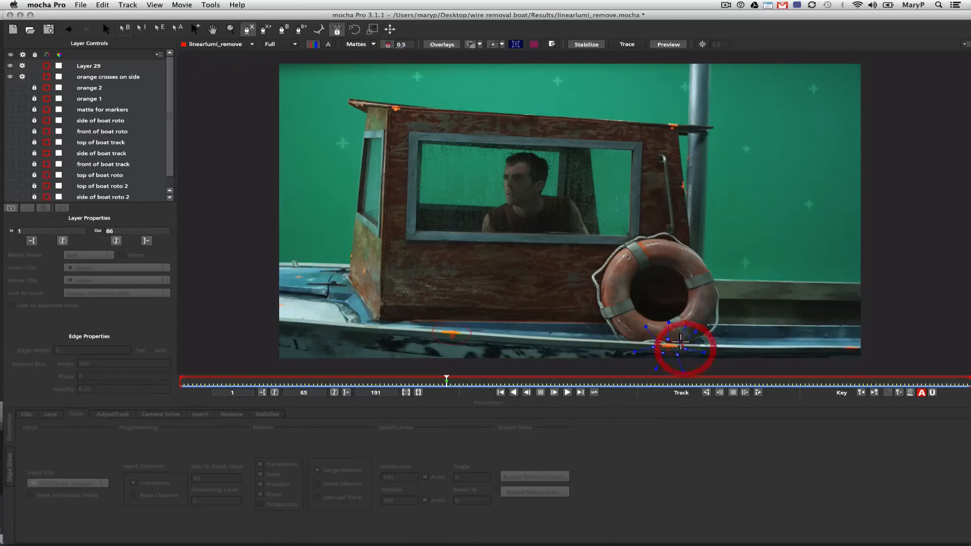
Step: Rename the new tracked layer to 'orange crosses 2' and check it at an early frame
left_click(89, 66)
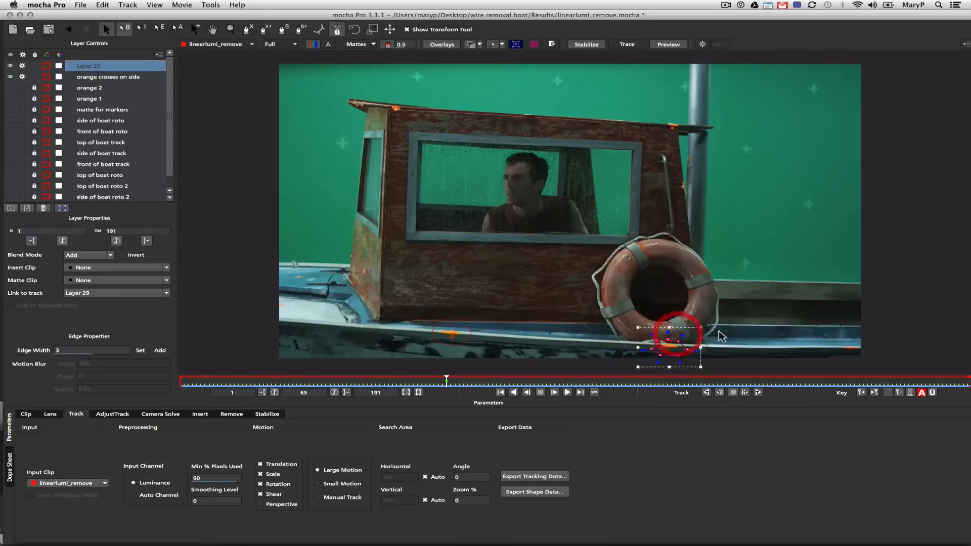
double_click(88, 66)
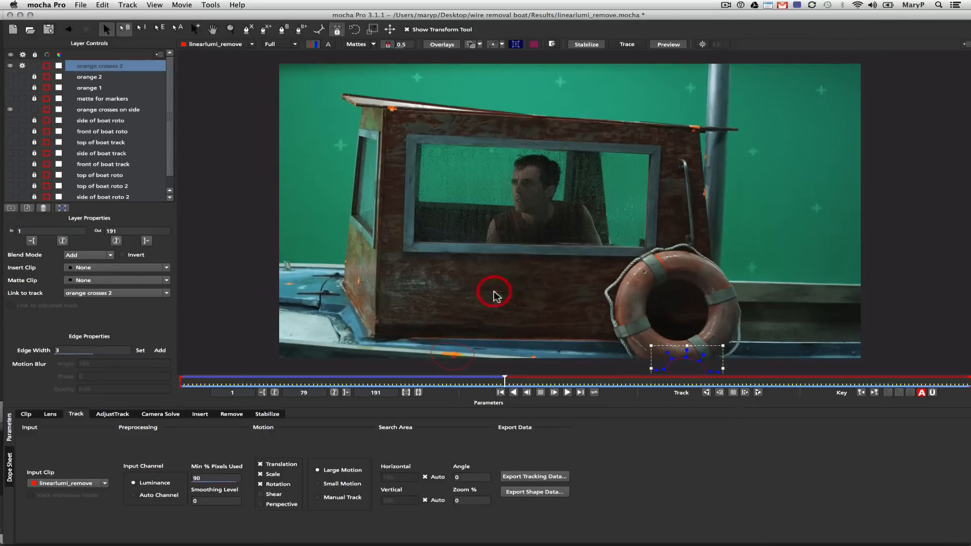
left_click(496, 379)
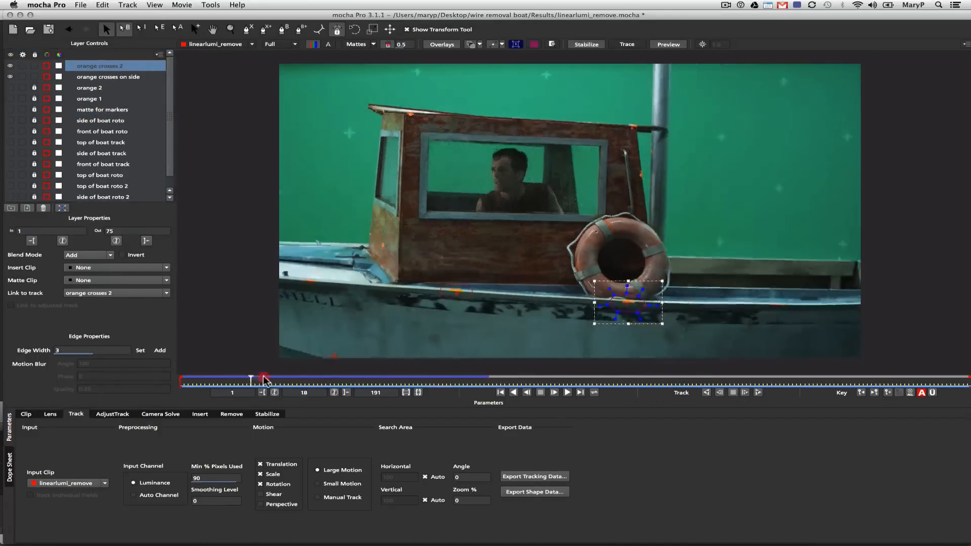
left_click(108, 76)
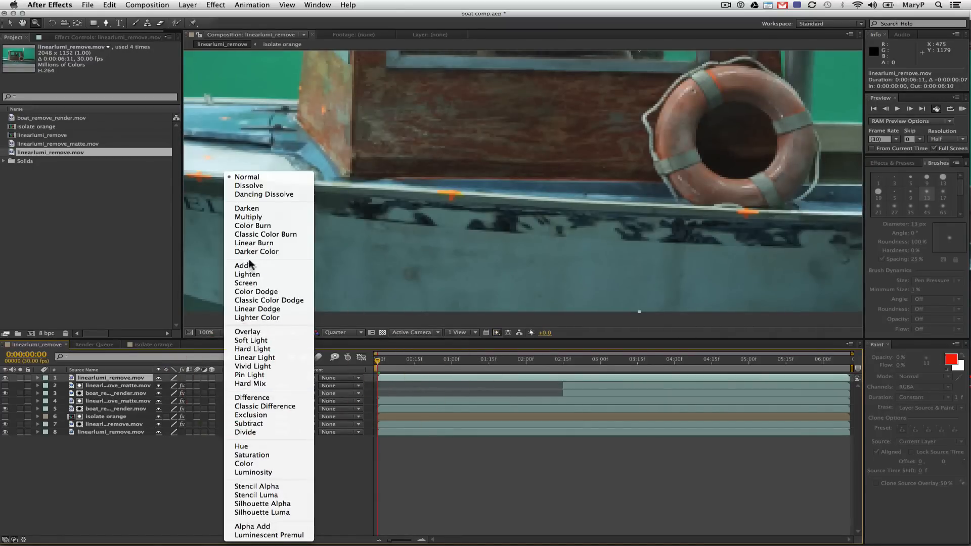
Step: Switch layer 1's blend mode to Lighten and scrub through the shot to review it
left_click(248, 274)
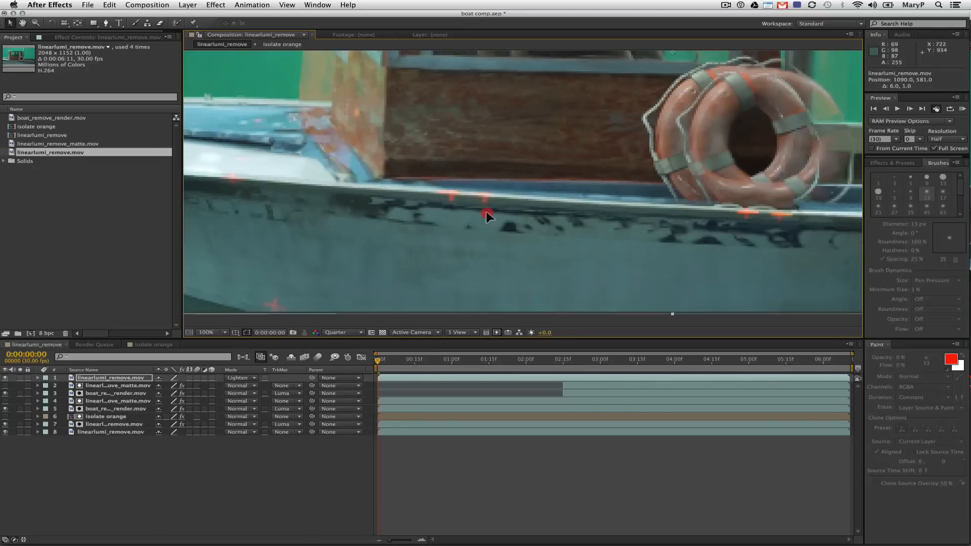
left_click(466, 359)
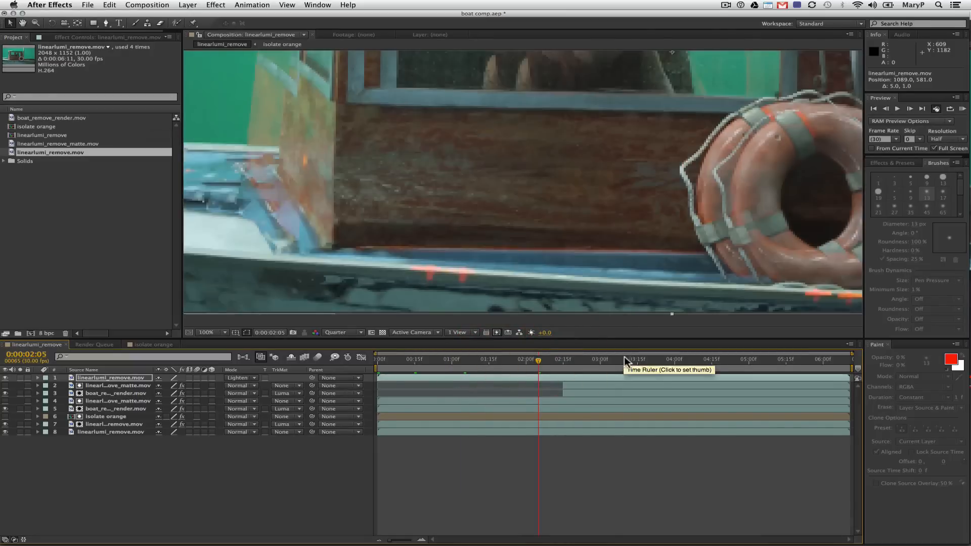
left_click(571, 360)
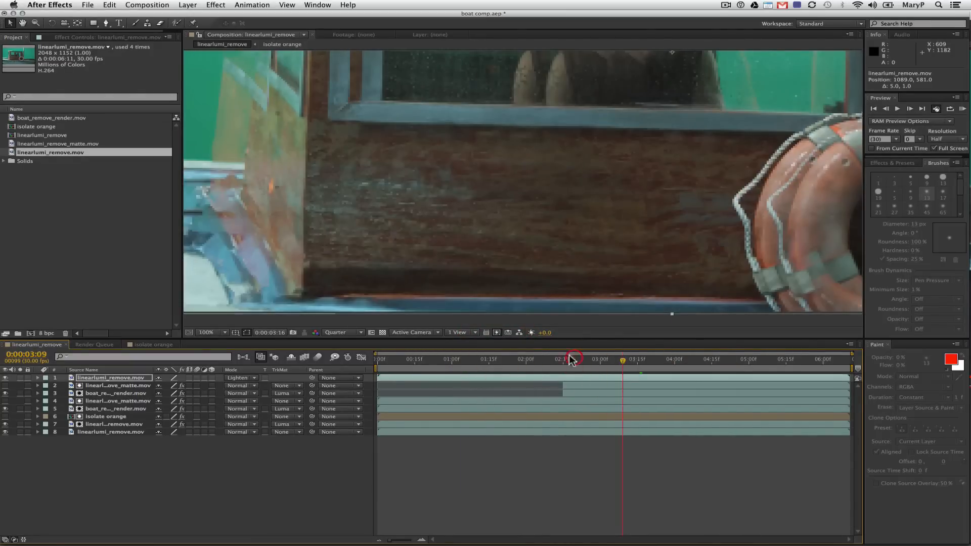
left_click_drag(570, 359, 492, 359)
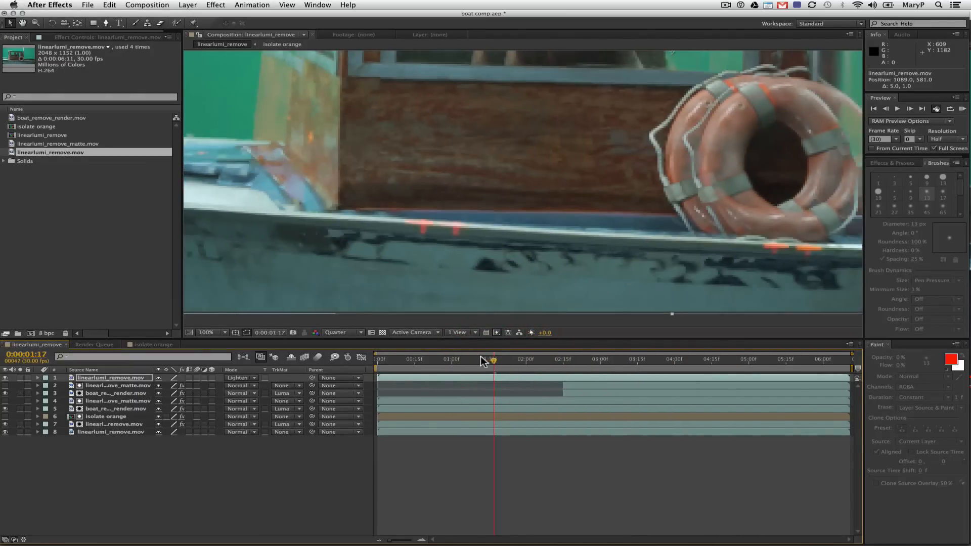
mouse_move(485, 360)
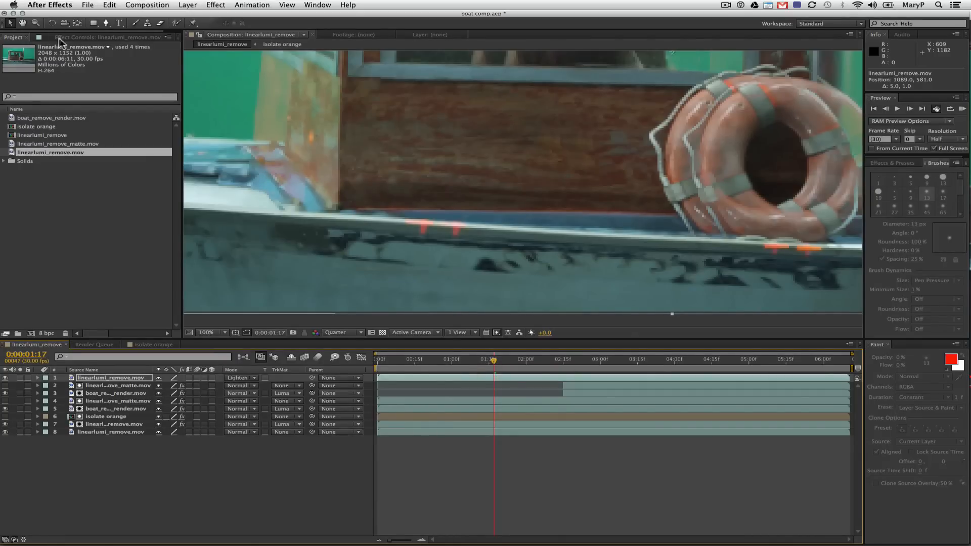
left_click(637, 359)
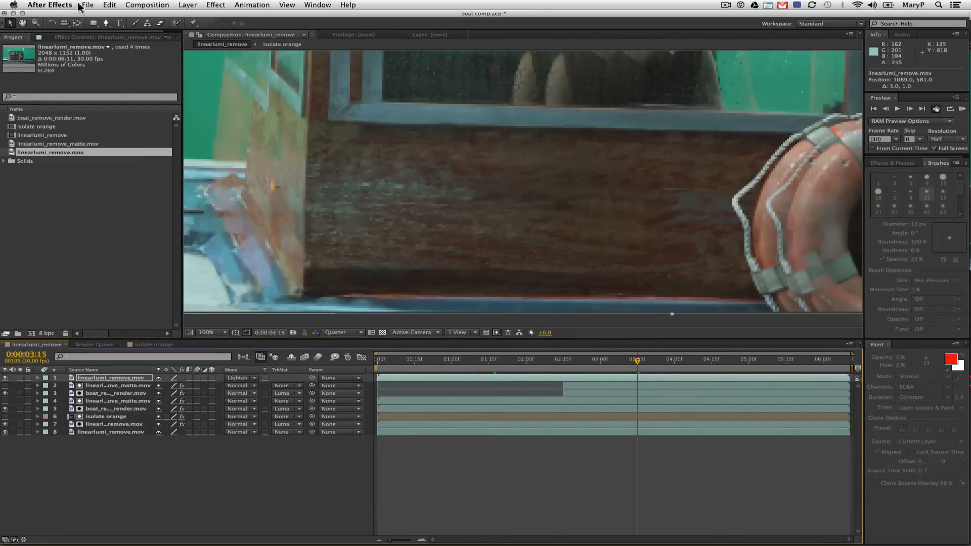
left_click(208, 333)
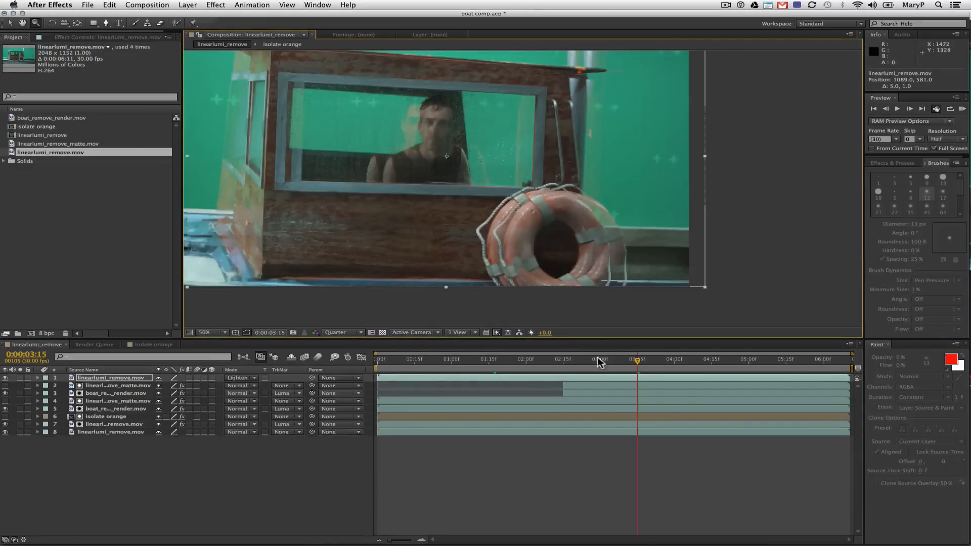
left_click(771, 359)
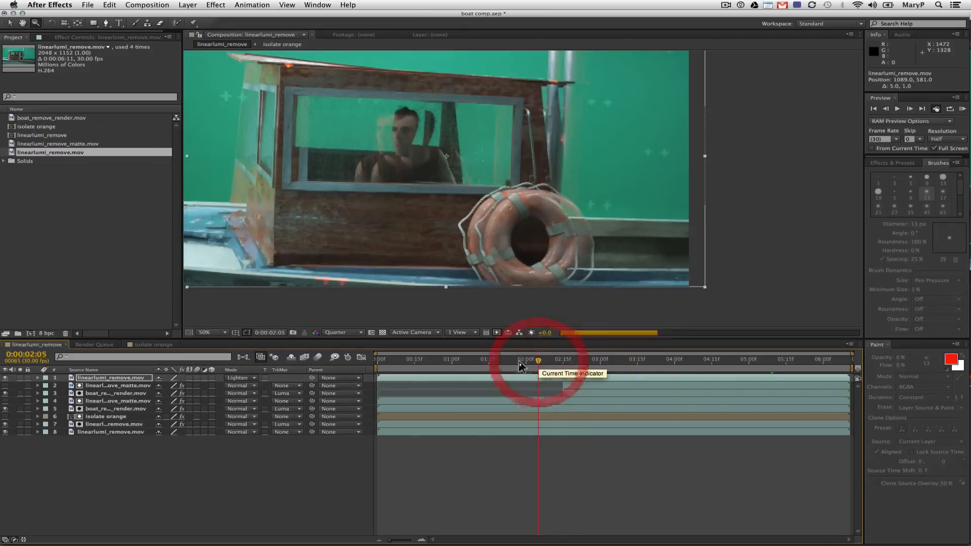
left_click_drag(539, 359, 445, 360)
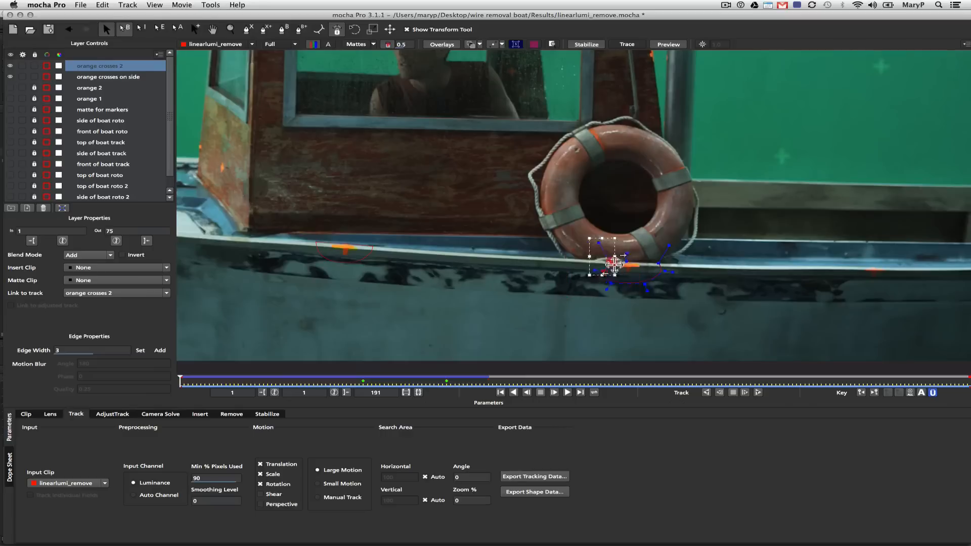
left_click(108, 76)
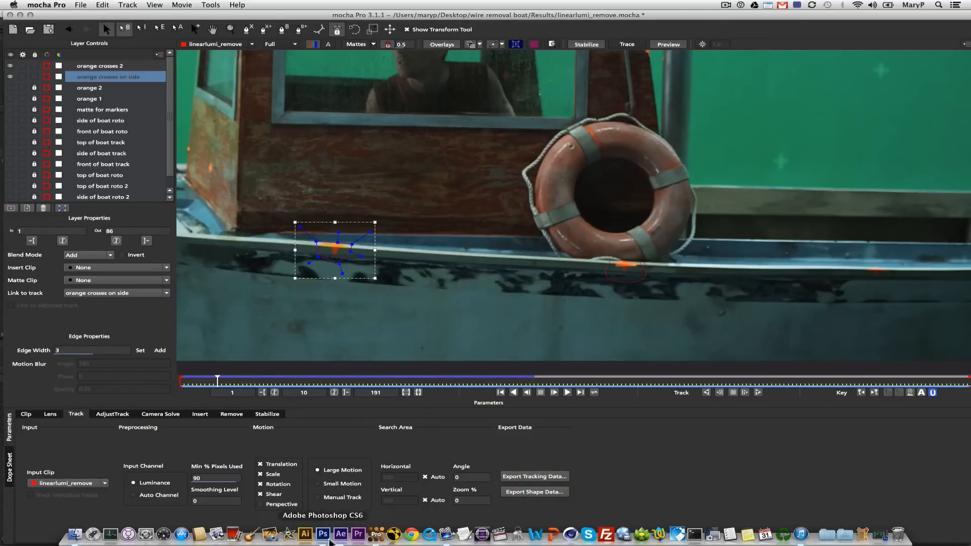
Step: Pre-compose the top linearlumi_remove.mov layer into 'linearlumi_remove.mov Comp 1', leaving all attributes
left_click(339, 535)
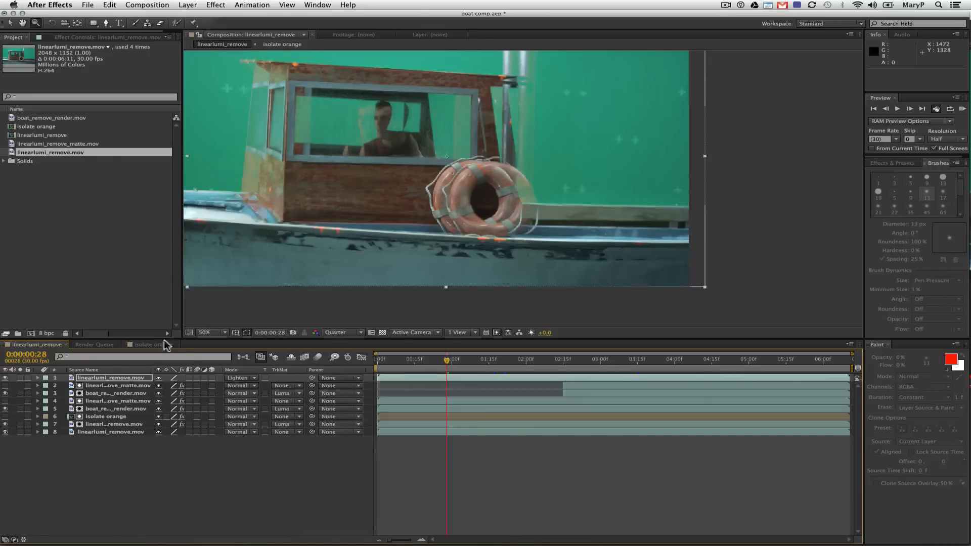
left_click(419, 359)
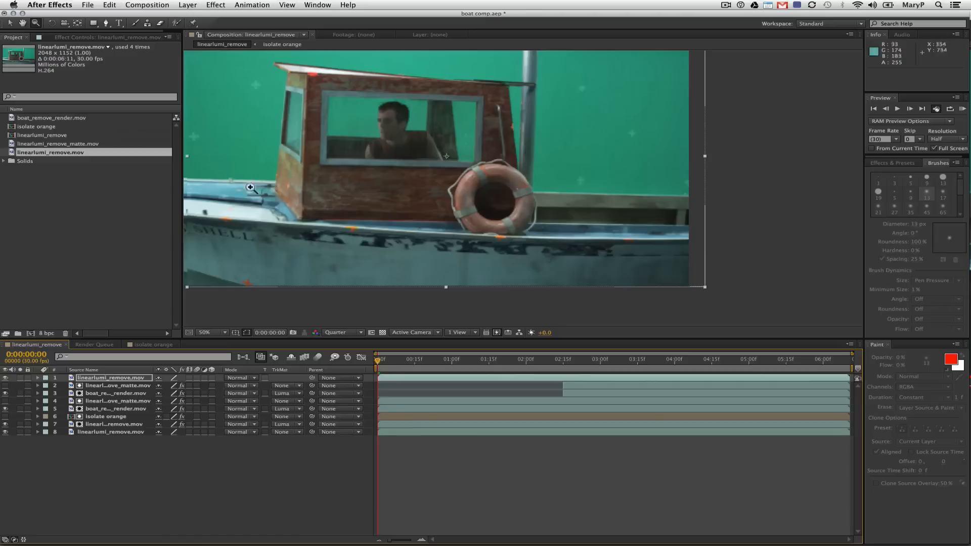
left_click(187, 5)
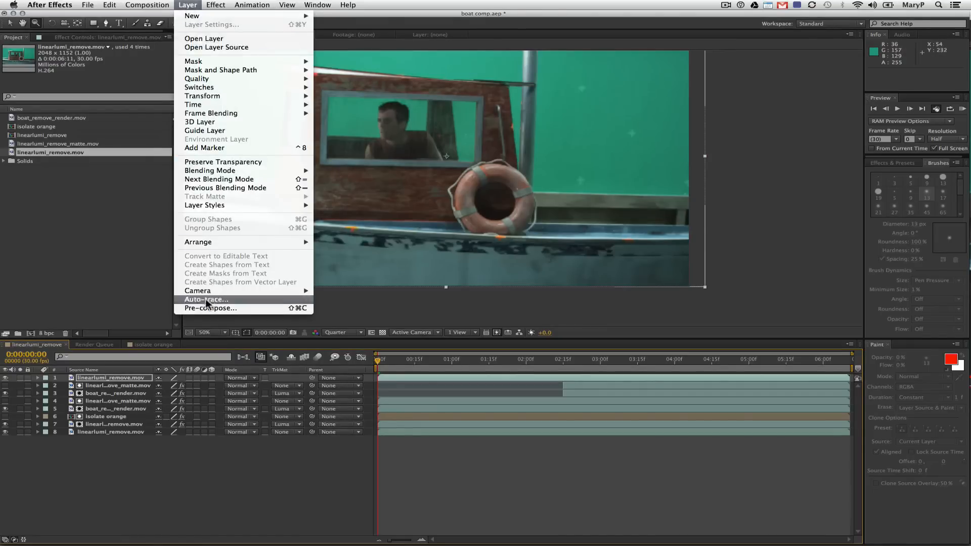
left_click(210, 309)
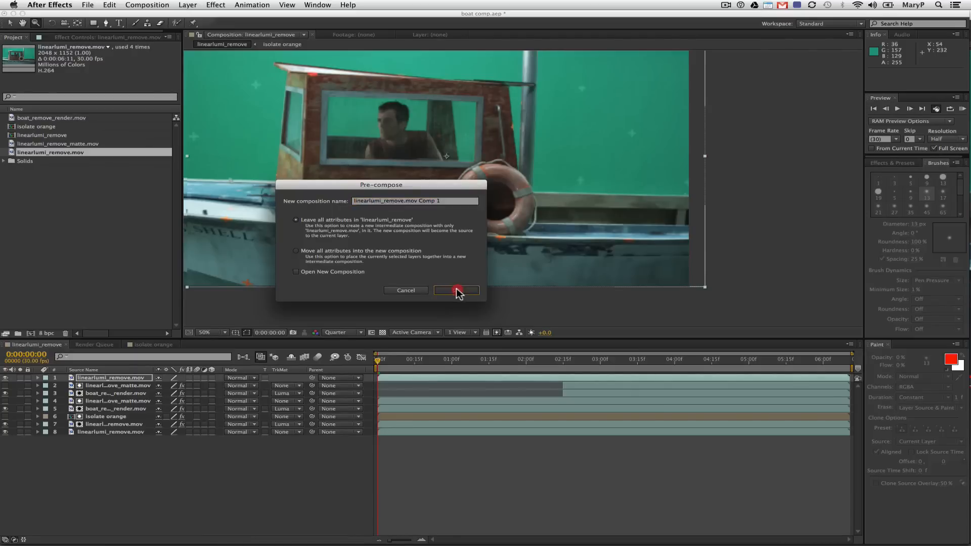
left_click(456, 290)
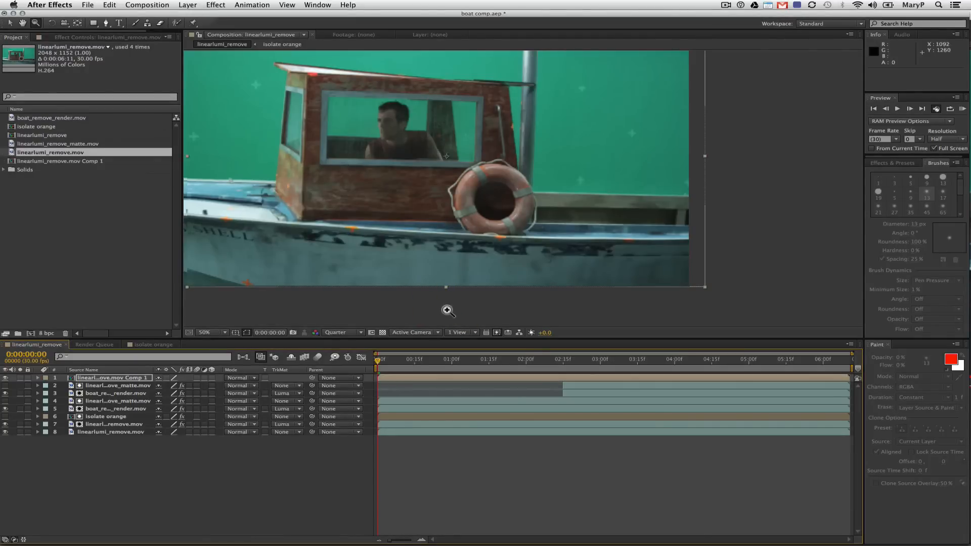
mouse_move(452, 304)
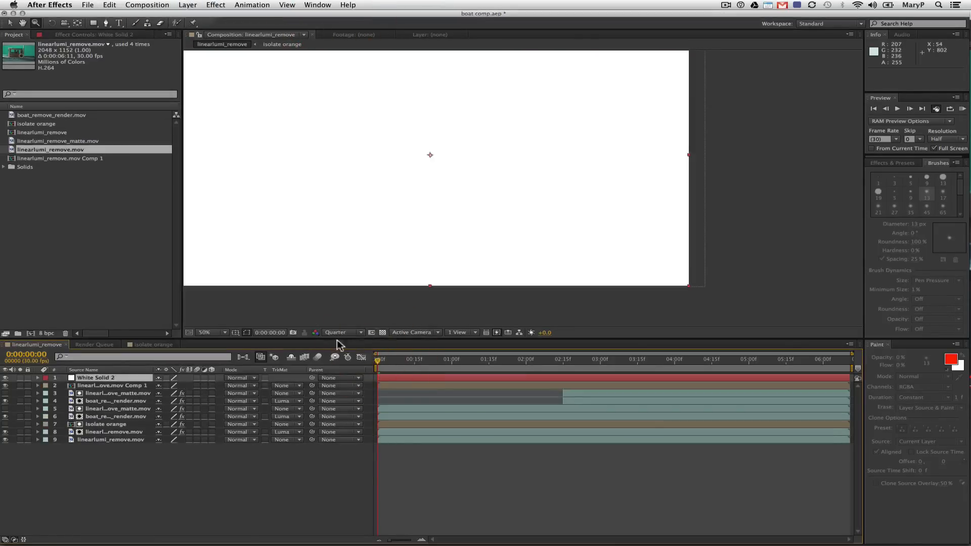
Step: Paste the orange crosses masks onto White Solid 2, make it Comp 1's Luma Matte, and check it
left_click(110, 5)
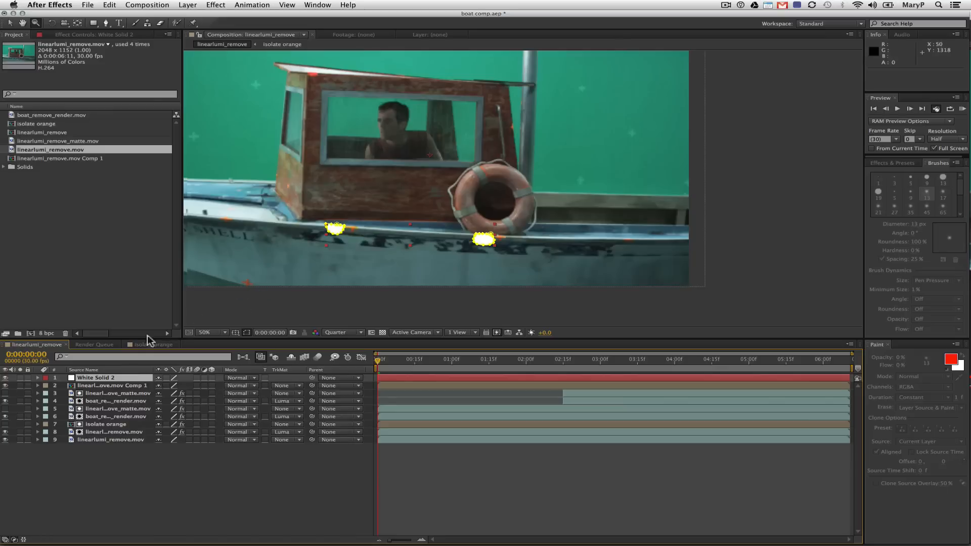
left_click(284, 385)
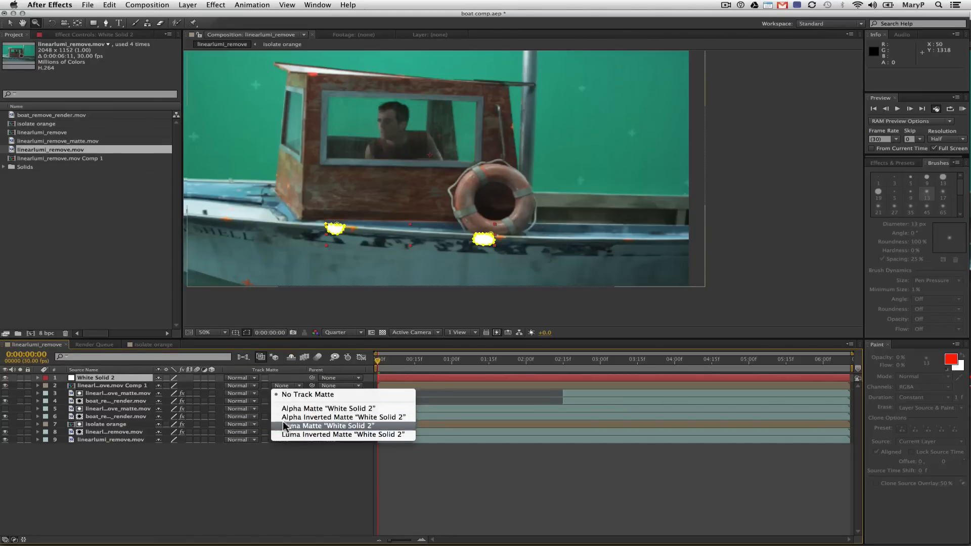
left_click(327, 426)
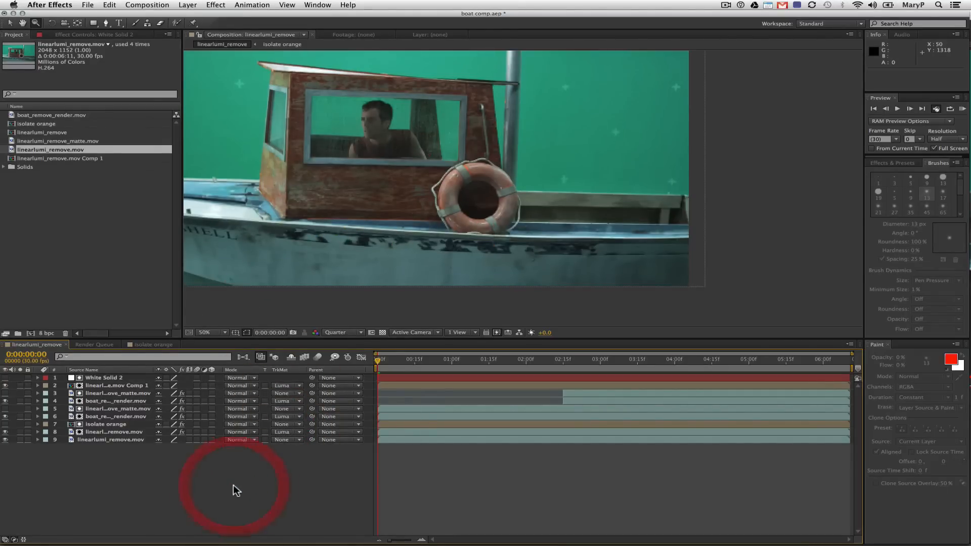
left_click(461, 360)
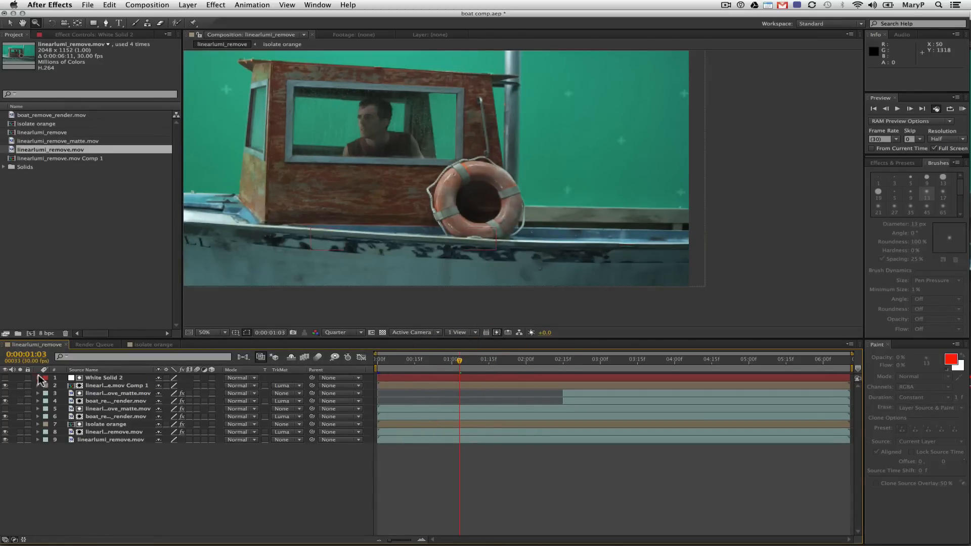
left_click(37, 378)
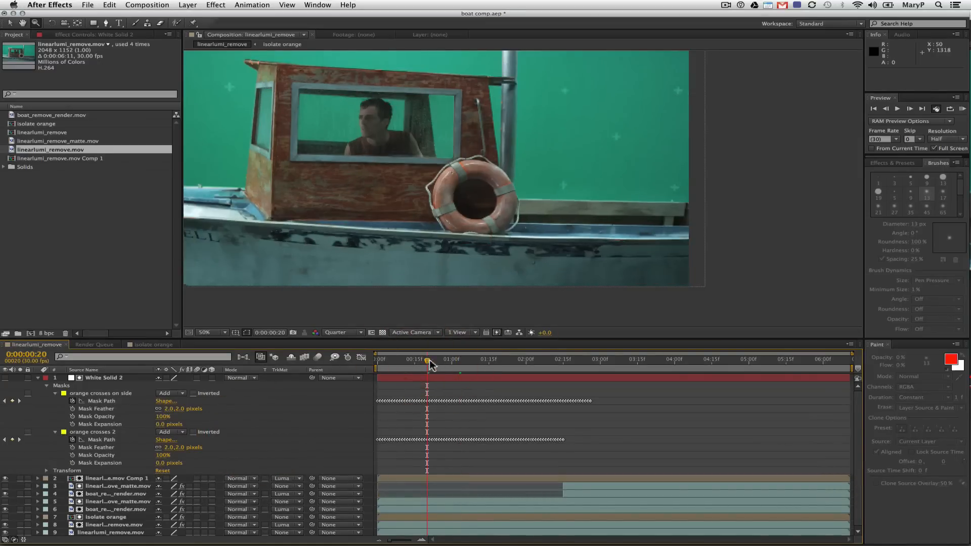
left_click(496, 360)
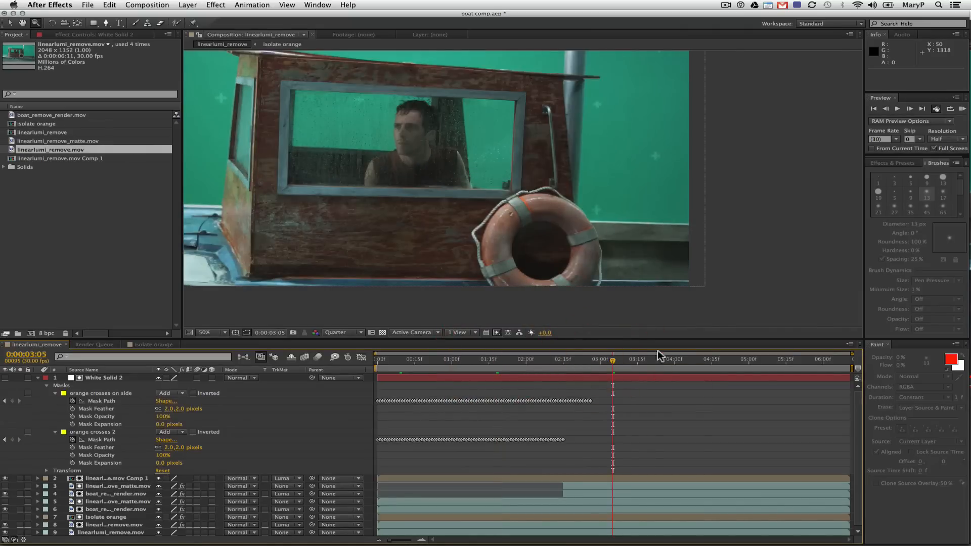
left_click_drag(612, 359, 784, 359)
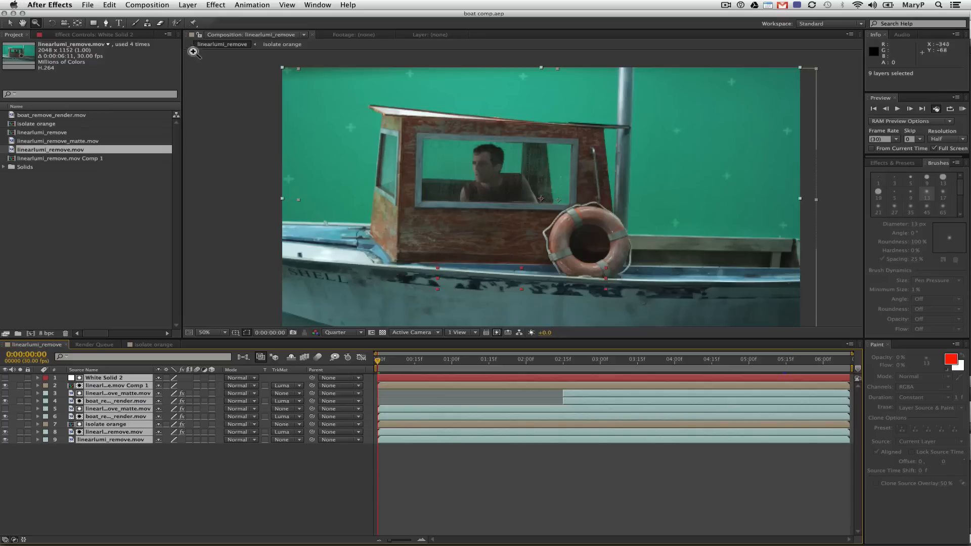
Step: Start Layer > Pre-compose on all nine selected layers
left_click(148, 5)
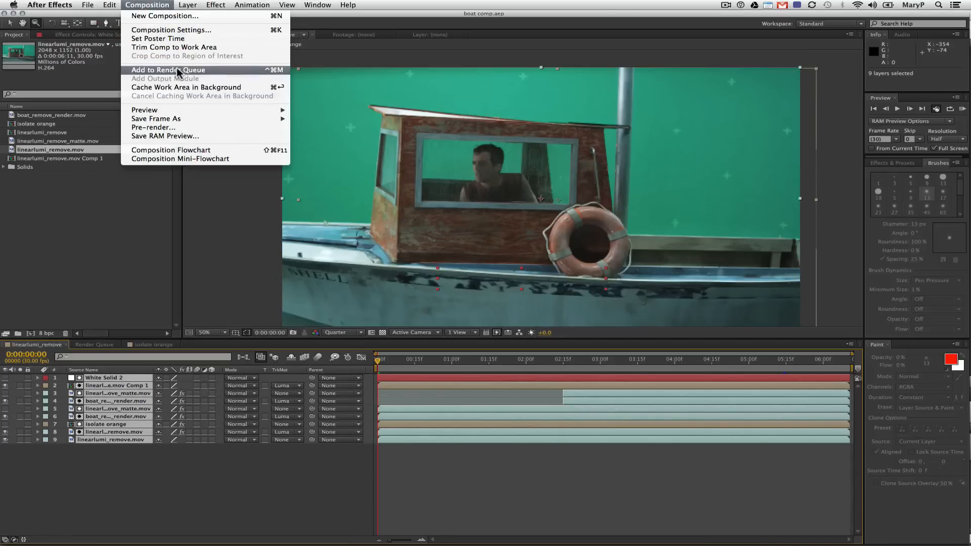
left_click(188, 4)
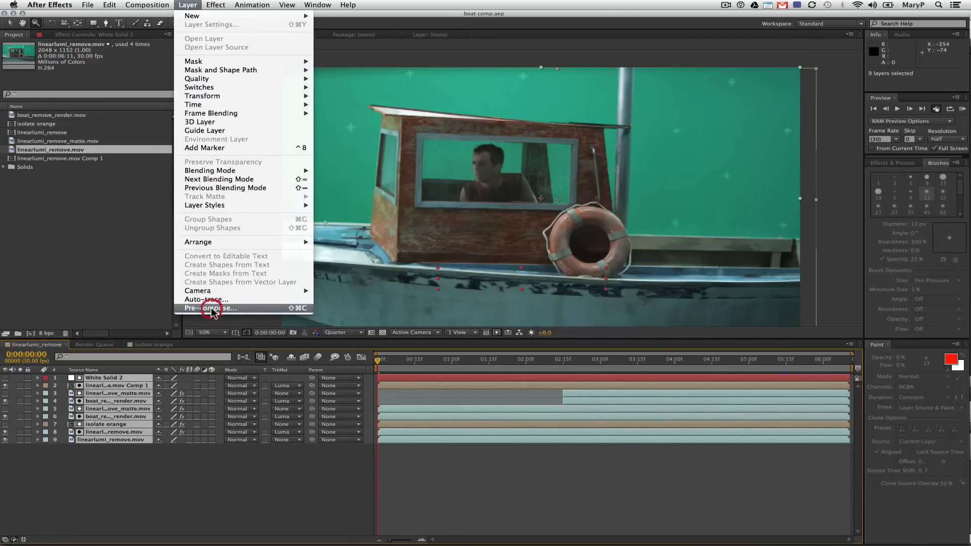
left_click(210, 308)
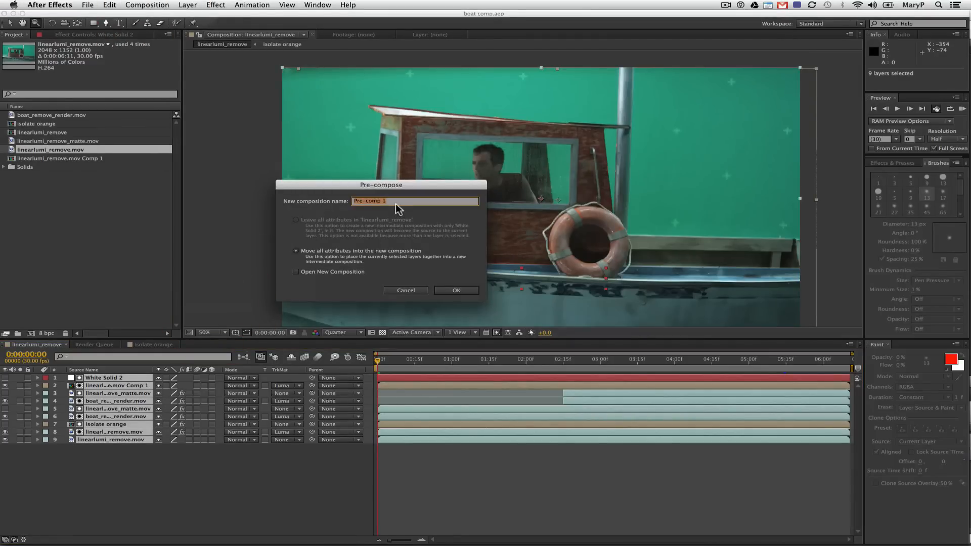